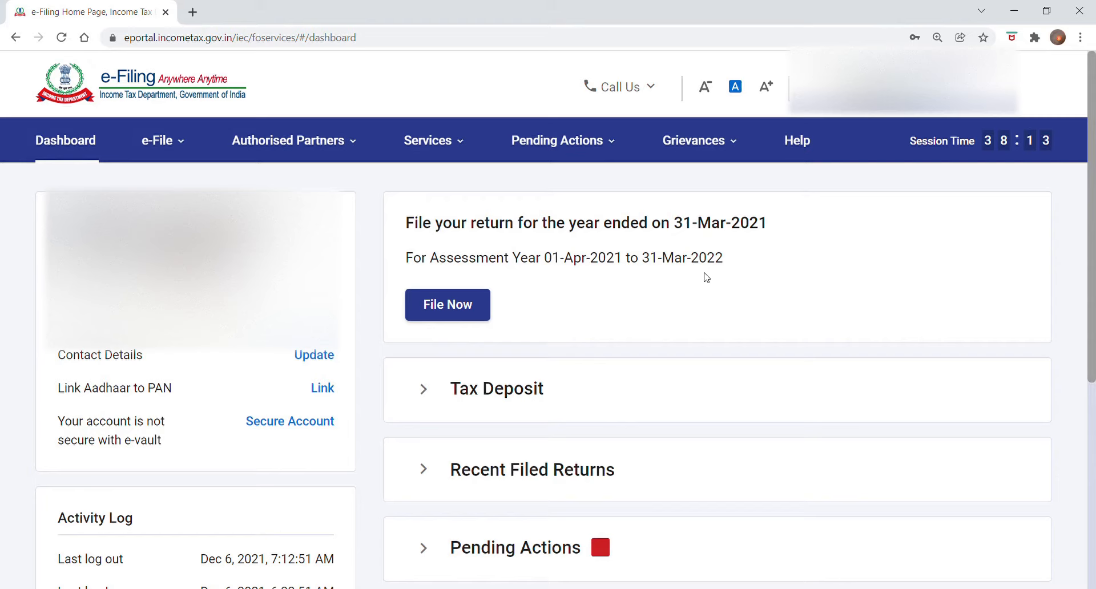
Step: Start filing a return for AY 2021-22 (Current A.Y.) in Online mode
{"action": "left_click", "coordinate": [557, 140]}
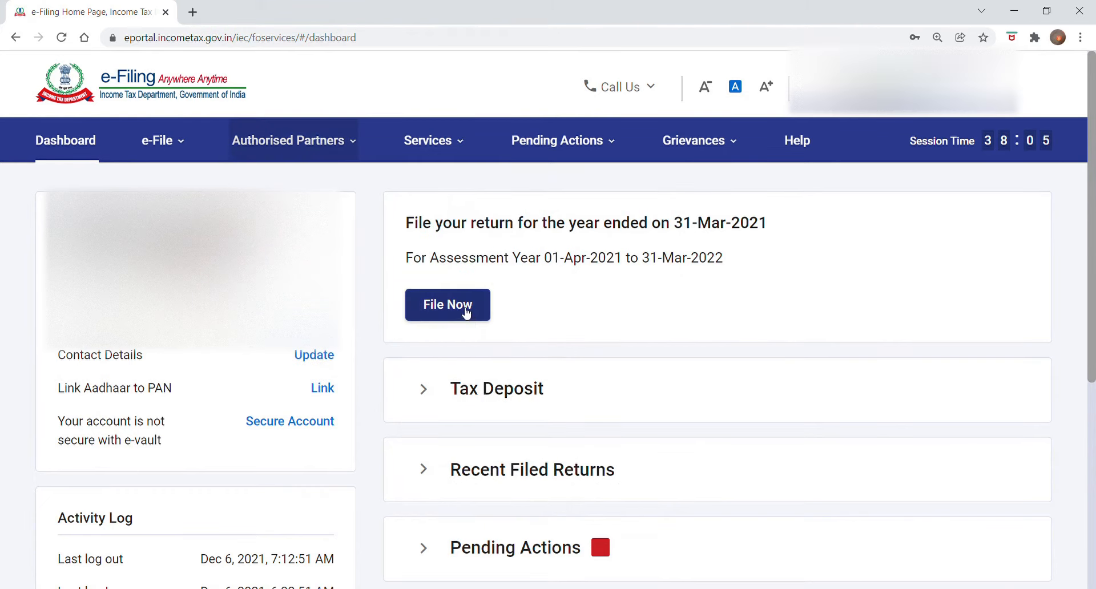
{"action": "left_click", "coordinate": [447, 305]}
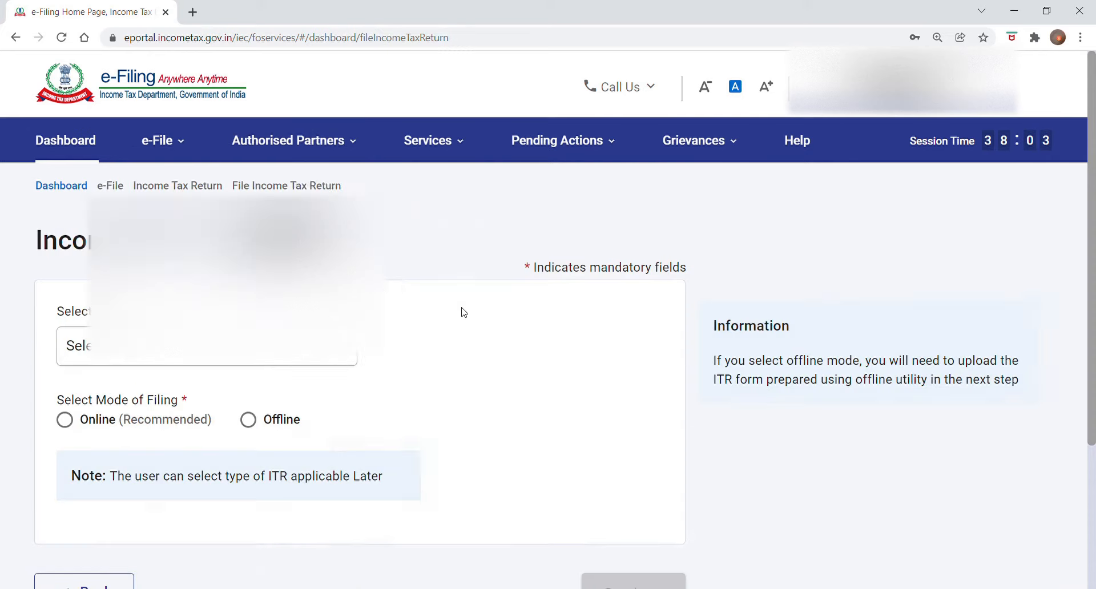
{"action": "left_click", "coordinate": [206, 346]}
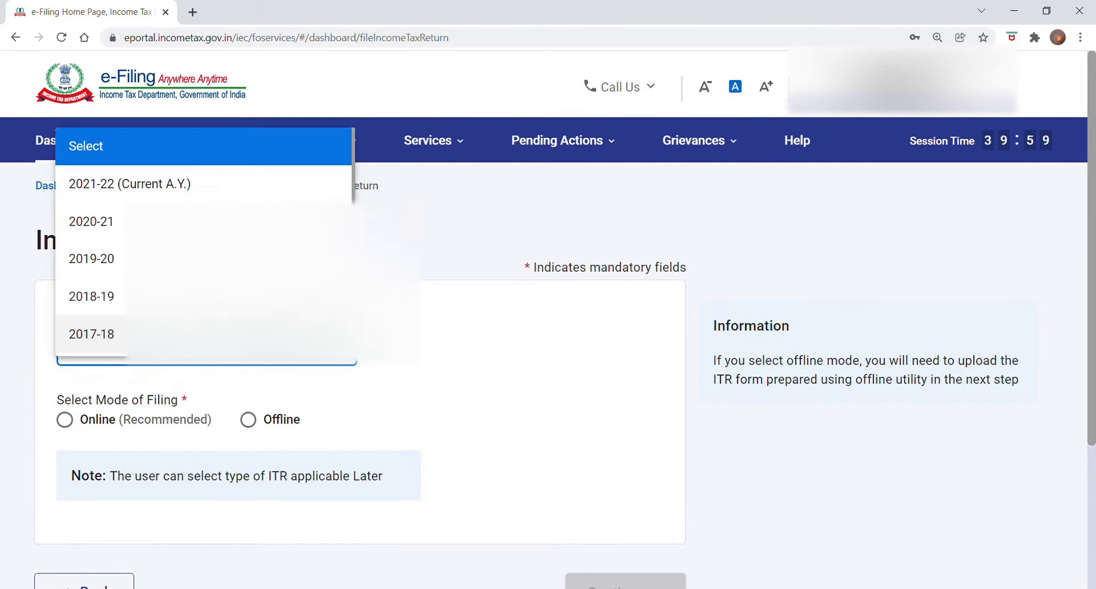
{"action": "left_click", "coordinate": [130, 184]}
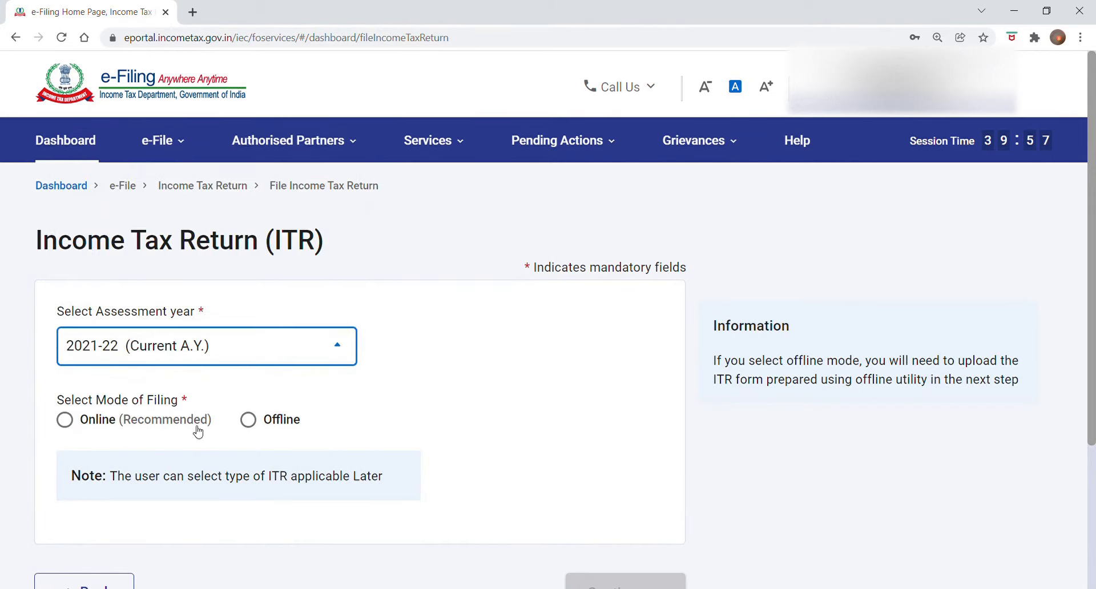
{"action": "left_click", "coordinate": [65, 419]}
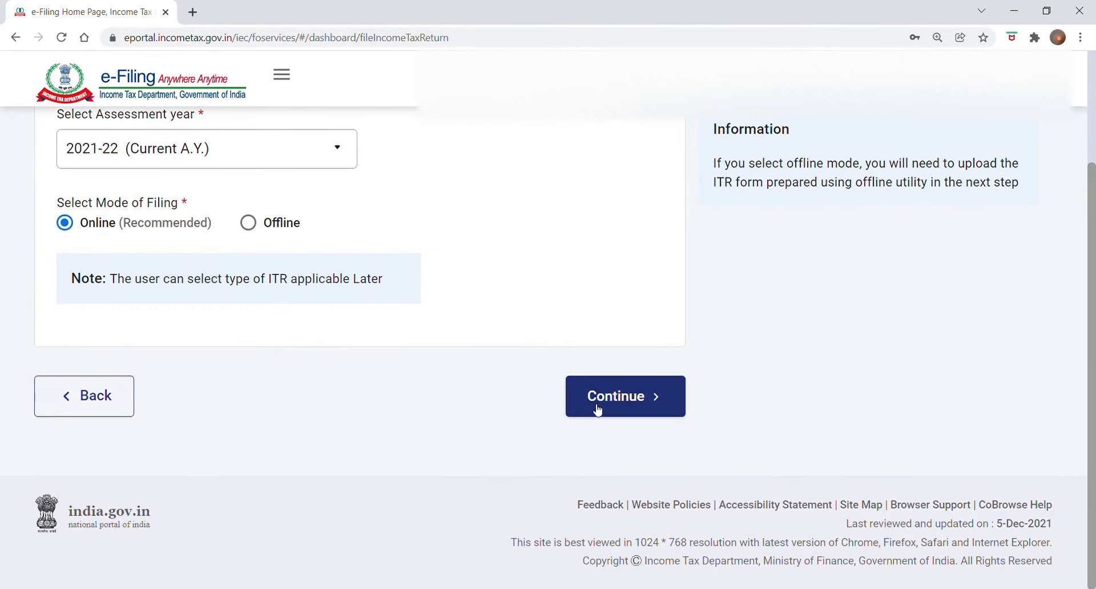
{"action": "left_click", "coordinate": [625, 396]}
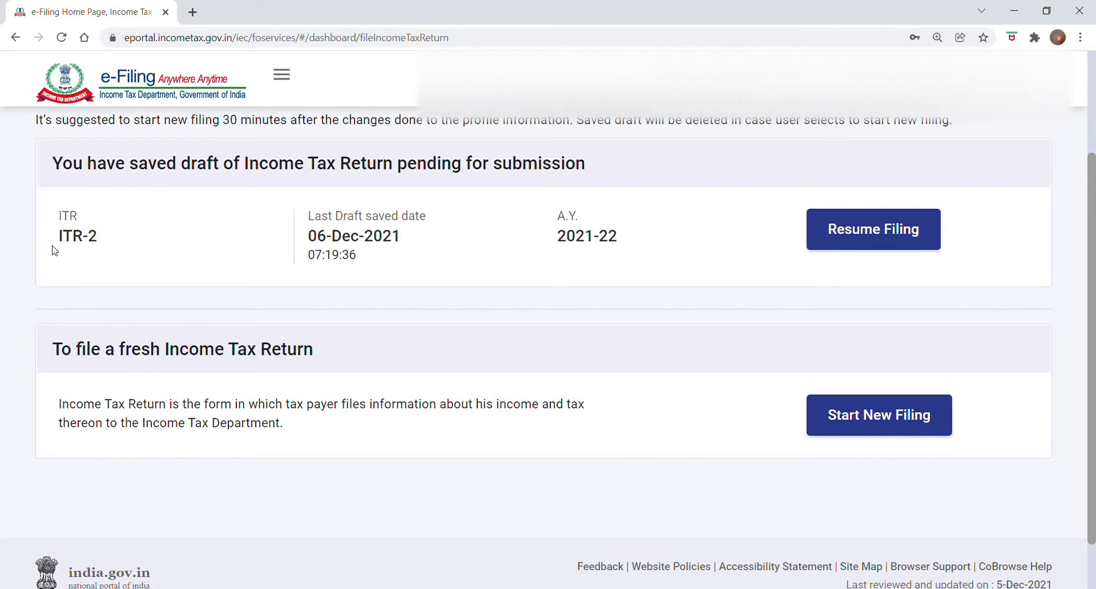
{"action": "mouse_move", "coordinate": [879, 459]}
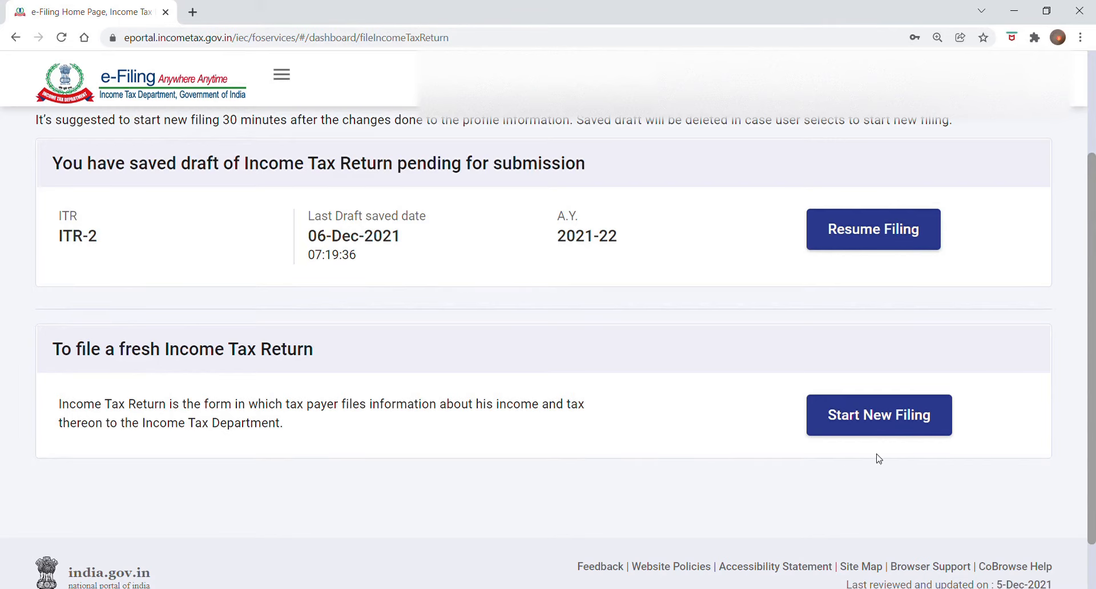
{"action": "mouse_move", "coordinate": [866, 430]}
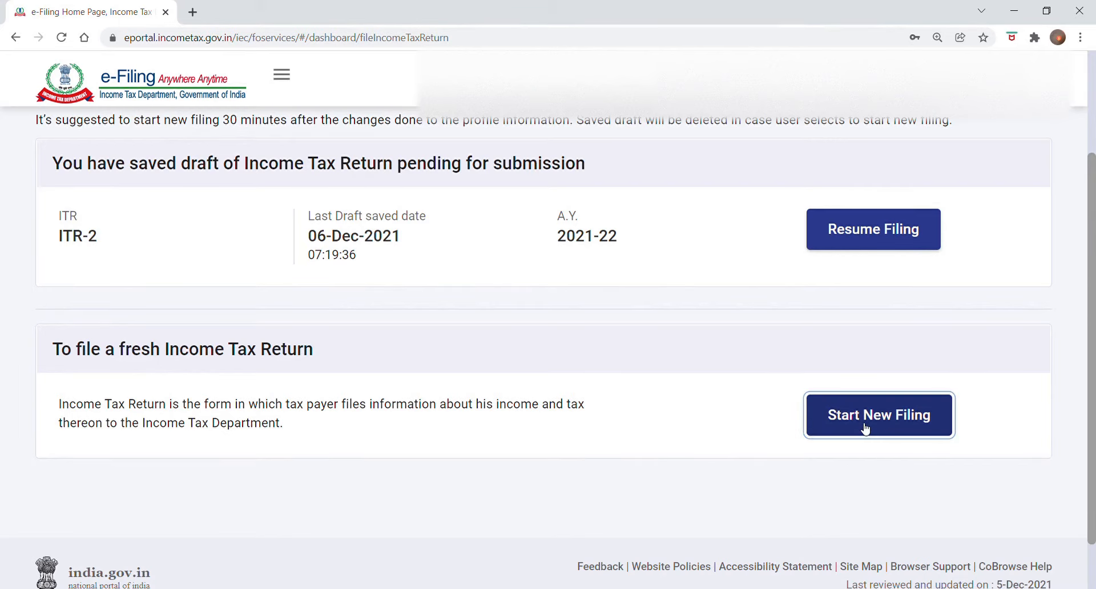
Step: Start a new filing as an Individual and open 'Help me decide which ITR Form to file'
{"action": "left_click", "coordinate": [879, 415]}
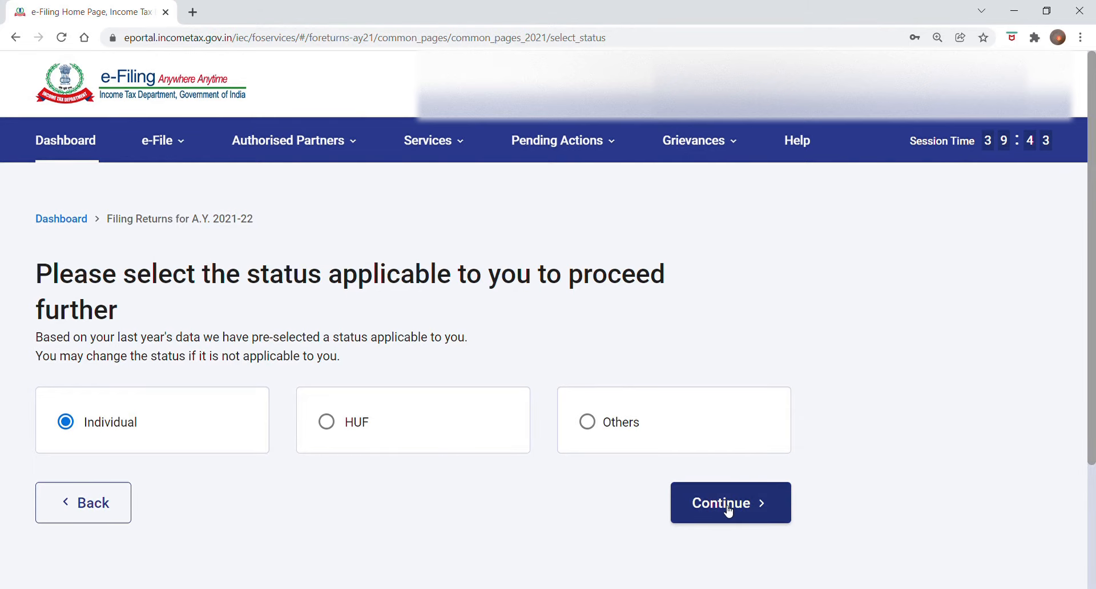
{"action": "left_click", "coordinate": [731, 502]}
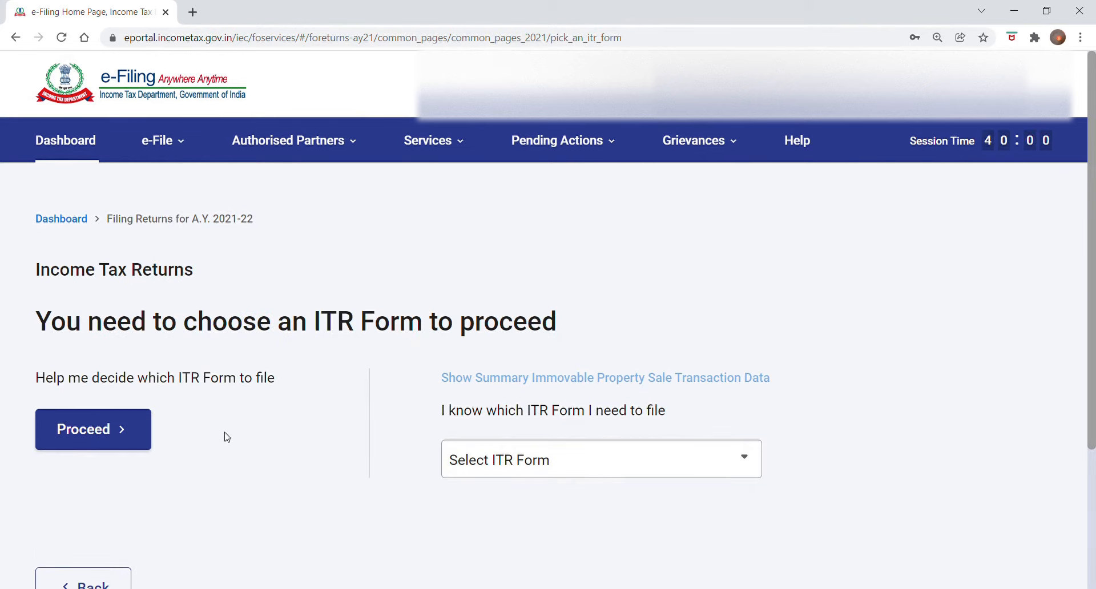
{"action": "scroll", "scroll_direction": "down", "scroll_amount": 3}
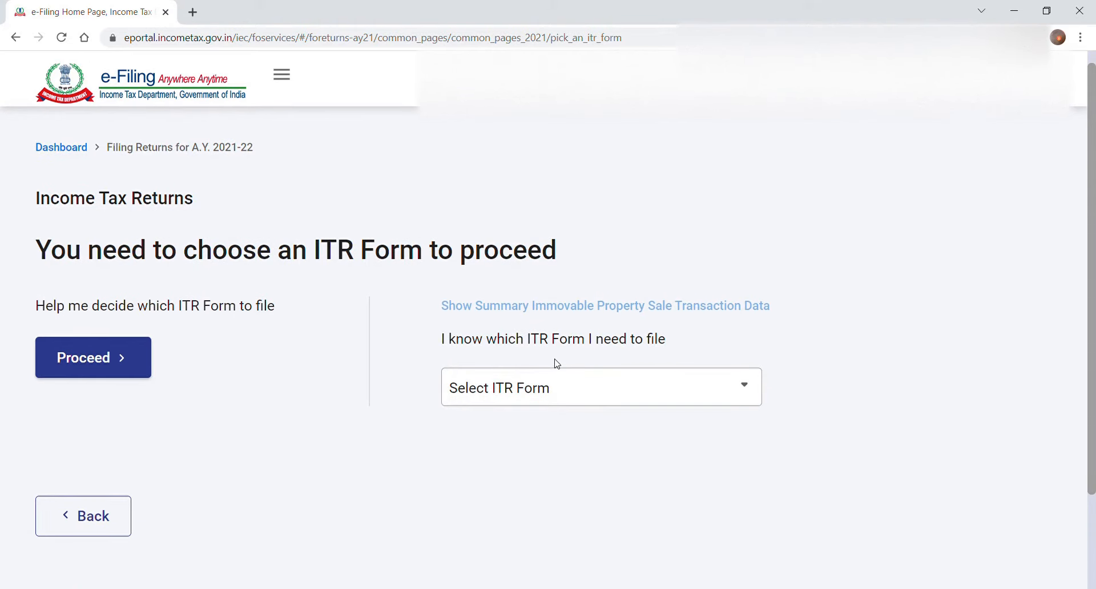
{"action": "mouse_move", "coordinate": [117, 370]}
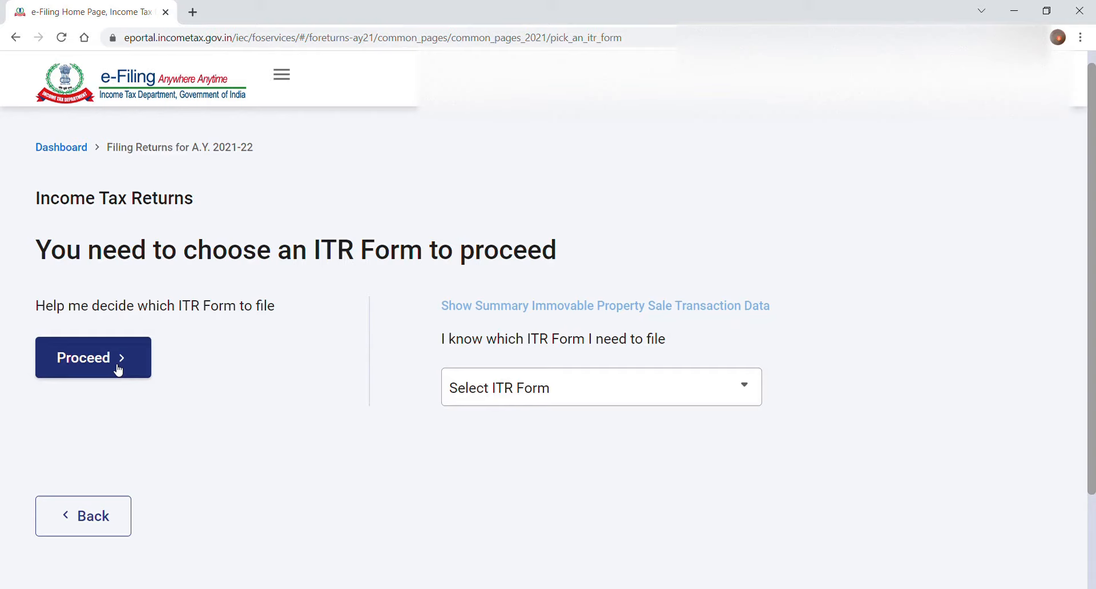
{"action": "left_click", "coordinate": [93, 357]}
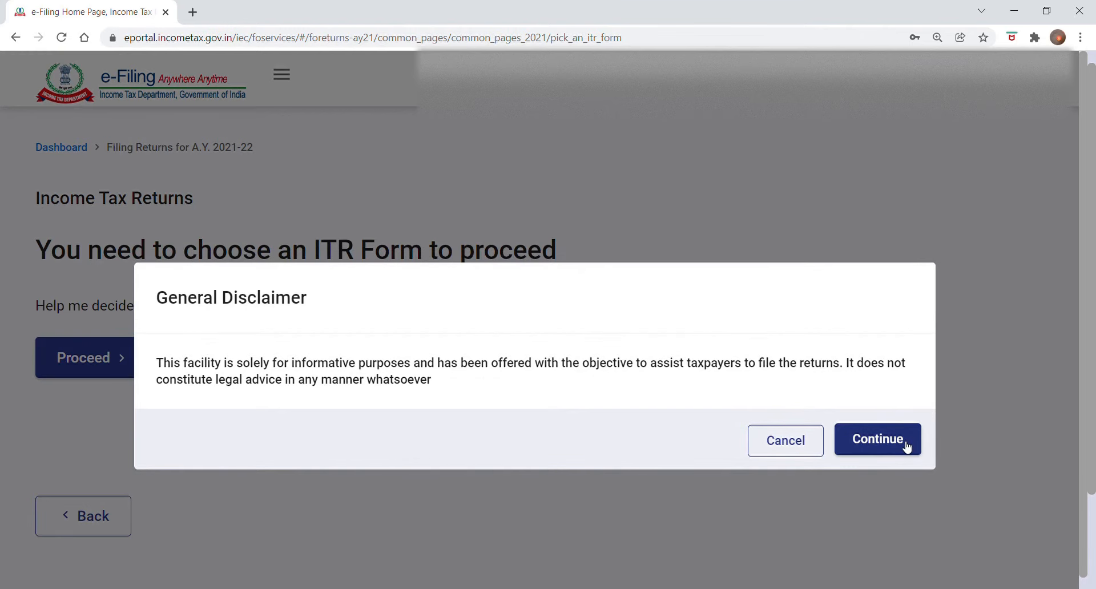
Step: Accept the General Disclaimer and scroll through the ITR-1 to ITR-4 qualifying conditions
{"action": "left_click", "coordinate": [878, 439]}
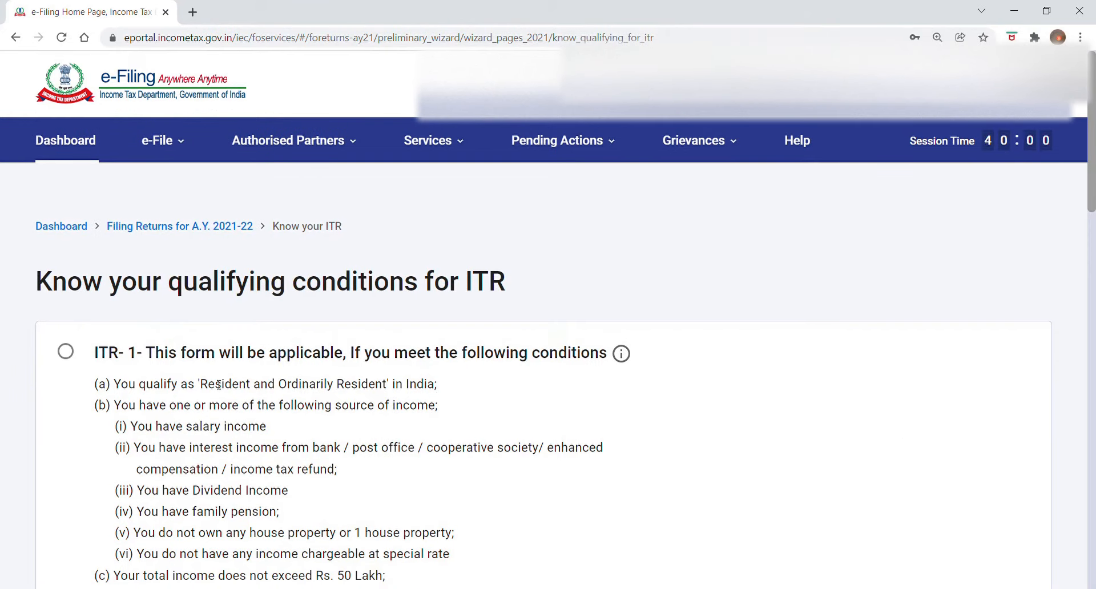
{"action": "mouse_move", "coordinate": [137, 380]}
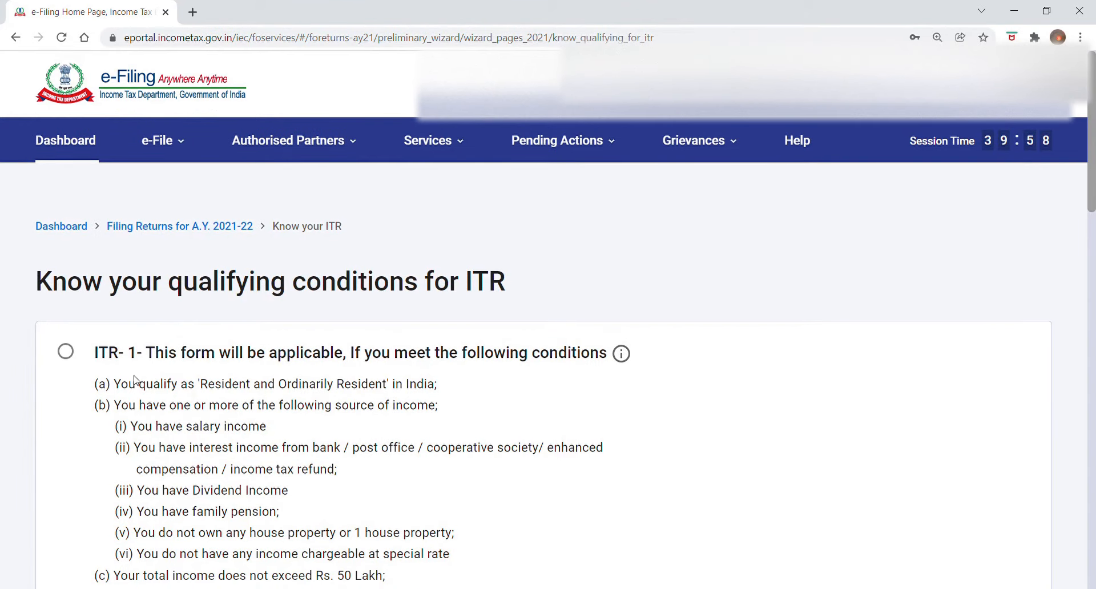
{"action": "scroll", "scroll_direction": "down", "scroll_amount": 3}
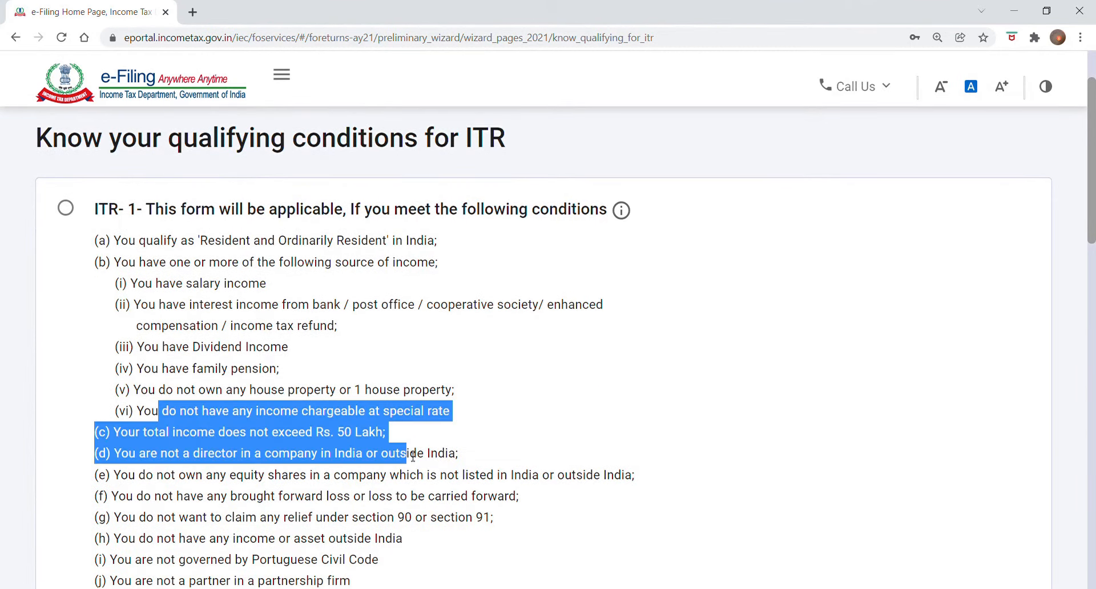
{"action": "scroll", "scroll_direction": "down", "scroll_amount": 3}
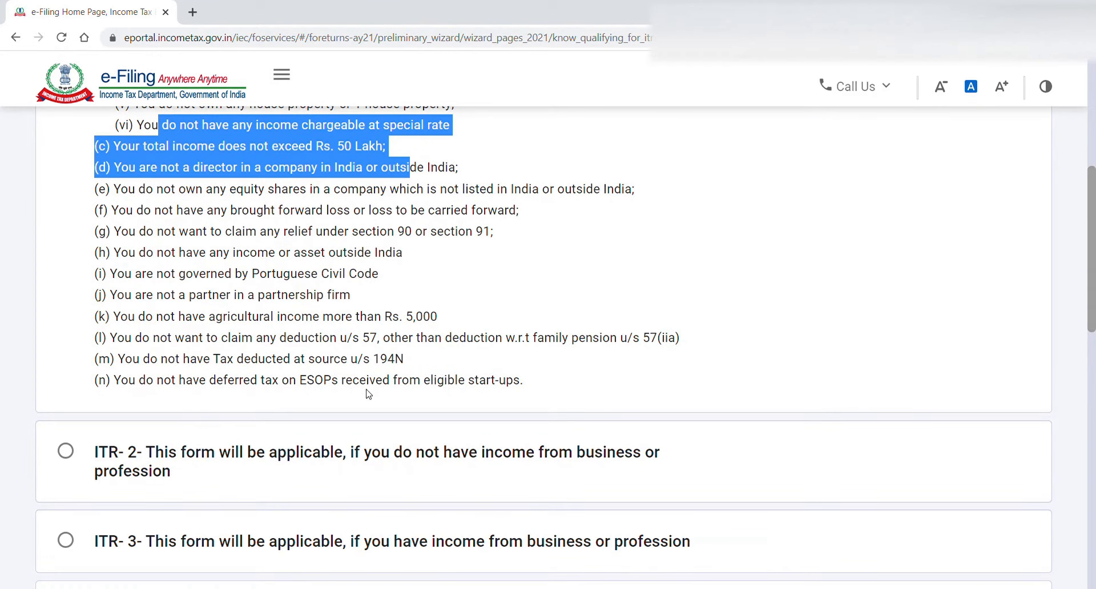
{"action": "scroll", "scroll_direction": "down", "scroll_amount": 3}
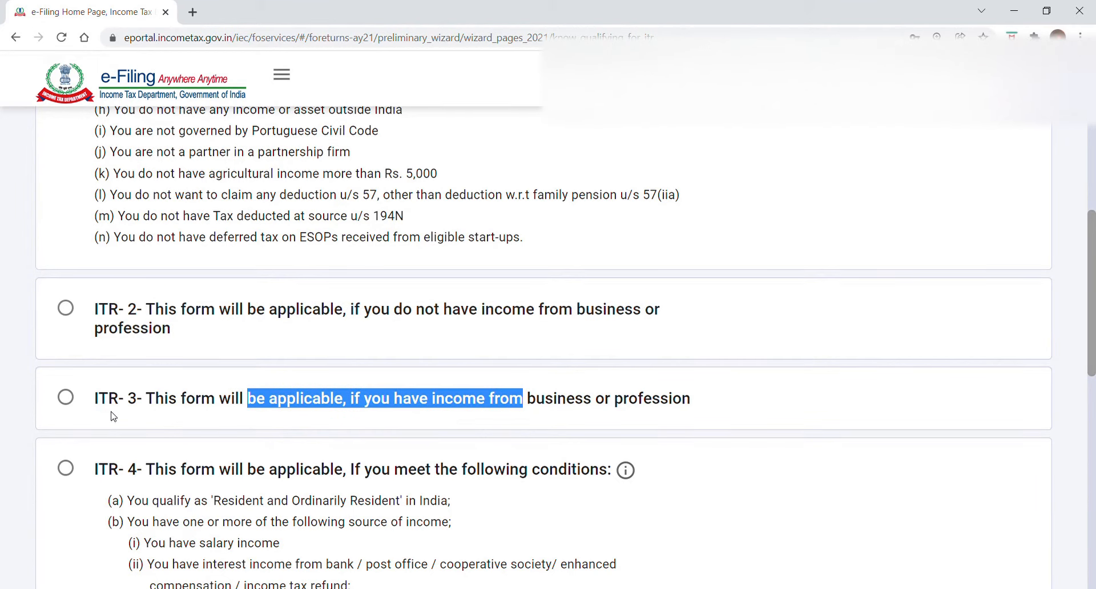
{"action": "scroll", "scroll_direction": "down", "scroll_amount": 3}
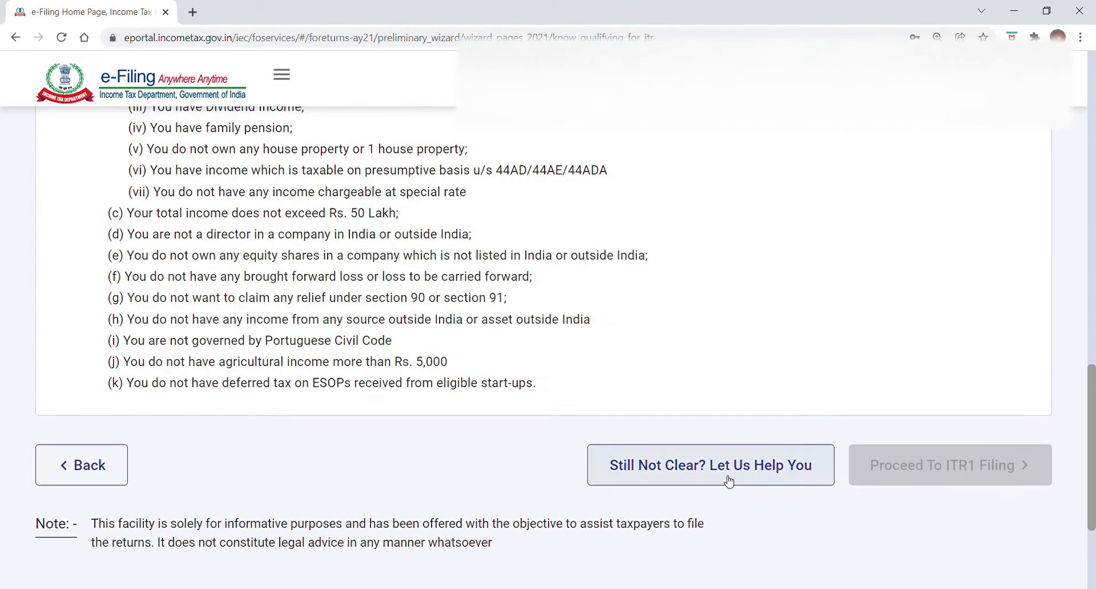
Step: Open the 'Still Not Clear? Let Us Help You' ITR form quiz
{"action": "left_click", "coordinate": [710, 465]}
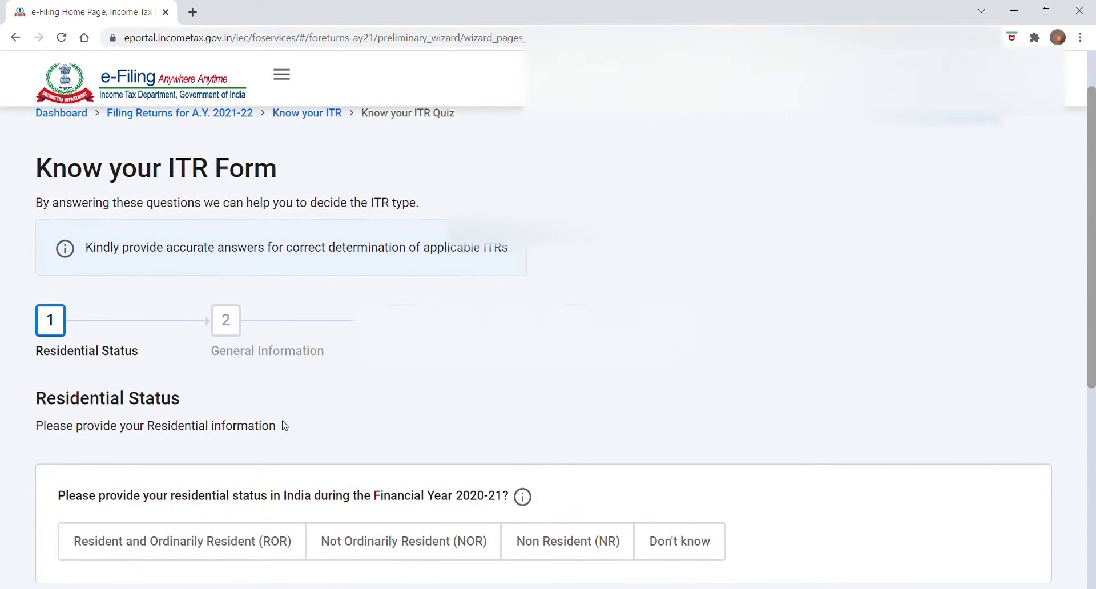
{"action": "mouse_move", "coordinate": [316, 519]}
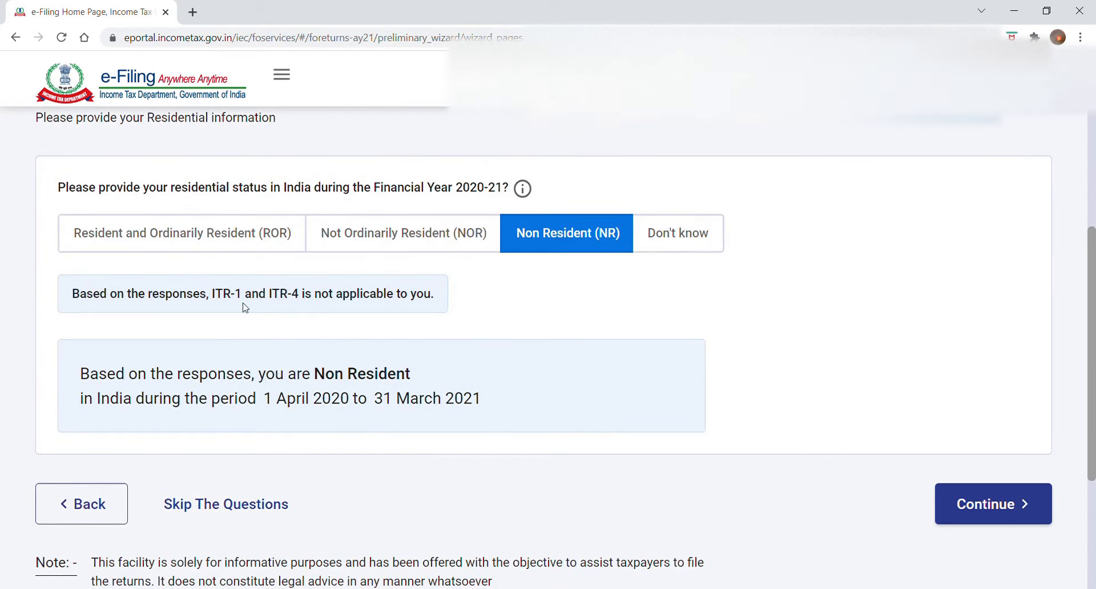
{"action": "mouse_move", "coordinate": [401, 284]}
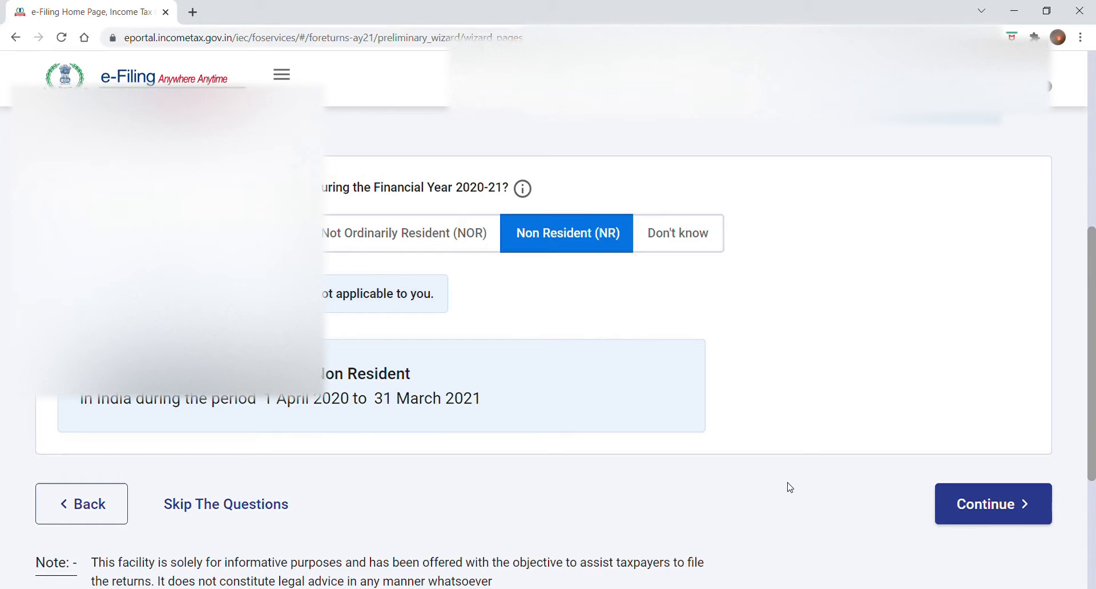
{"action": "mouse_move", "coordinate": [226, 510]}
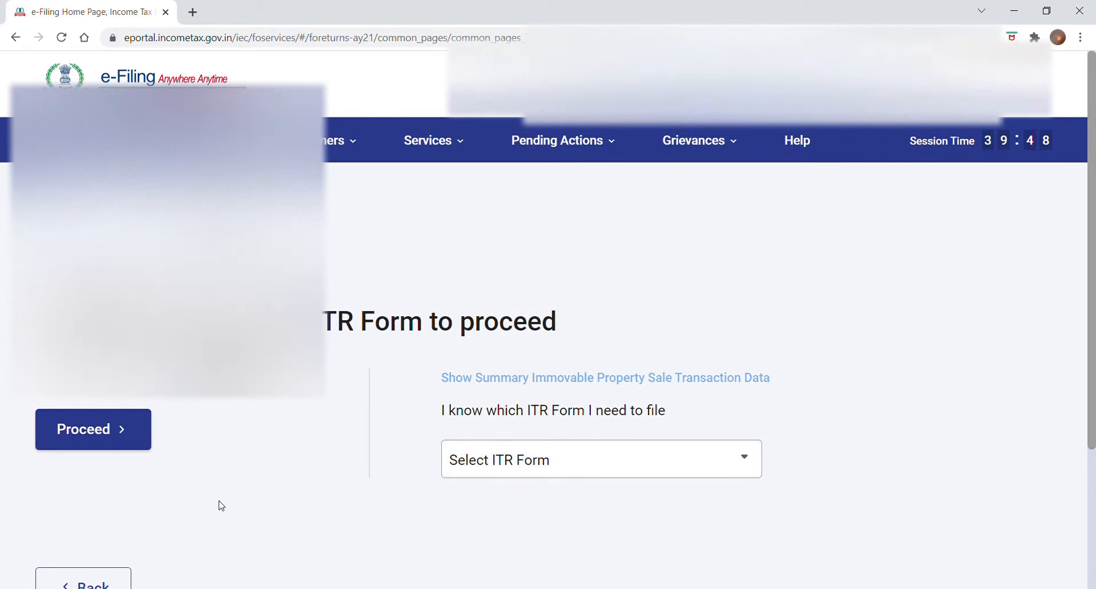
Step: Go back to the Dashboard and start filing the AY 2021-22 return again
{"action": "left_click", "coordinate": [93, 430]}
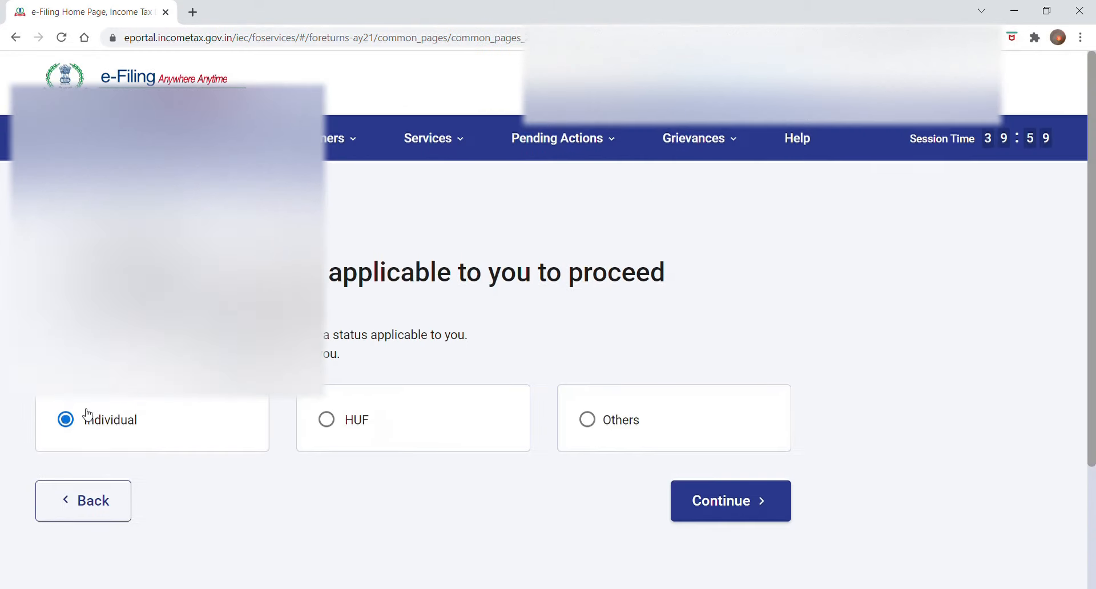
{"action": "left_click", "coordinate": [730, 500]}
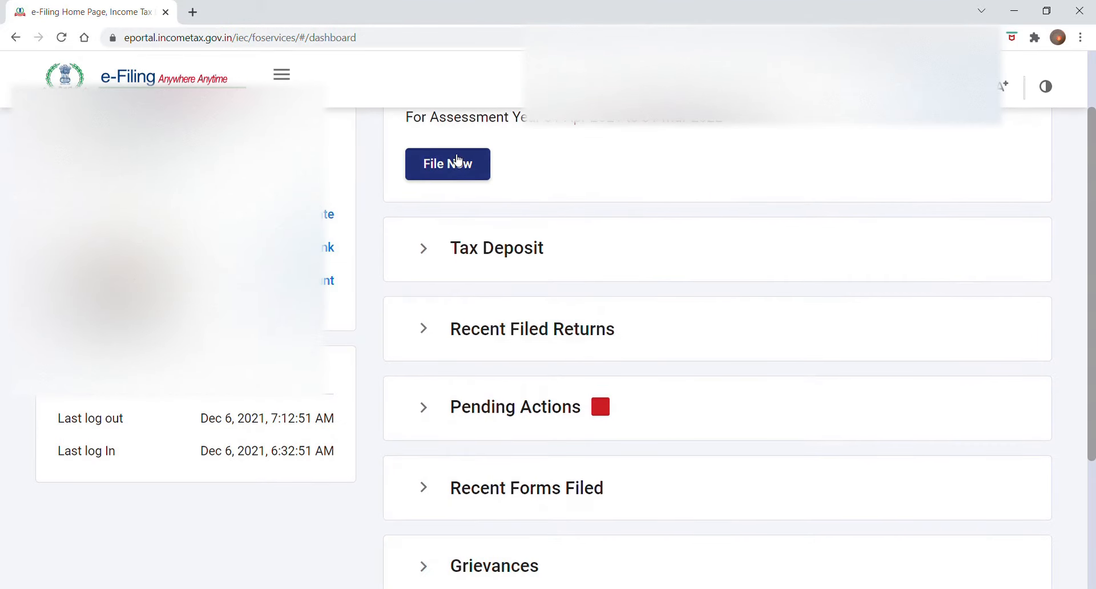
{"action": "left_click", "coordinate": [448, 165]}
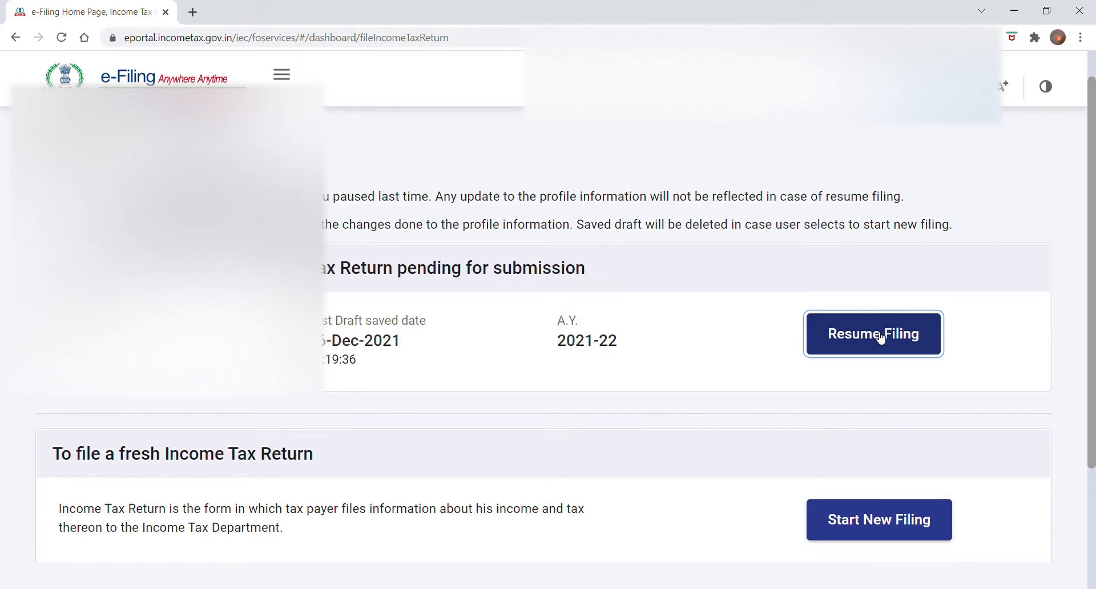
Step: Resume the saved ITR-2 draft and scroll through the schedule list
{"action": "left_click", "coordinate": [873, 334]}
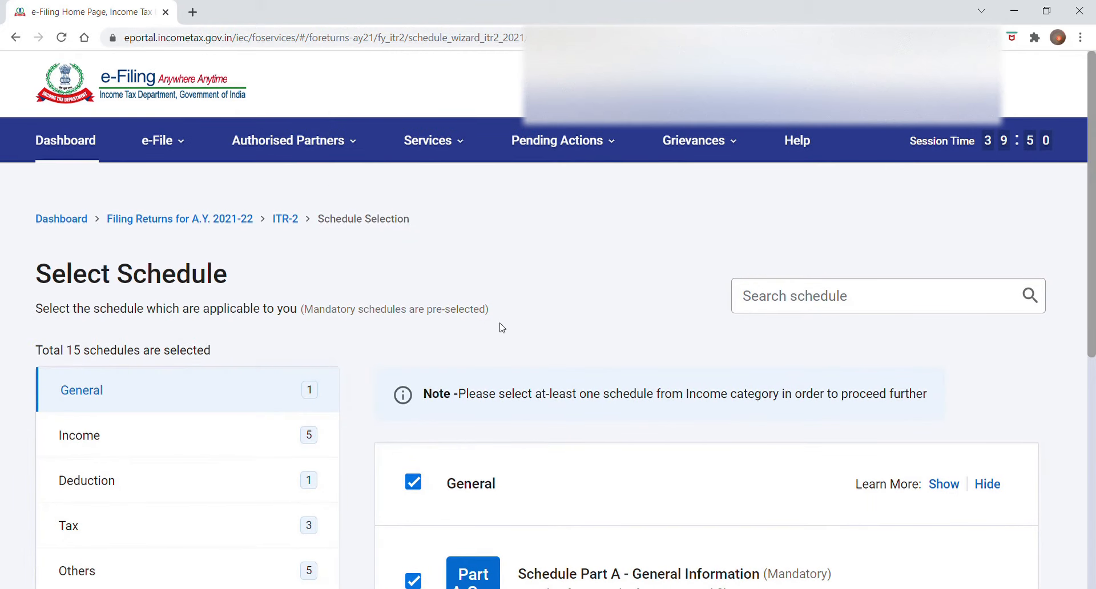
{"action": "mouse_move", "coordinate": [86, 329]}
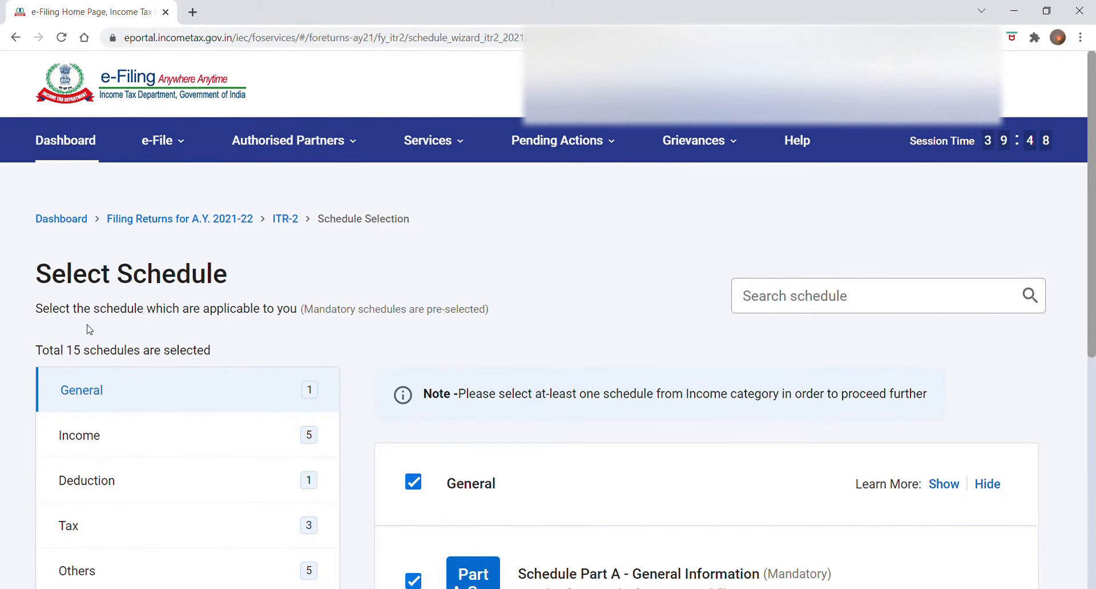
{"action": "mouse_move", "coordinate": [246, 391]}
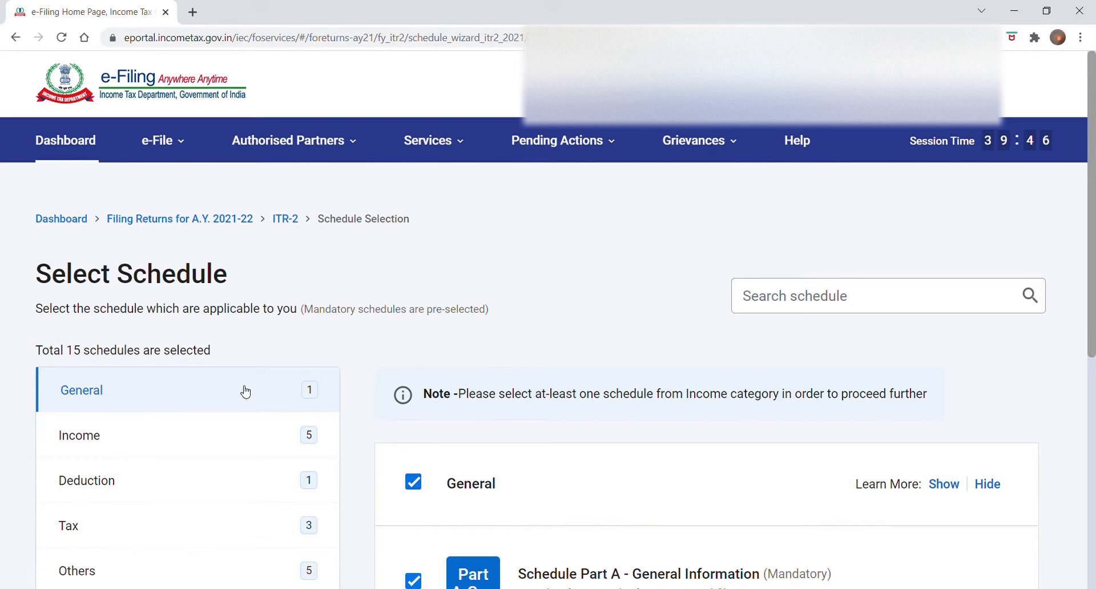
{"action": "scroll", "scroll_direction": "down", "scroll_amount": 3}
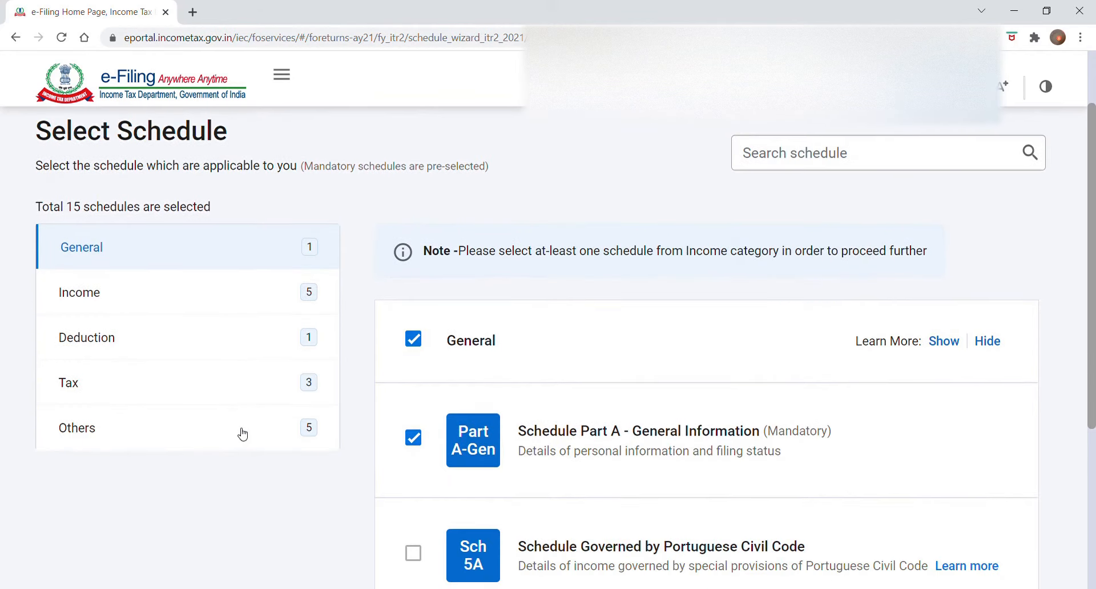
{"action": "mouse_move", "coordinate": [207, 292]}
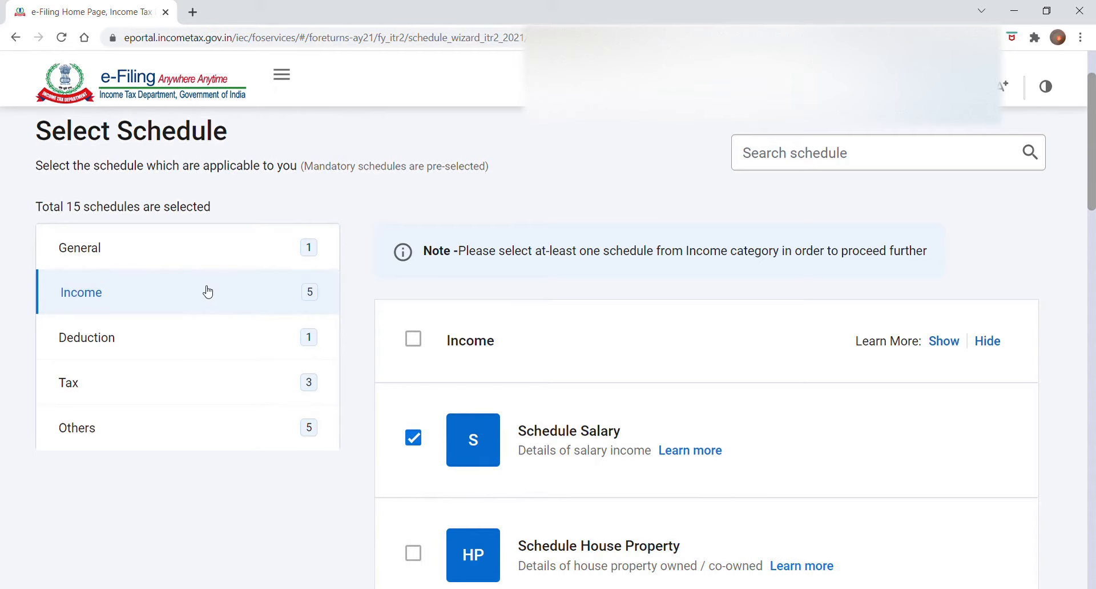
{"action": "mouse_move", "coordinate": [805, 512]}
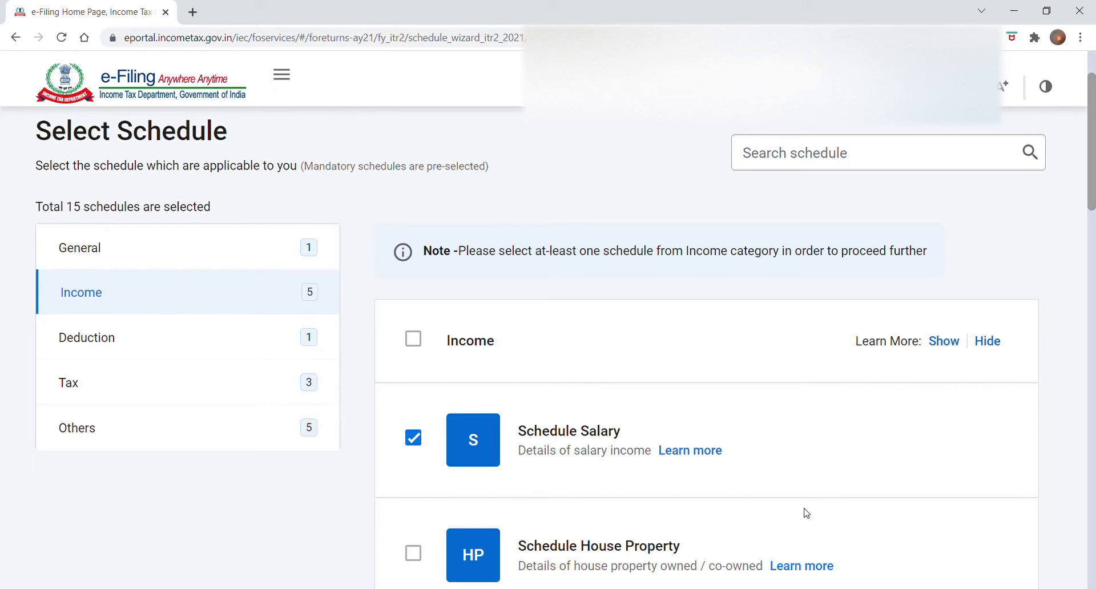
{"action": "scroll", "scroll_direction": "down", "scroll_amount": 3}
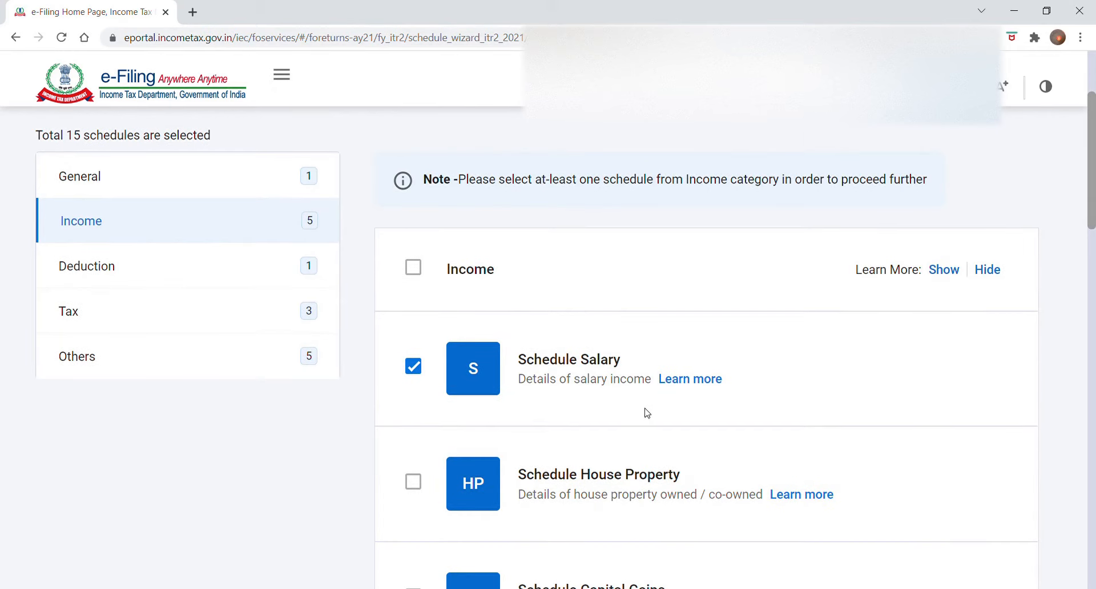
Step: Deselect Schedule Salary, leaving 10 schedules, and accept the Note to continue
{"action": "left_click", "coordinate": [413, 366]}
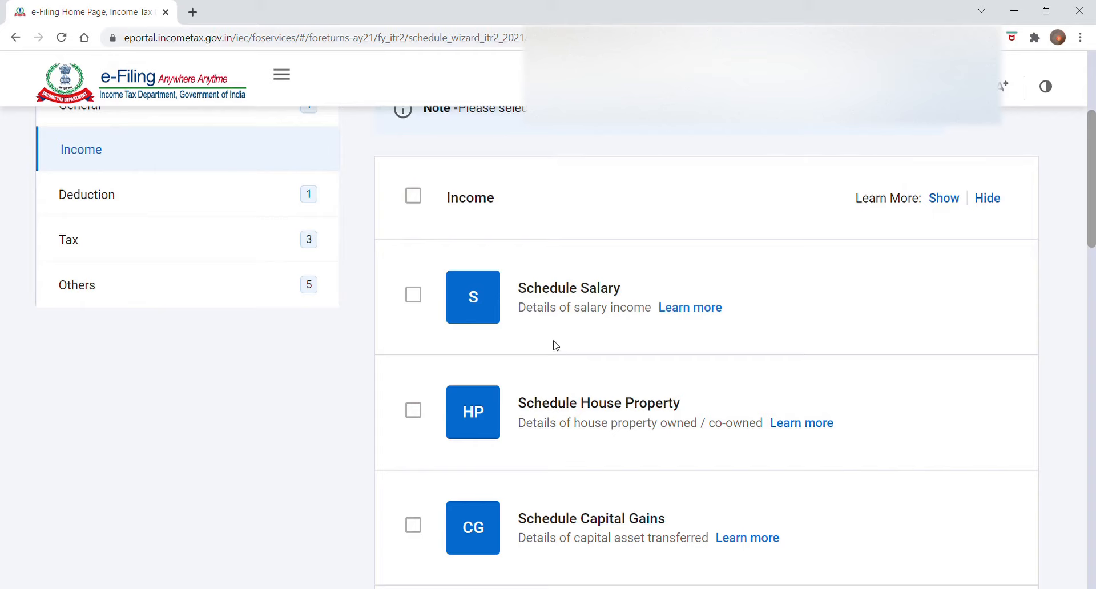
{"action": "scroll", "scroll_direction": "down", "scroll_amount": 3}
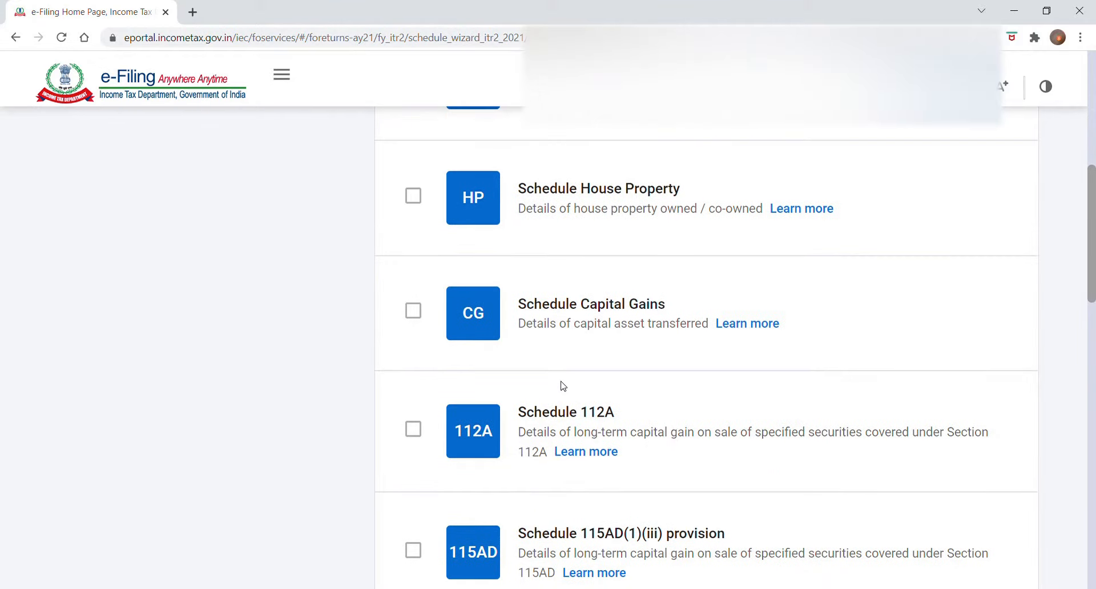
{"action": "scroll", "scroll_direction": "down", "scroll_amount": 3}
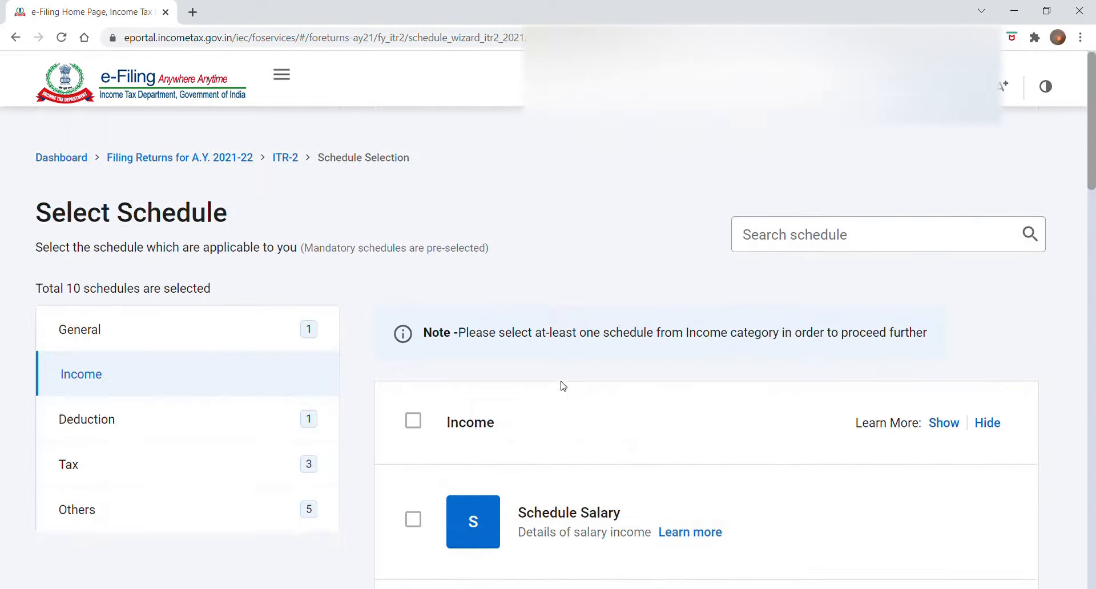
{"action": "scroll", "scroll_direction": "down", "scroll_amount": 3}
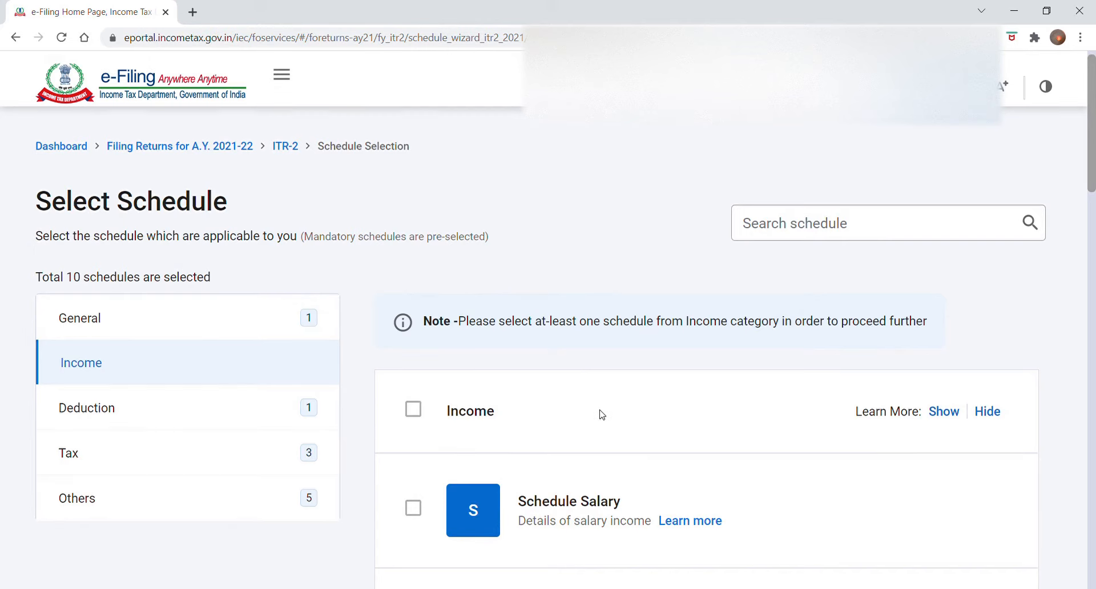
{"action": "scroll", "scroll_direction": "down", "scroll_amount": 3}
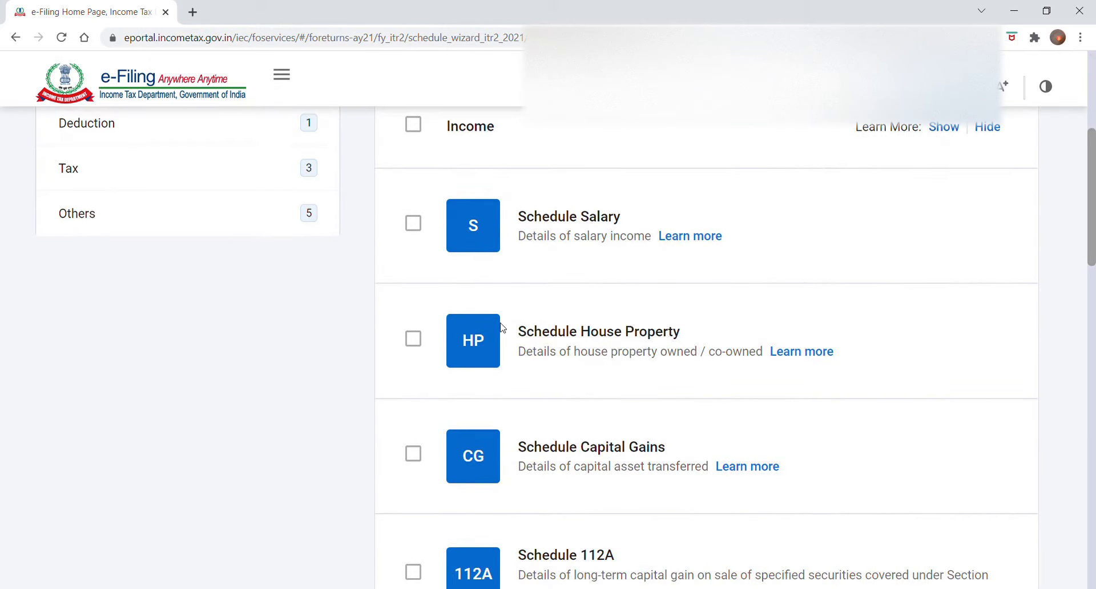
{"action": "scroll", "scroll_direction": "down", "scroll_amount": 3}
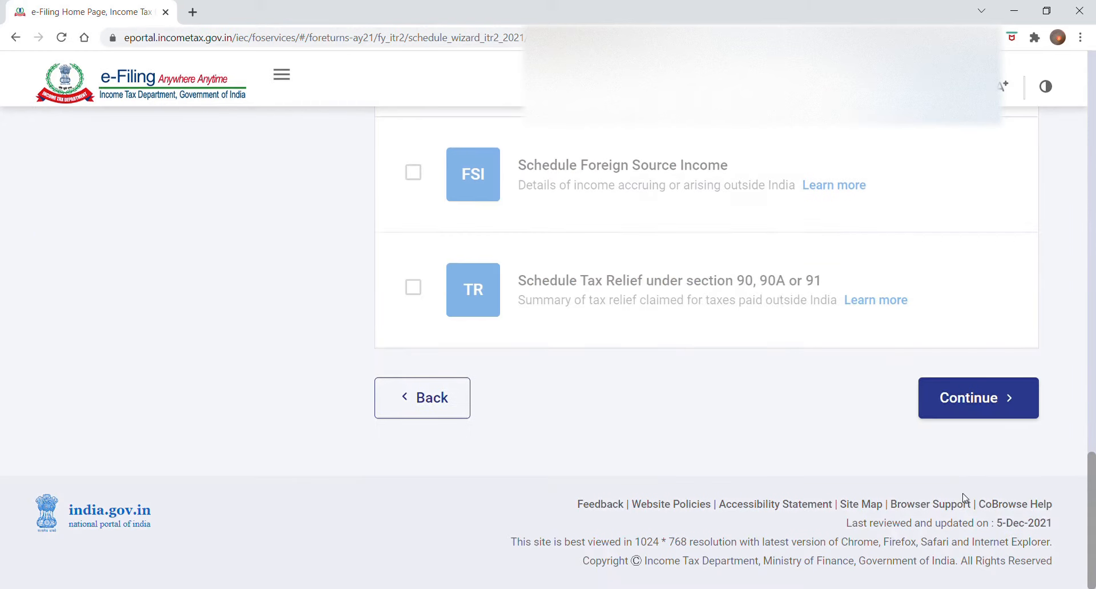
{"action": "left_click", "coordinate": [978, 397]}
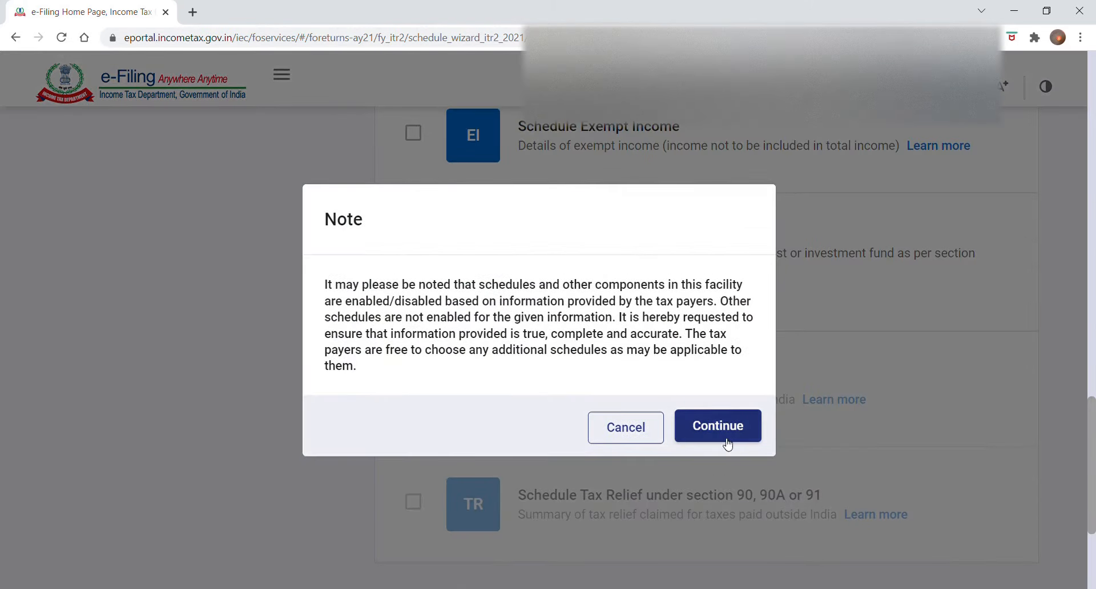
{"action": "left_click", "coordinate": [718, 426]}
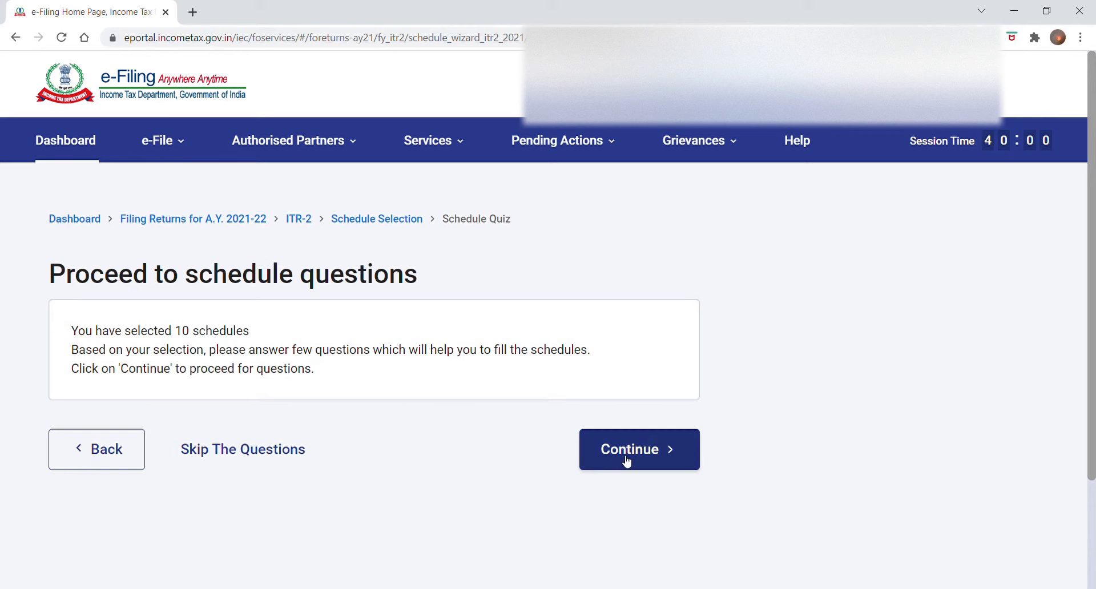
Step: Answer No to the new tax regime question and view Salary Exemption questions set to No
{"action": "left_click", "coordinate": [638, 449]}
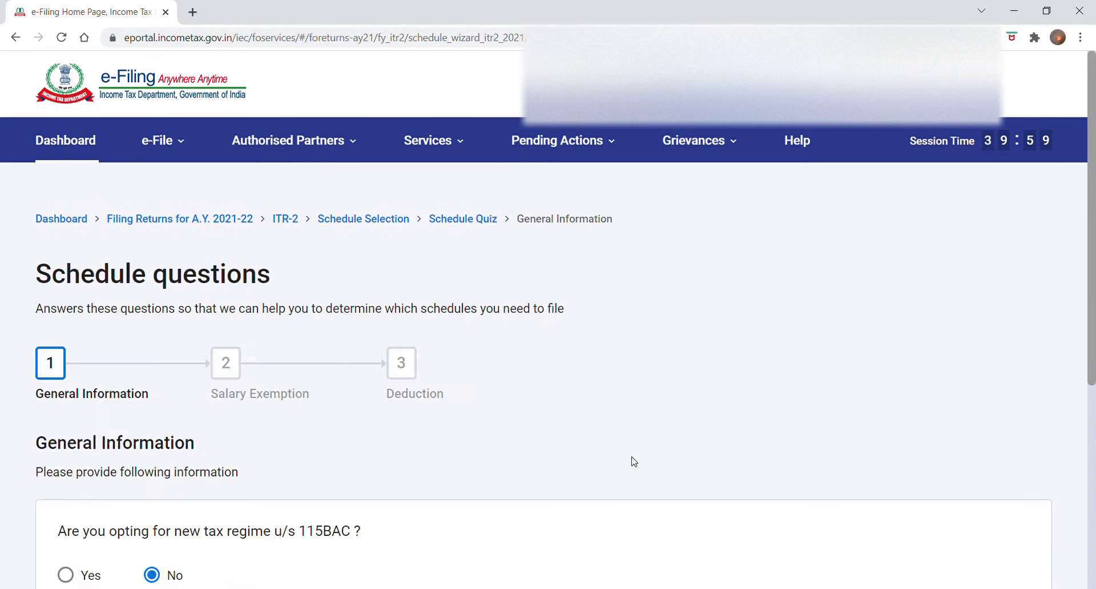
{"action": "scroll", "scroll_direction": "down", "scroll_amount": 3}
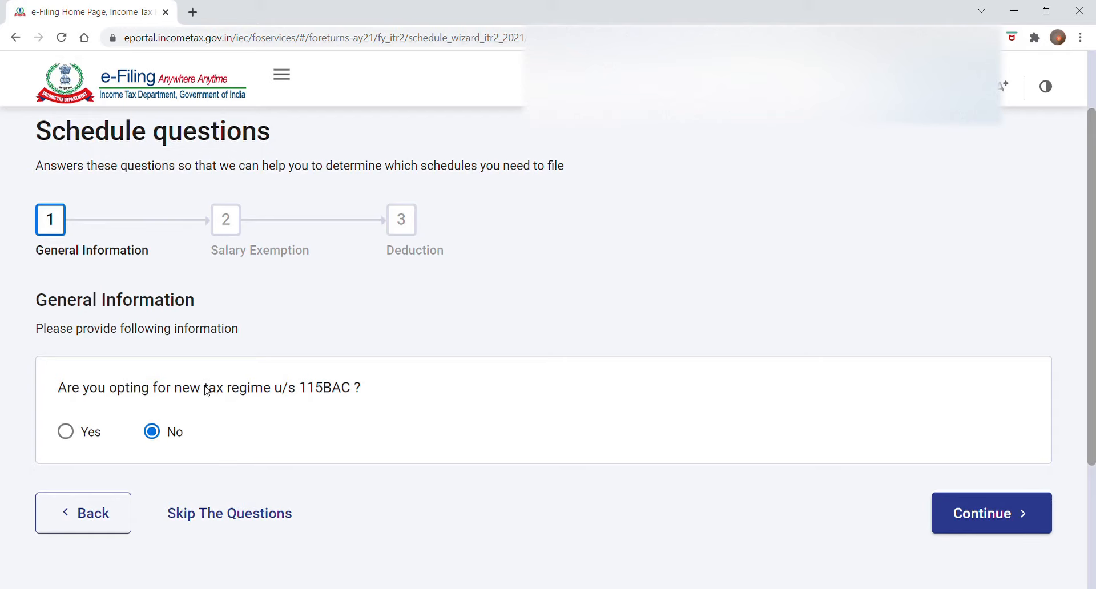
{"action": "mouse_move", "coordinate": [962, 561]}
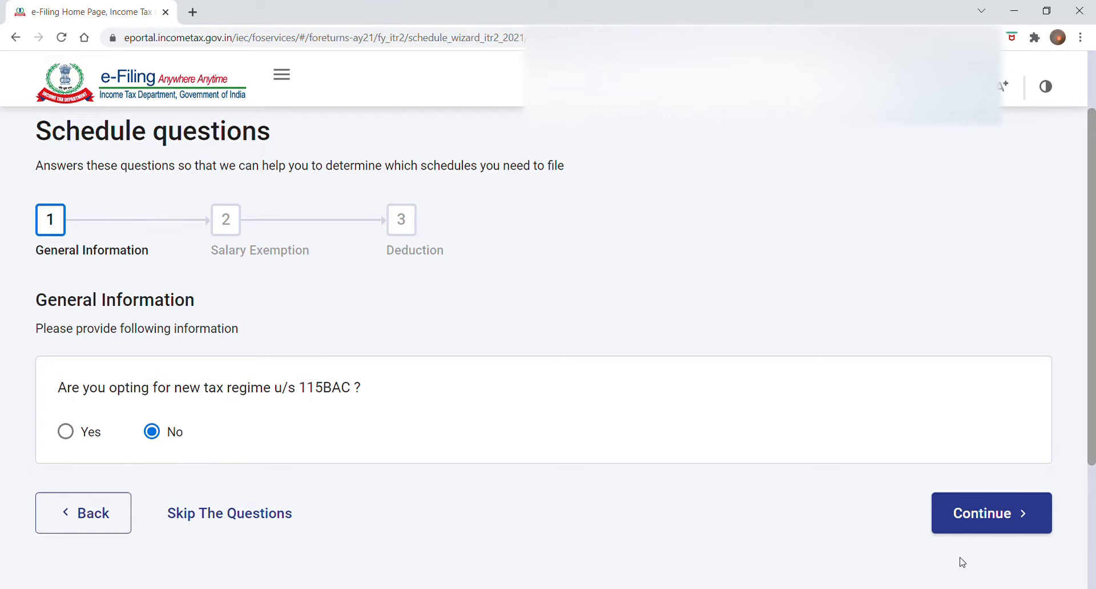
{"action": "left_click", "coordinate": [991, 513]}
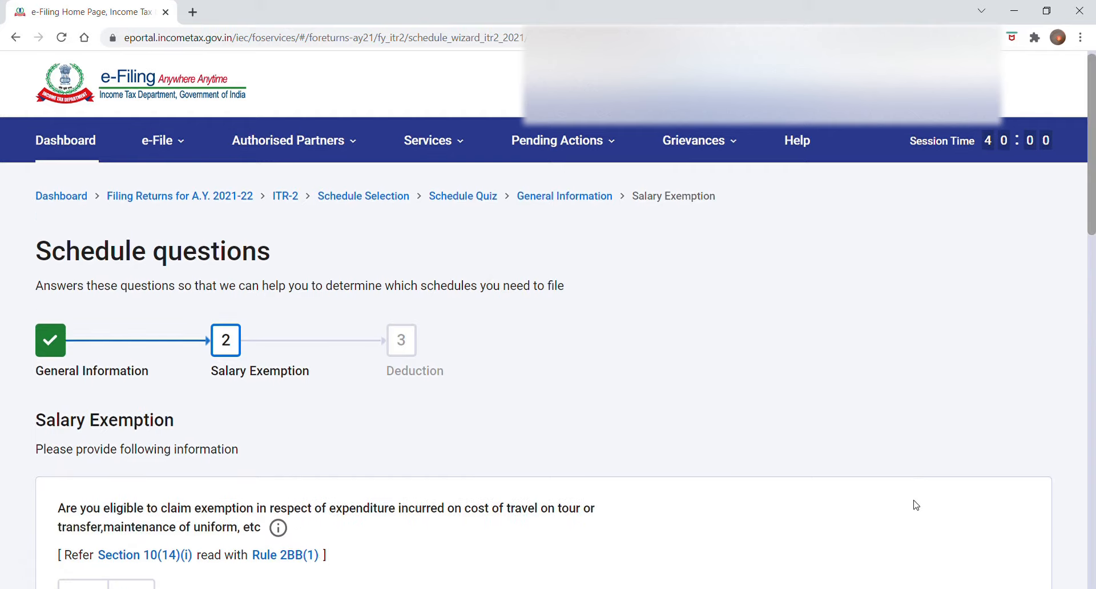
{"action": "scroll", "scroll_direction": "down", "scroll_amount": 3}
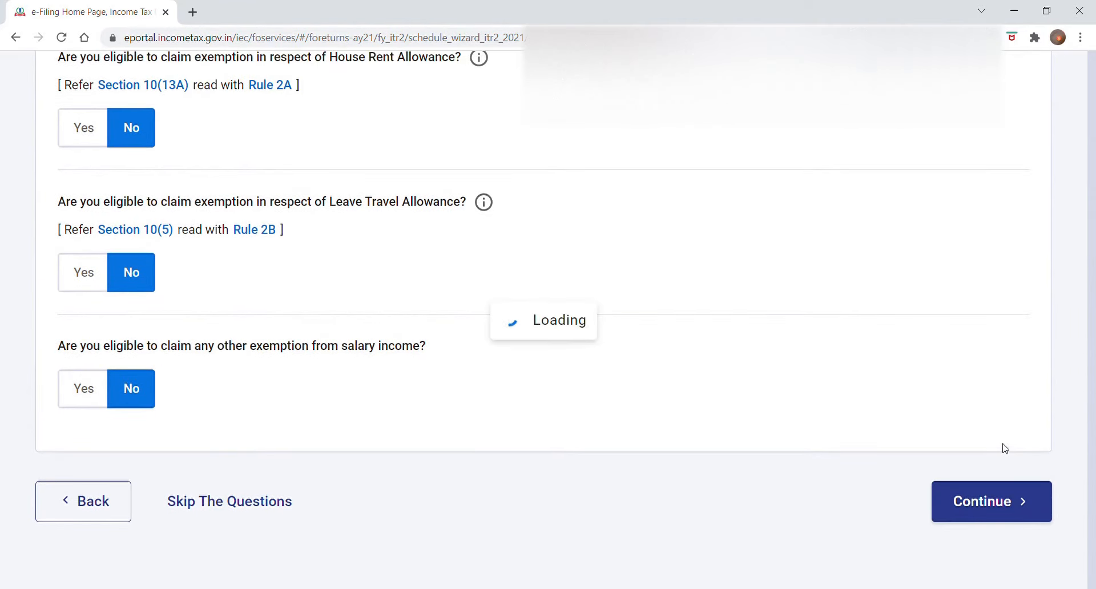
Step: Answer No to the education loan interest and other deduction questions, then continue
{"action": "left_click", "coordinate": [992, 501]}
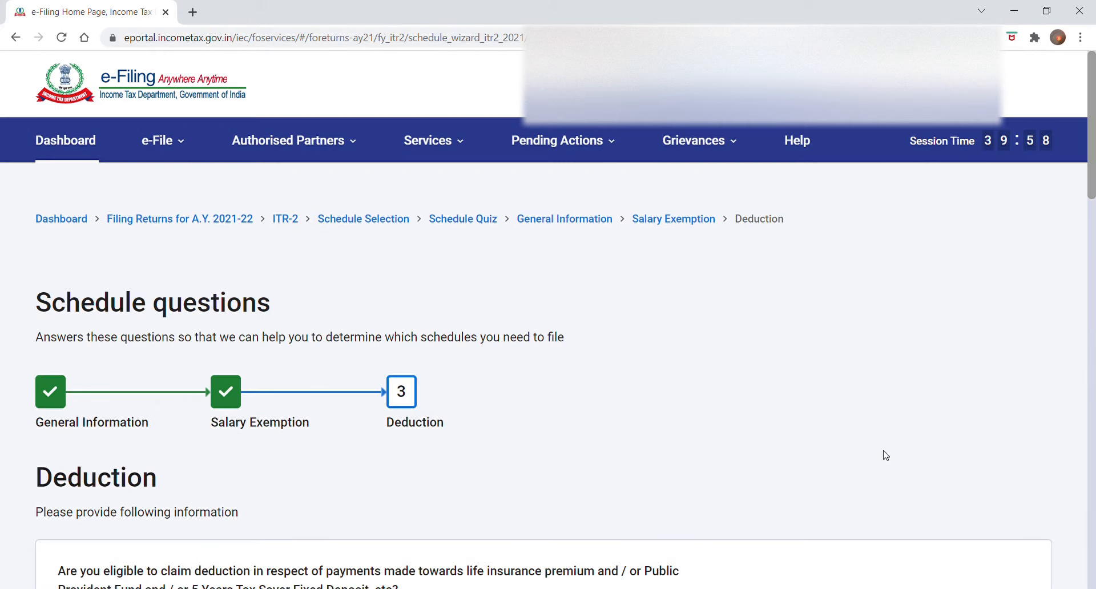
{"action": "scroll", "scroll_direction": "down", "scroll_amount": 3}
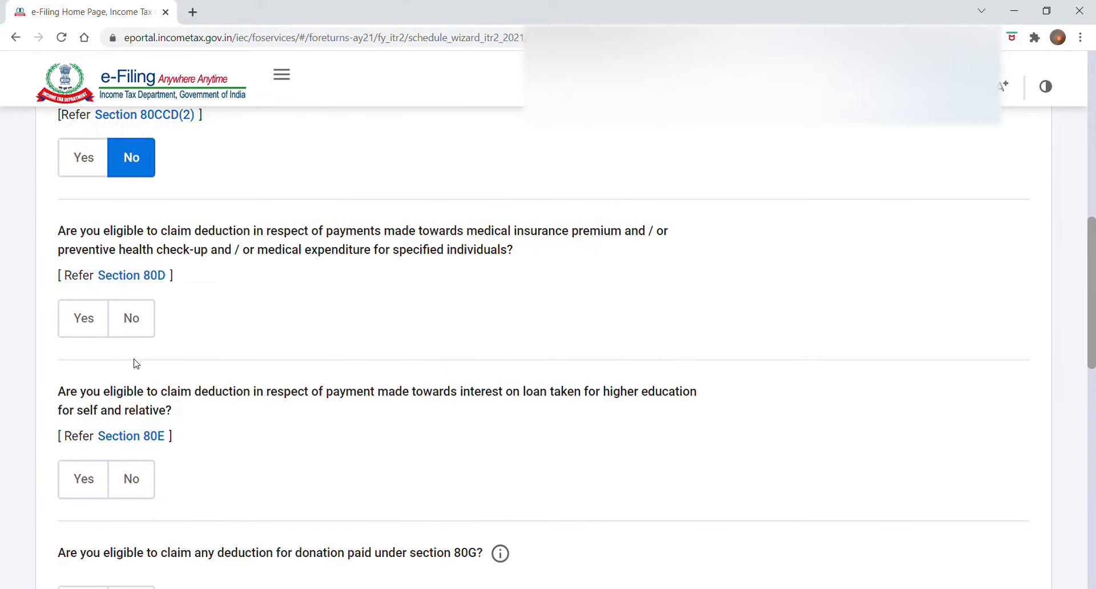
{"action": "left_click", "coordinate": [131, 470]}
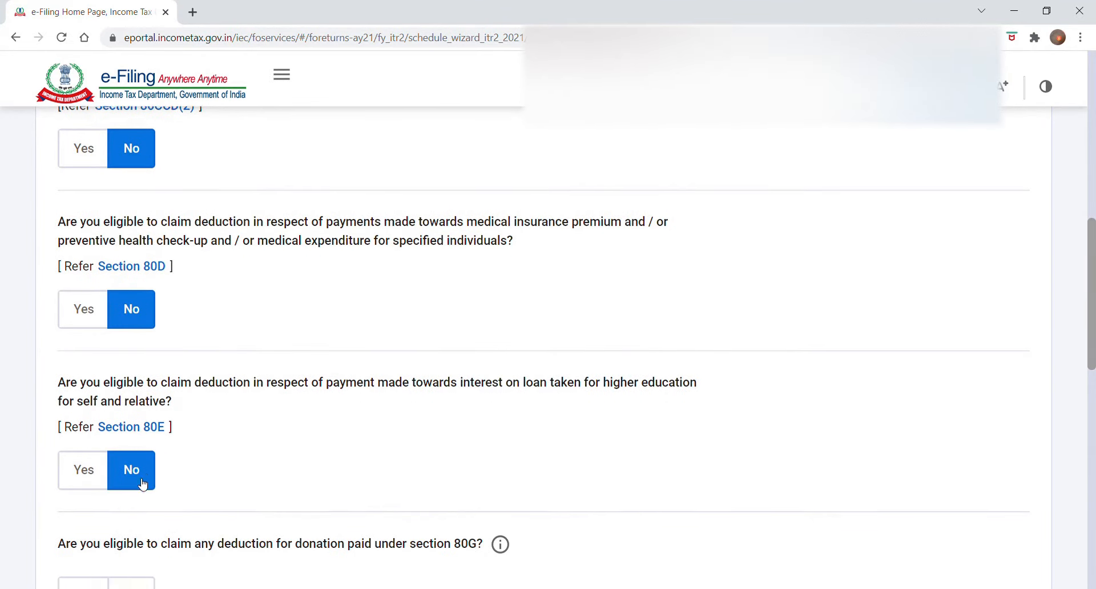
{"action": "scroll", "scroll_direction": "down", "scroll_amount": 3}
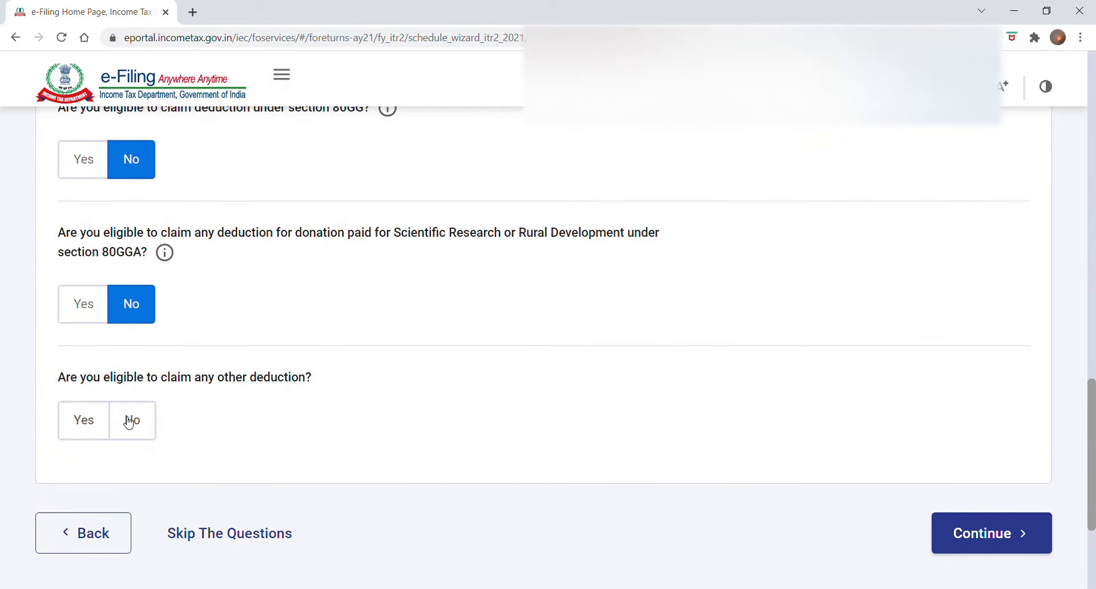
{"action": "left_click", "coordinate": [131, 420]}
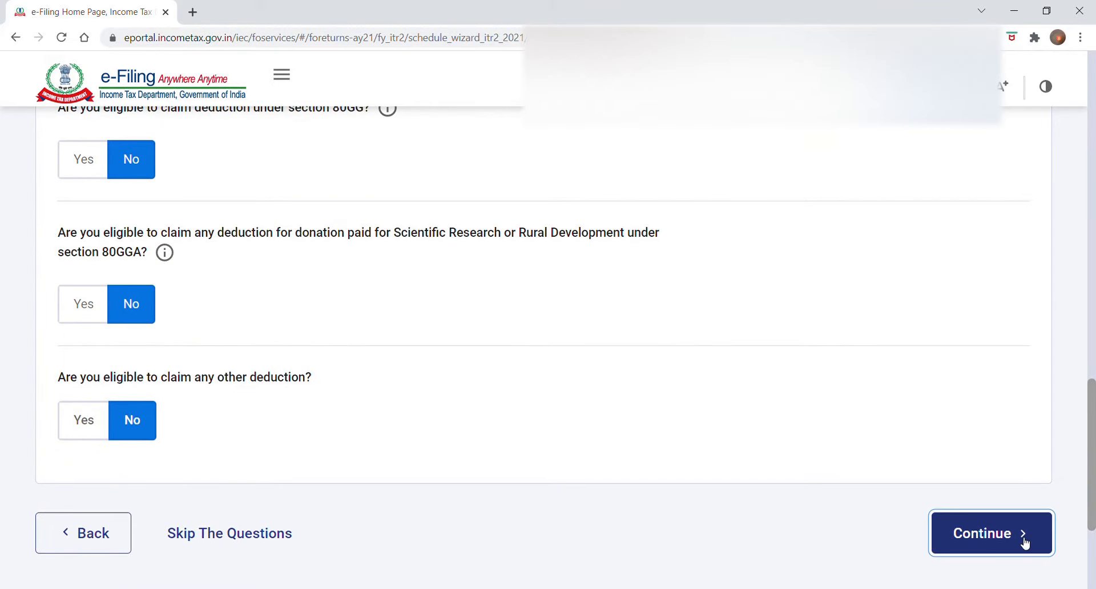
{"action": "left_click", "coordinate": [992, 533]}
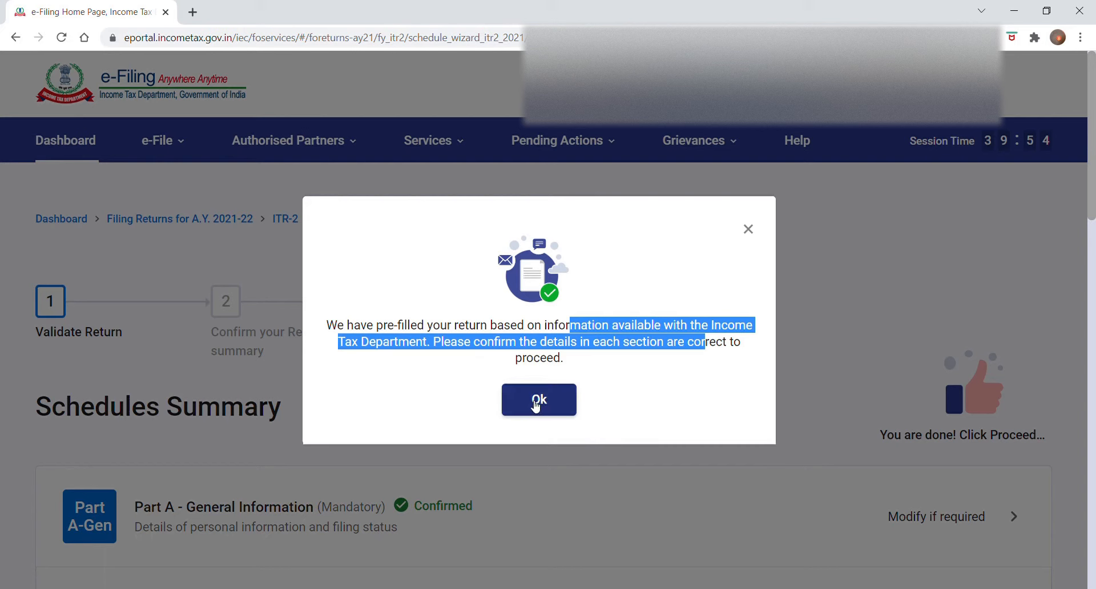
Step: Dismiss the pre-filled return notice and scroll through the Schedules Summary
{"action": "left_click", "coordinate": [539, 399]}
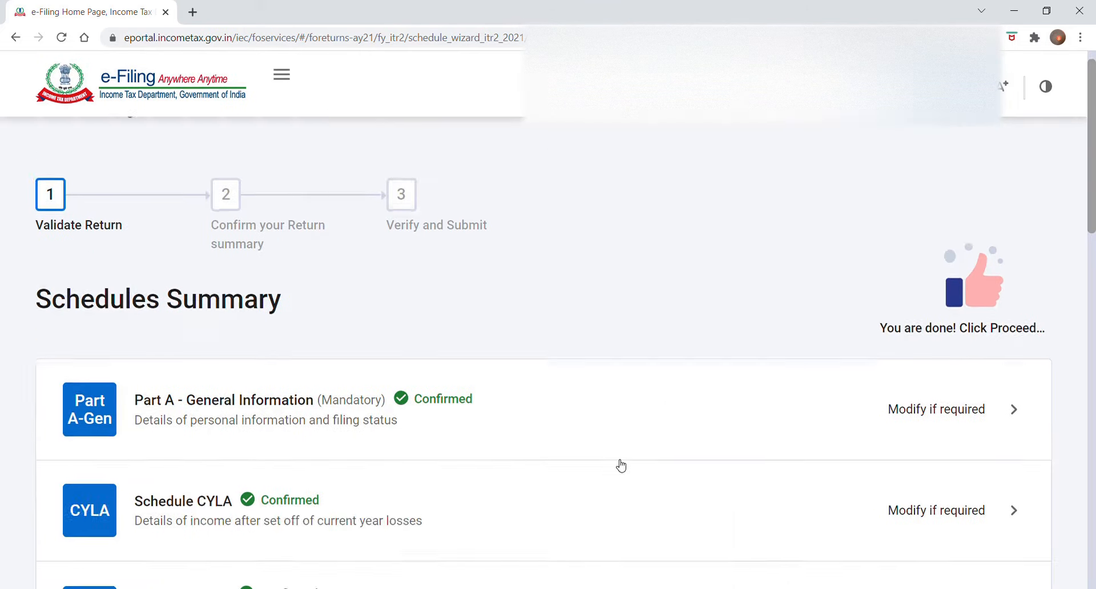
{"action": "scroll", "scroll_direction": "down", "scroll_amount": 3}
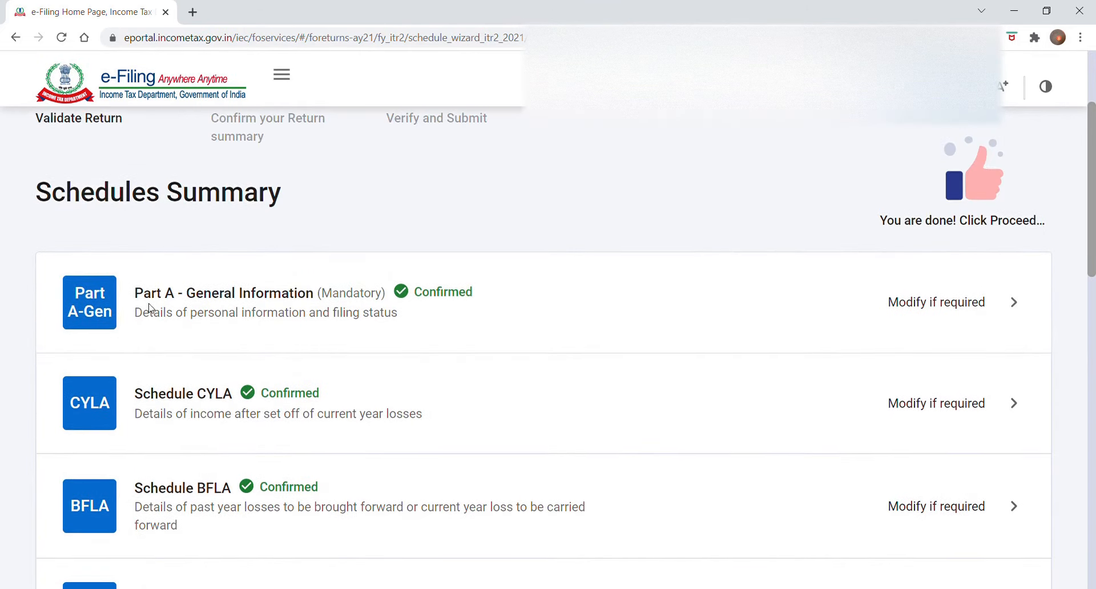
{"action": "scroll", "scroll_direction": "down", "scroll_amount": 3}
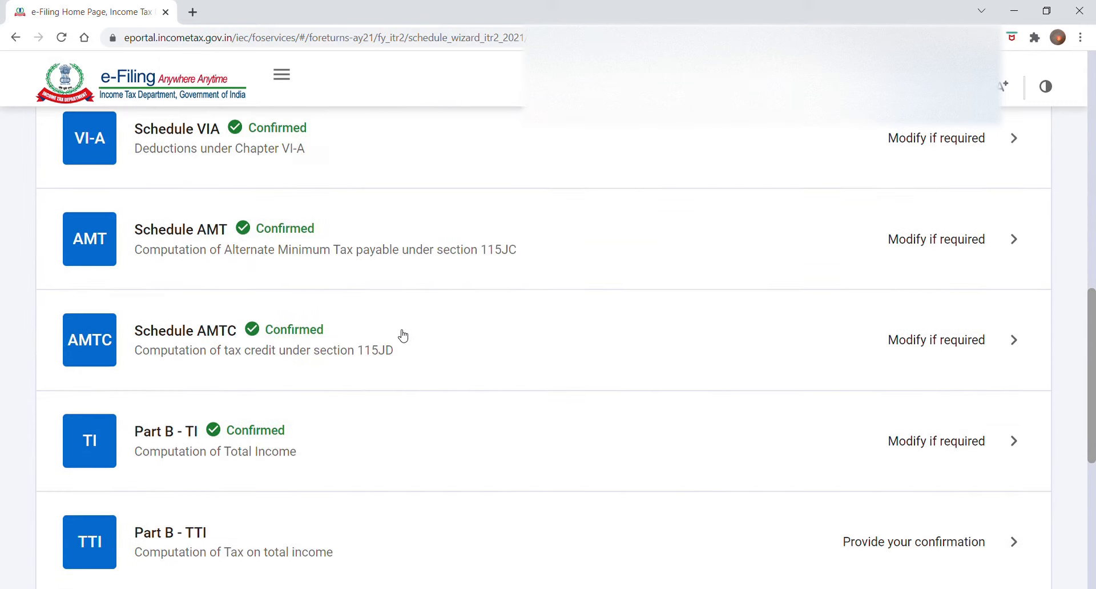
{"action": "scroll", "scroll_direction": "down", "scroll_amount": 3}
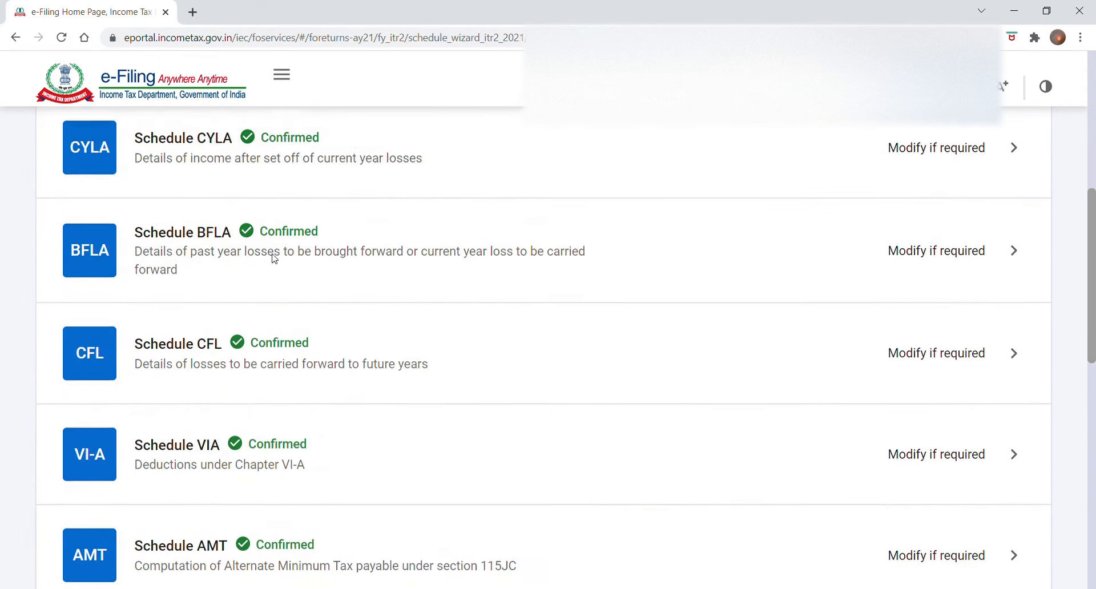
{"action": "scroll", "scroll_direction": "up", "scroll_amount": 3}
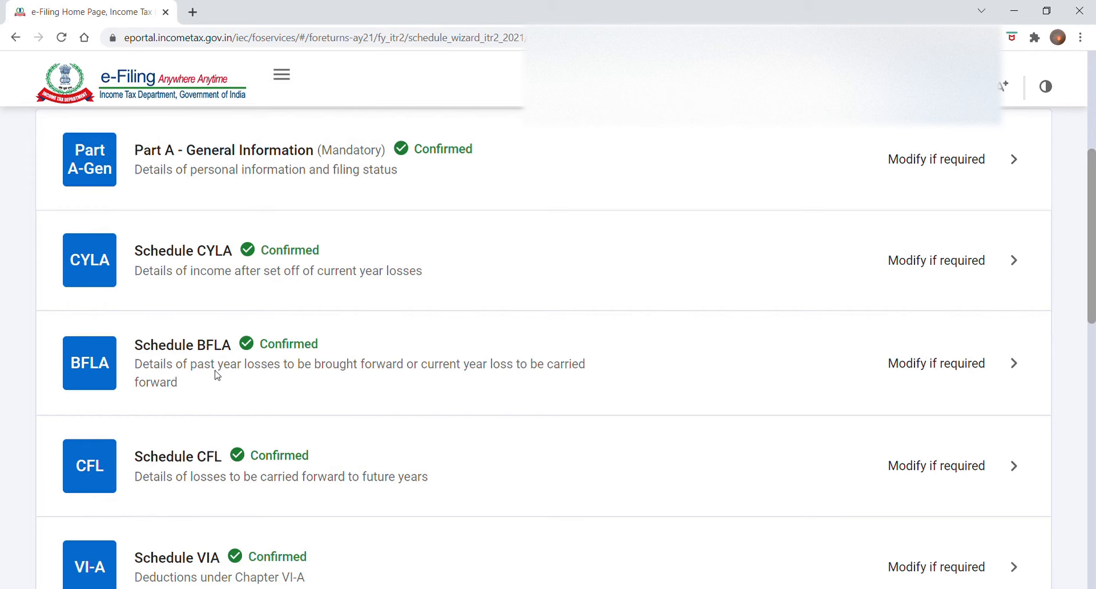
Step: Scroll the Schedules Summary again to review the Confirmed schedules and find Schedule AMTC
{"action": "scroll", "scroll_direction": "down", "scroll_amount": 3}
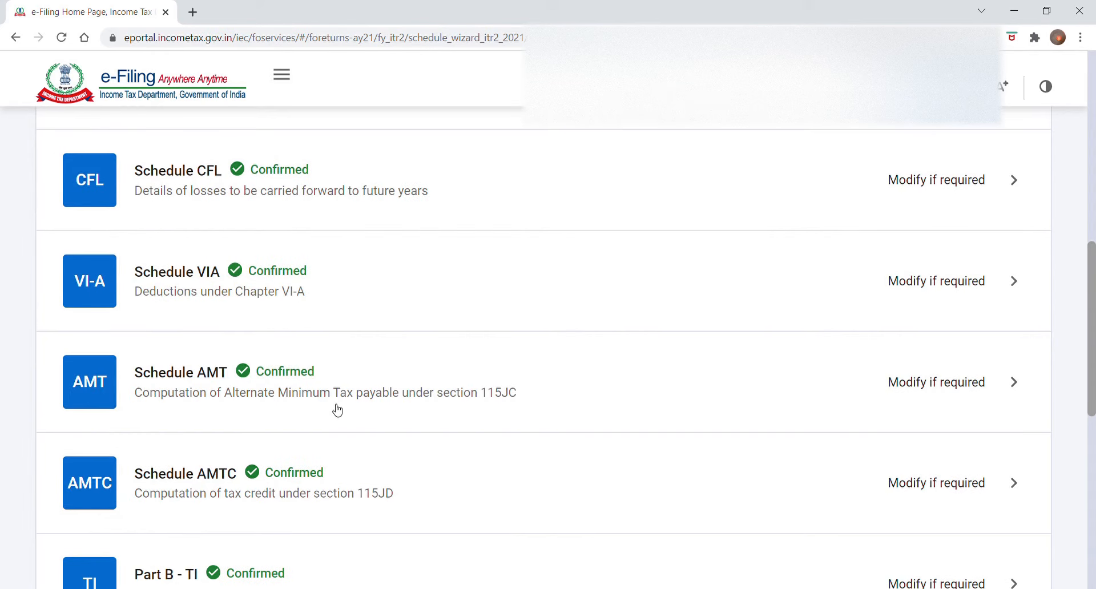
{"action": "scroll", "scroll_direction": "down", "scroll_amount": 3}
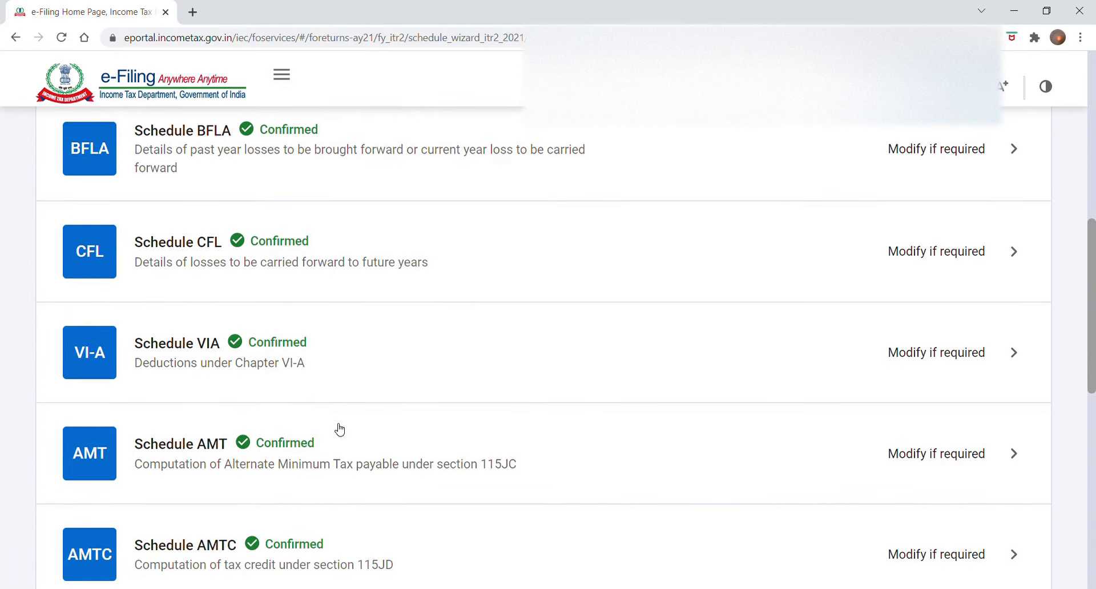
{"action": "scroll", "scroll_direction": "down", "scroll_amount": 3}
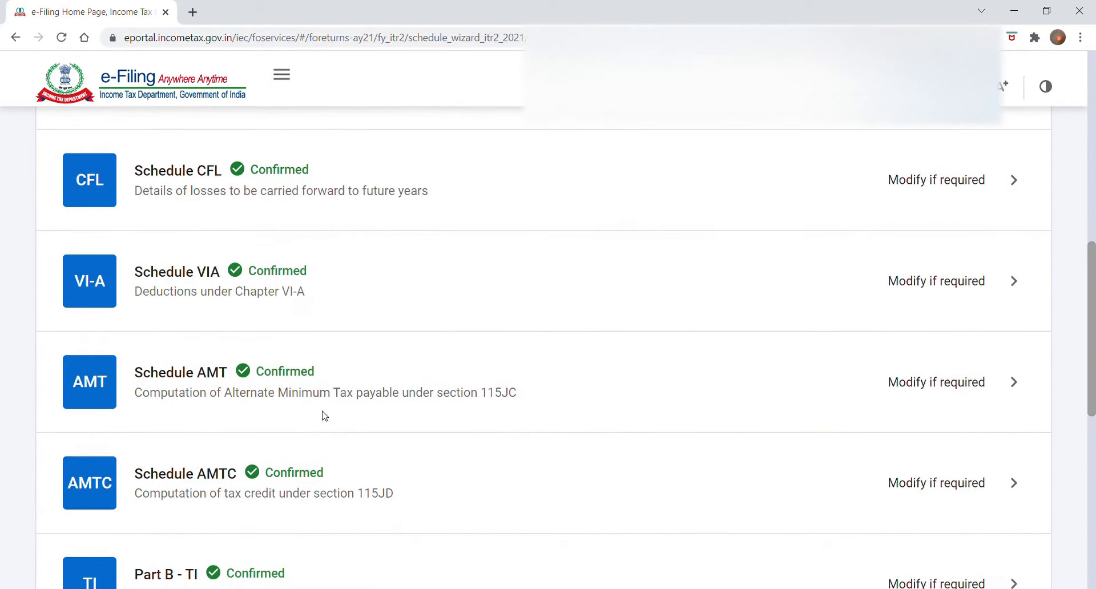
{"action": "scroll", "scroll_direction": "up", "scroll_amount": 3}
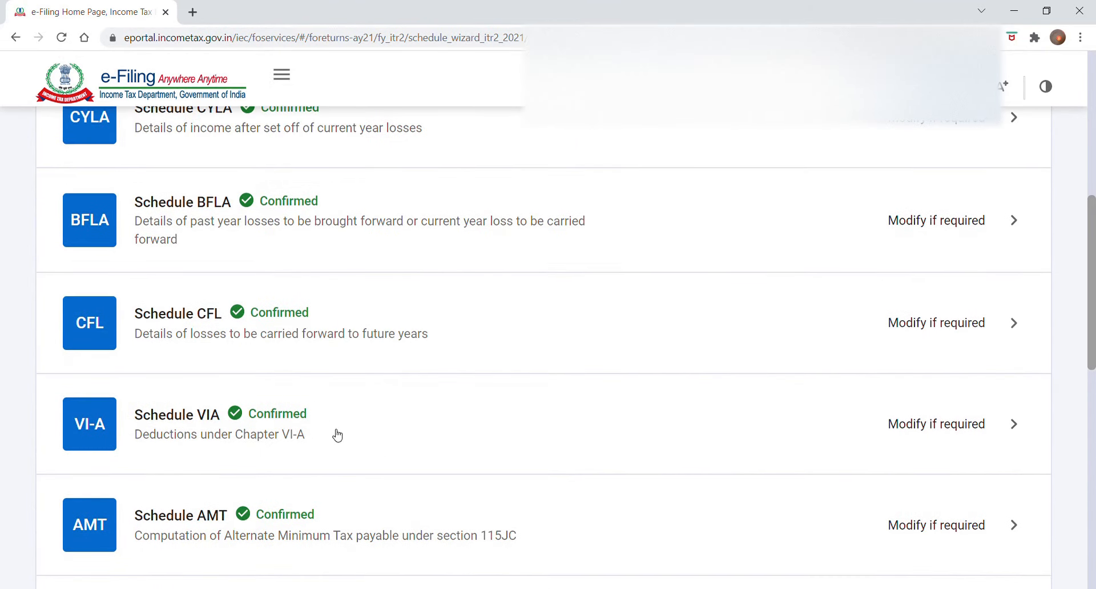
{"action": "scroll", "scroll_direction": "up", "scroll_amount": 3}
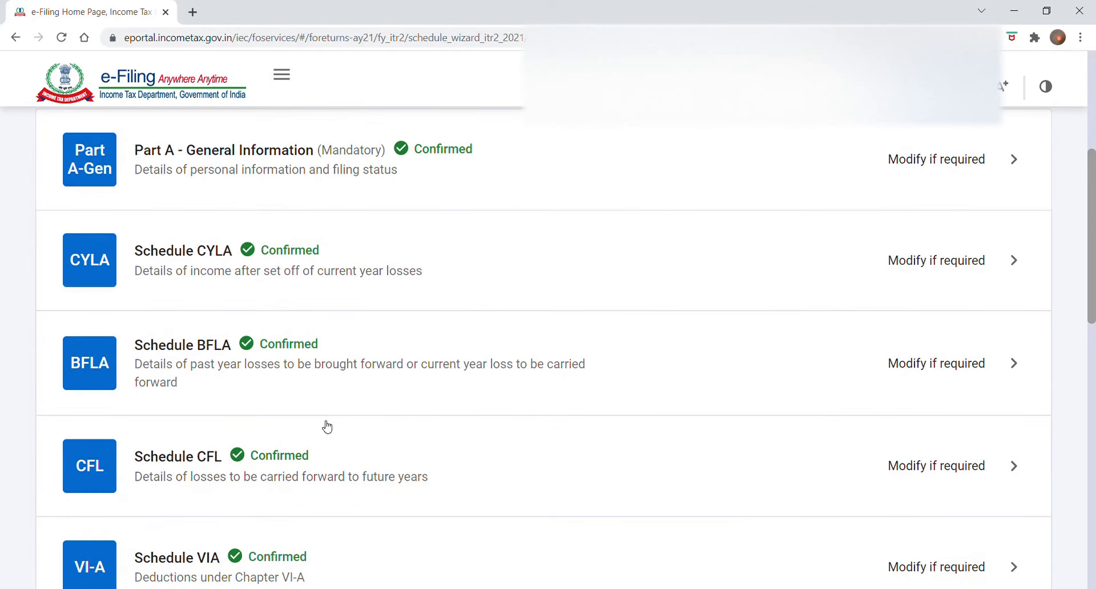
{"action": "scroll", "scroll_direction": "up", "scroll_amount": 3}
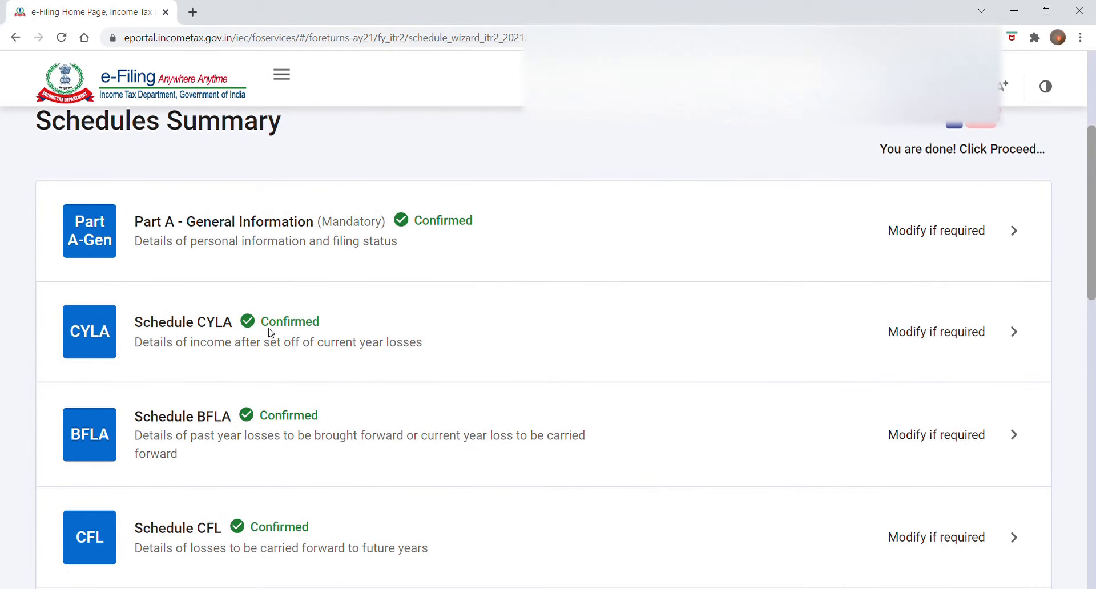
{"action": "scroll", "scroll_direction": "down", "scroll_amount": 3}
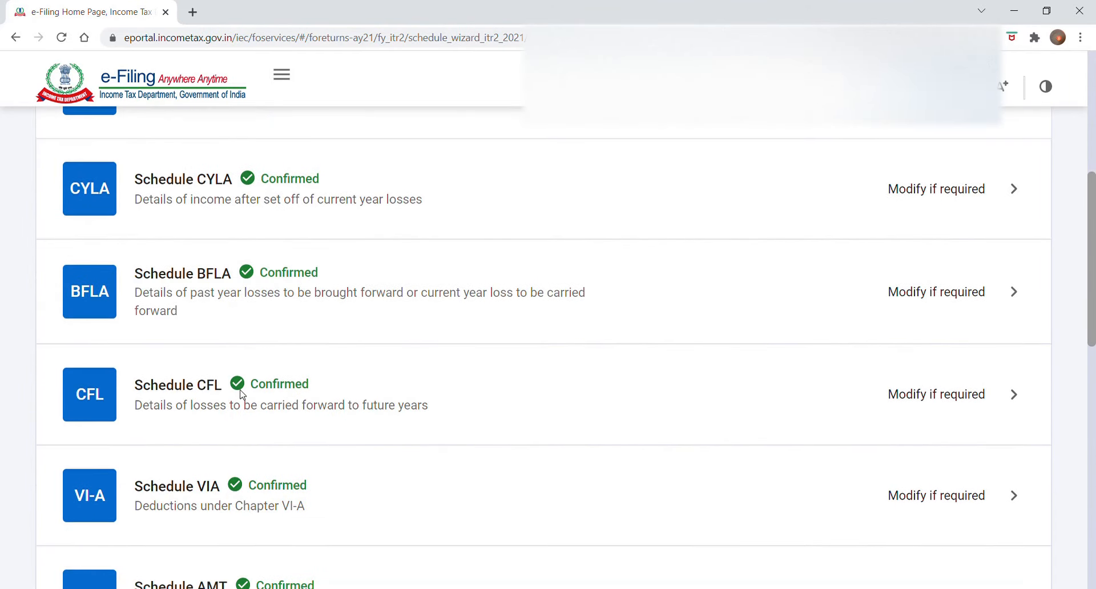
{"action": "scroll", "scroll_direction": "down", "scroll_amount": 3}
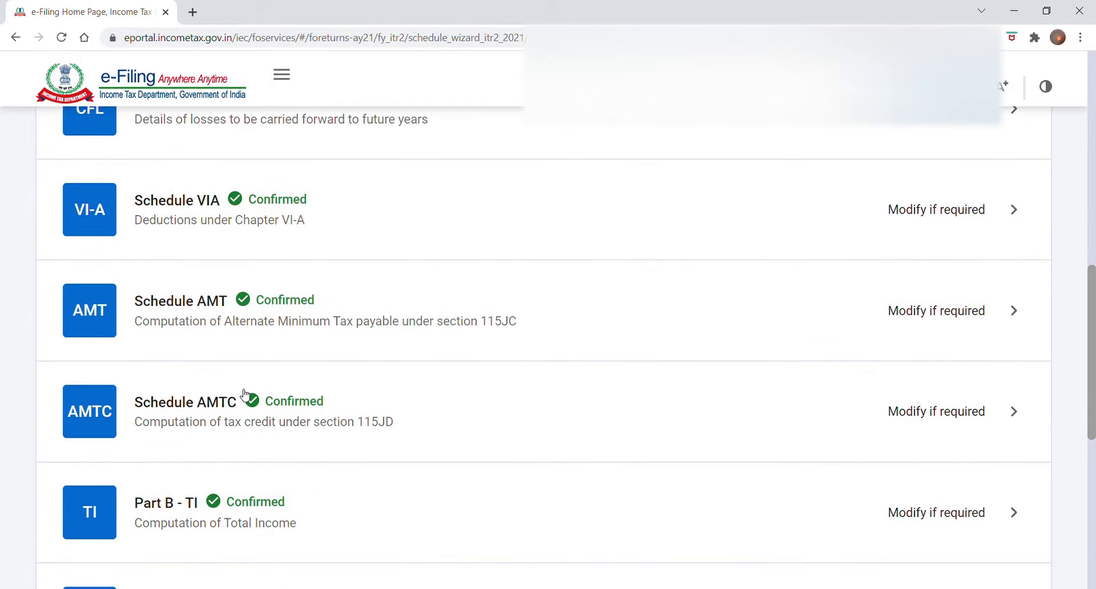
{"action": "scroll", "scroll_direction": "down", "scroll_amount": 3}
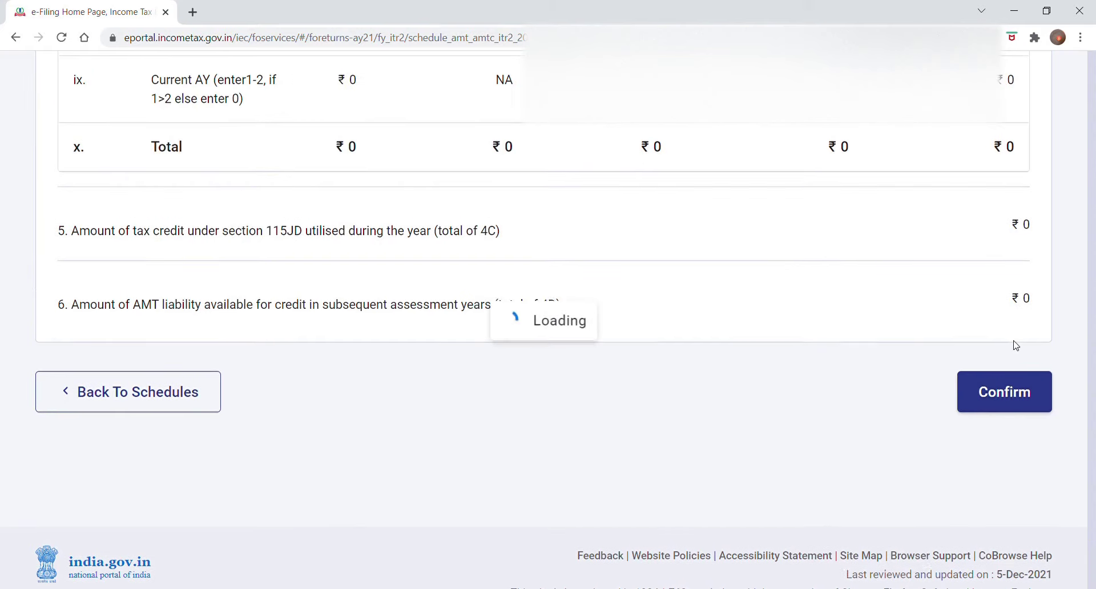
Step: Confirm Schedule AMTC and scroll the Schedules Summary to the Proceed To Verification area
{"action": "left_click", "coordinate": [1004, 391]}
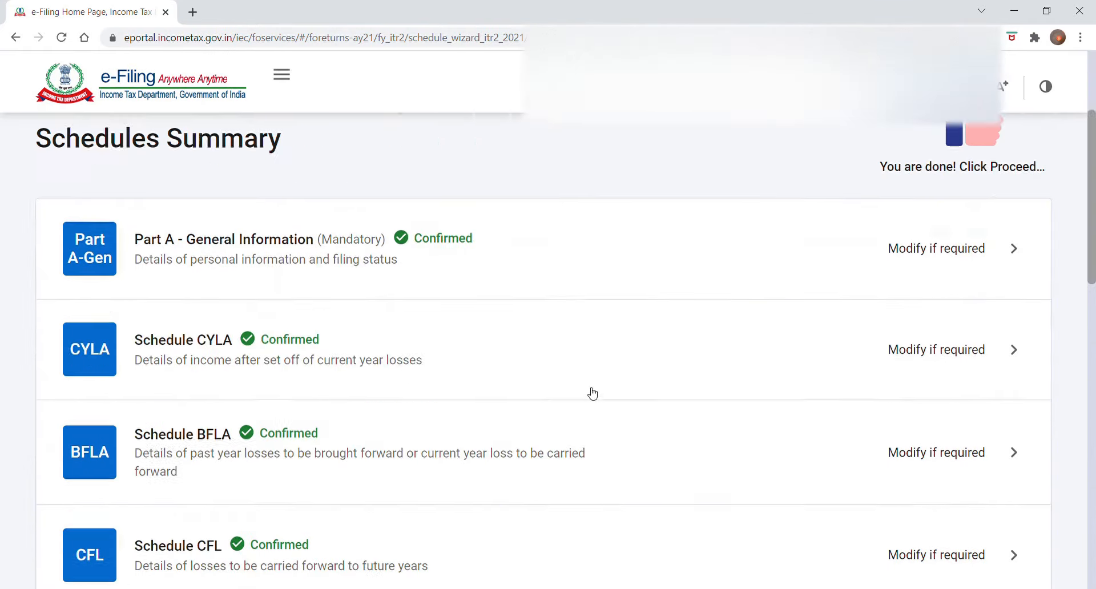
{"action": "scroll", "scroll_direction": "down", "scroll_amount": 3}
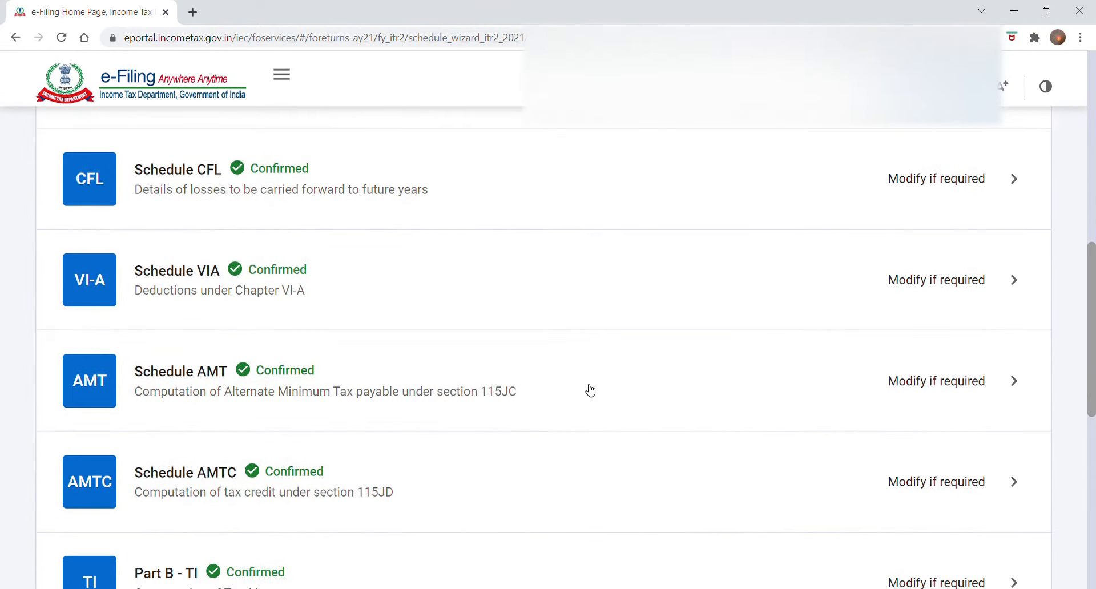
{"action": "scroll", "scroll_direction": "down", "scroll_amount": 3}
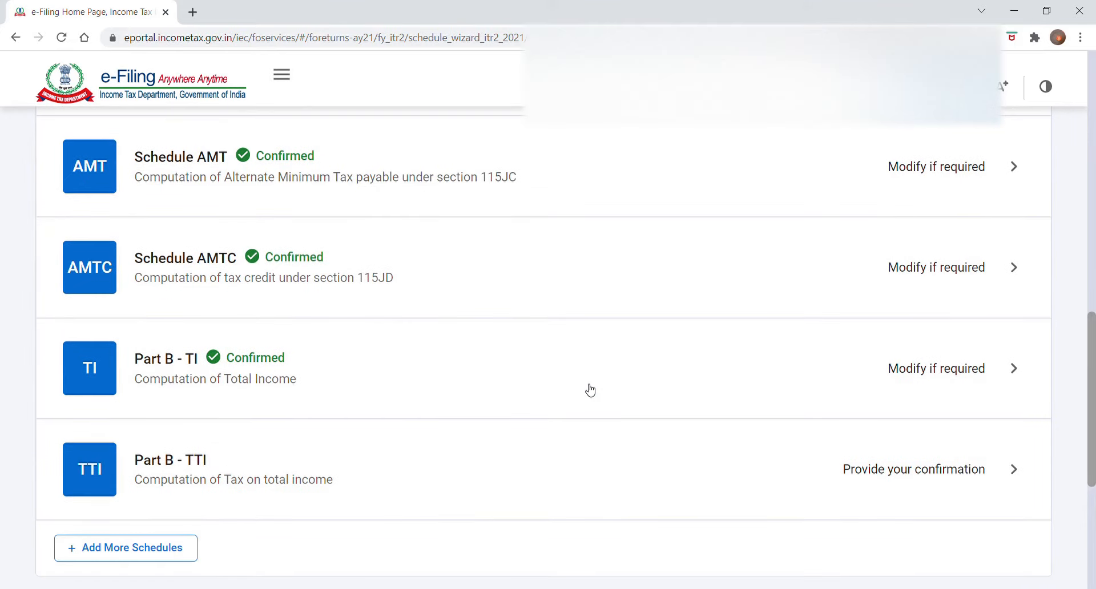
{"action": "scroll", "scroll_direction": "down", "scroll_amount": 3}
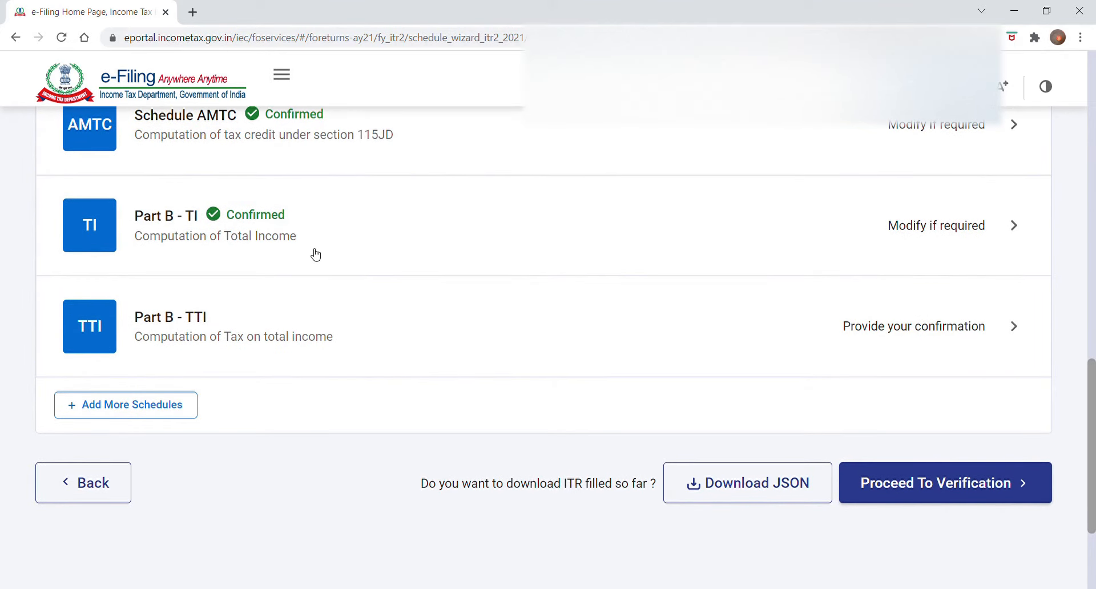
{"action": "scroll", "scroll_direction": "up", "scroll_amount": 3}
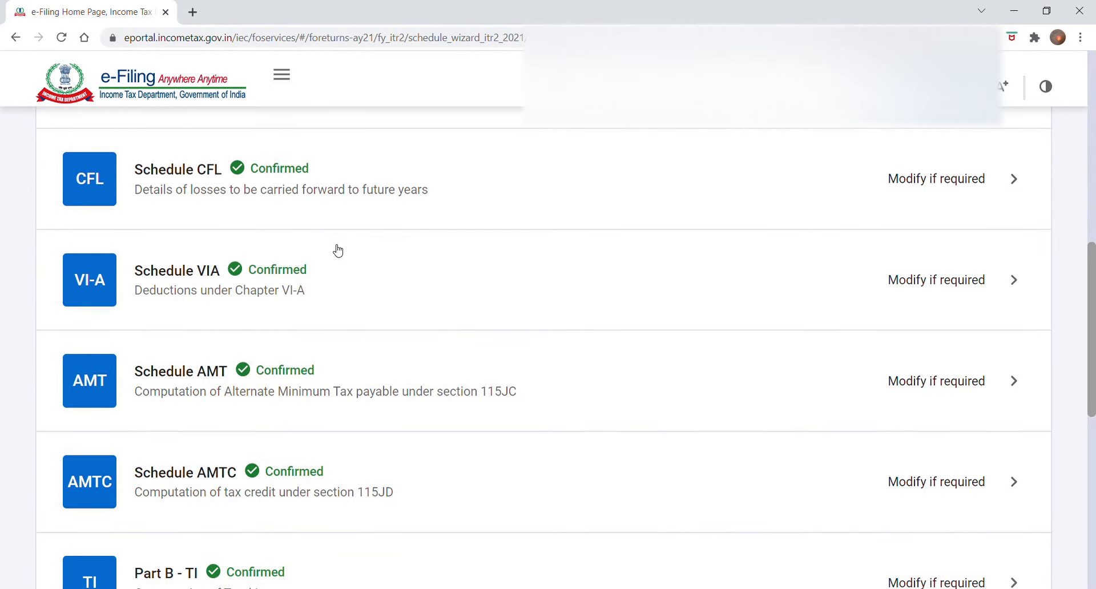
{"action": "scroll", "scroll_direction": "down", "scroll_amount": 3}
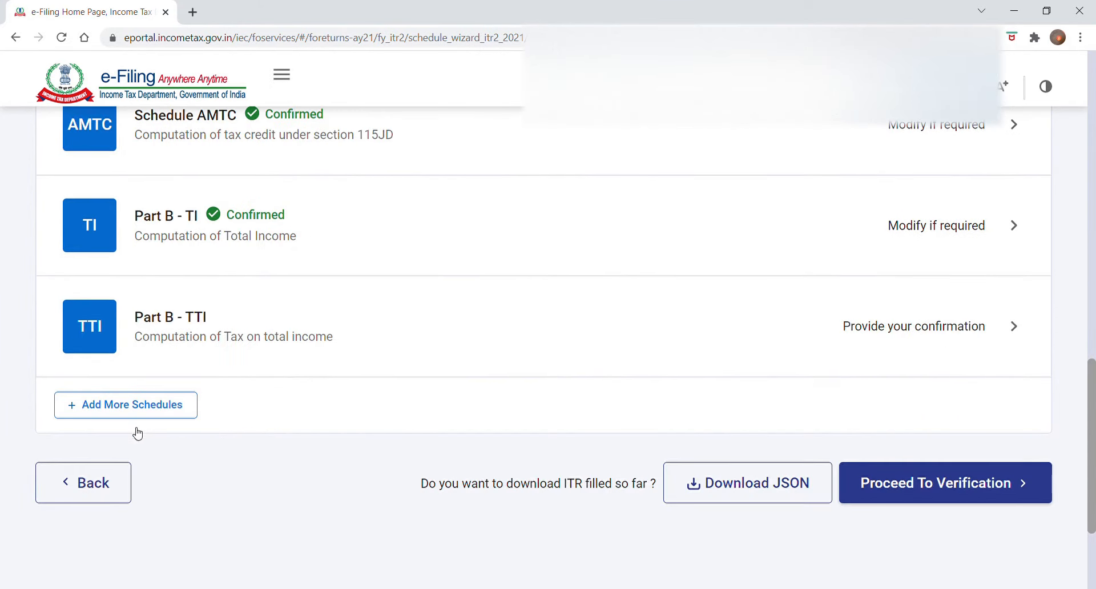
Step: Tick Schedule Other Sources under Income in Add More Schedules, making 11 schedules selected
{"action": "left_click", "coordinate": [125, 404]}
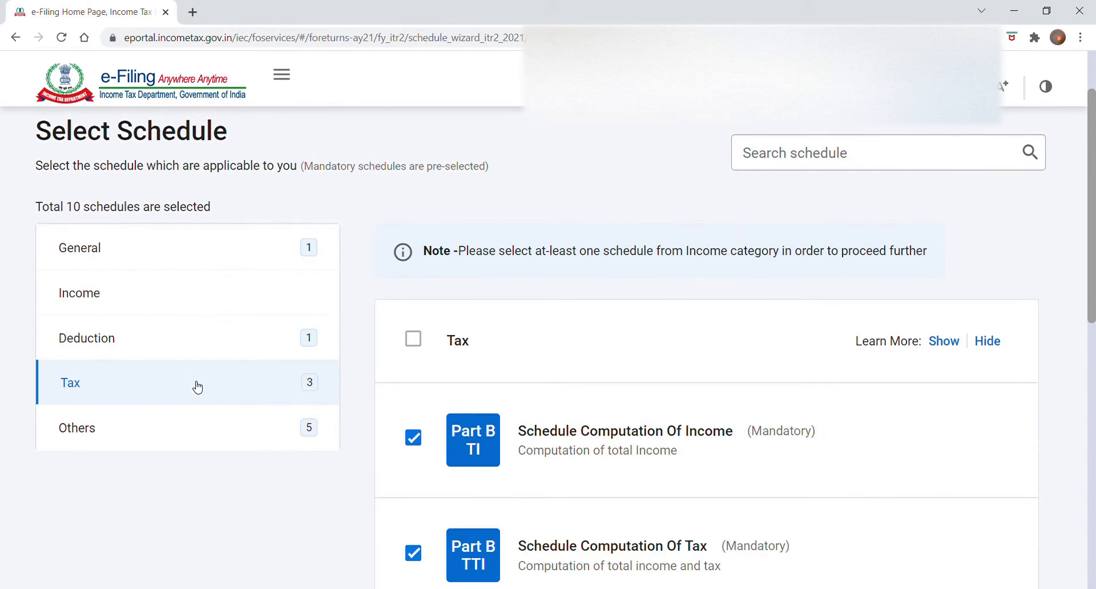
{"action": "scroll", "scroll_direction": "down", "scroll_amount": 3}
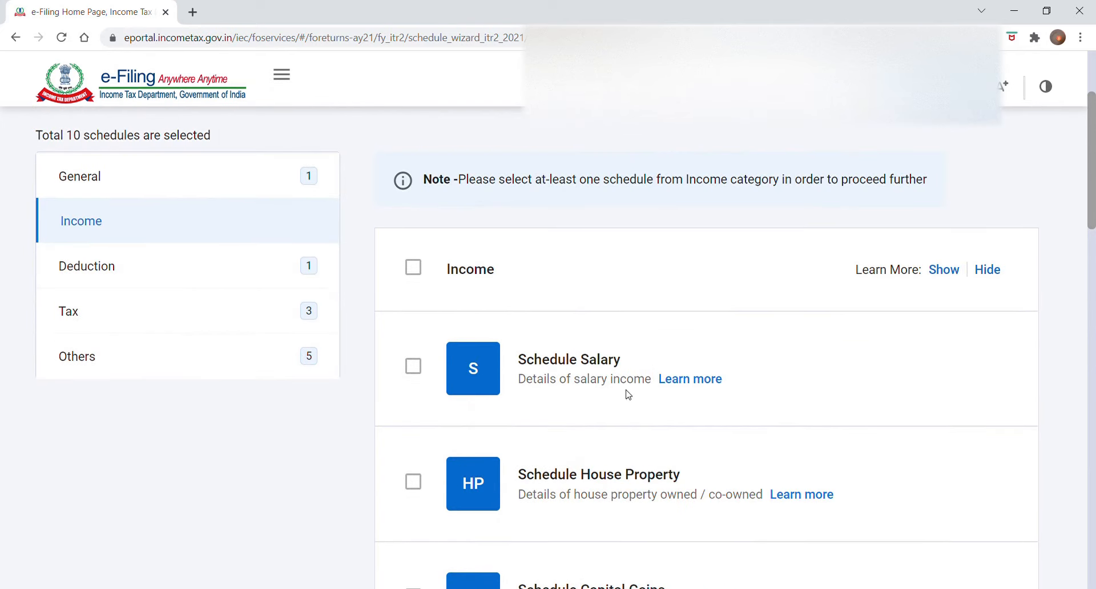
{"action": "scroll", "scroll_direction": "down", "scroll_amount": 3}
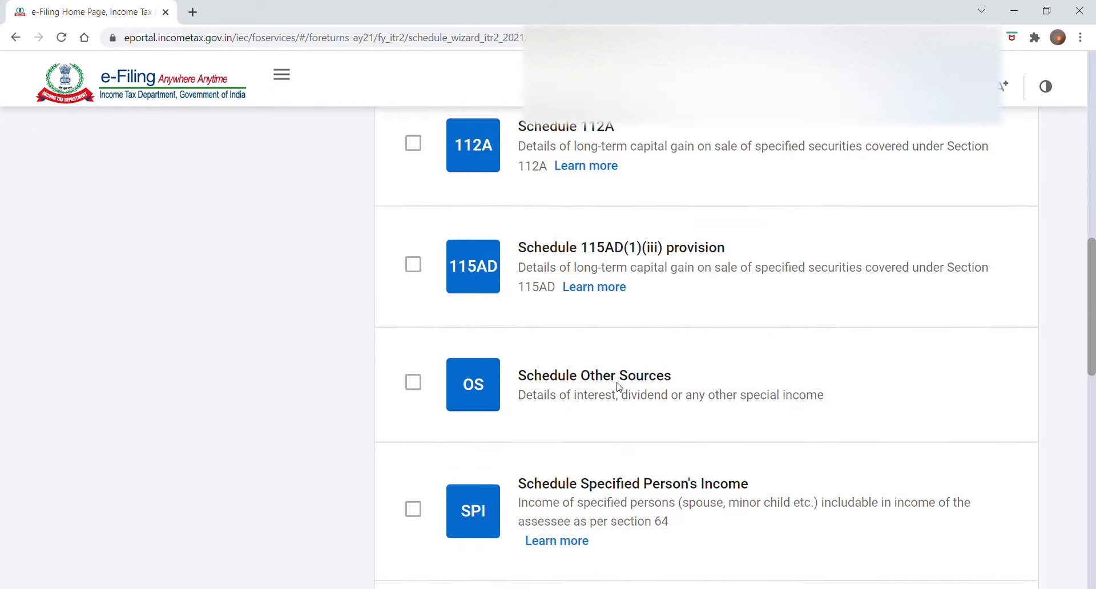
{"action": "left_click", "coordinate": [413, 382]}
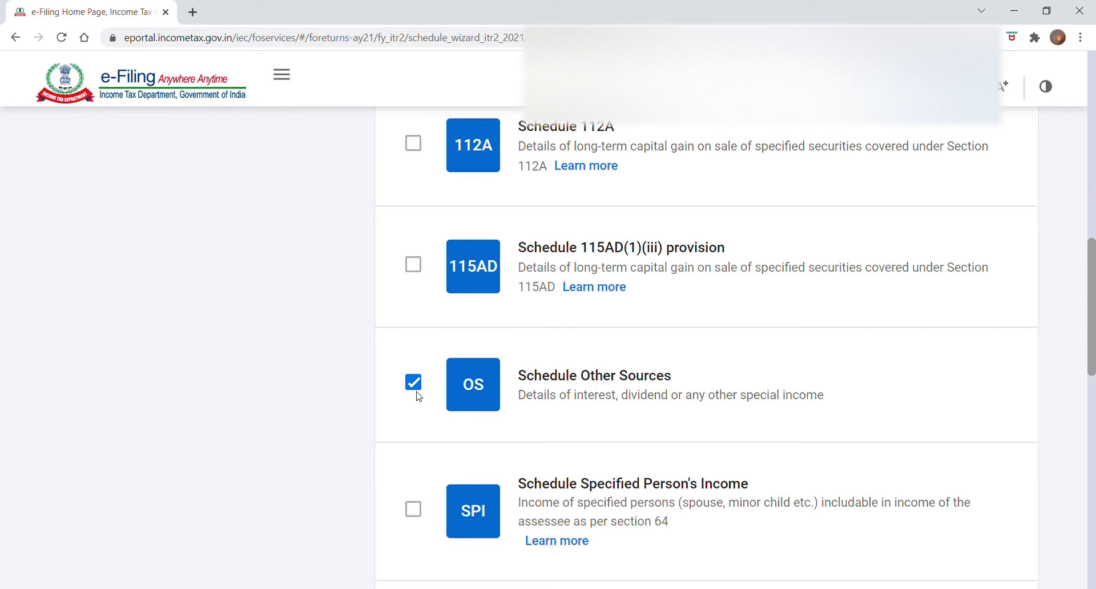
{"action": "mouse_move", "coordinate": [582, 391]}
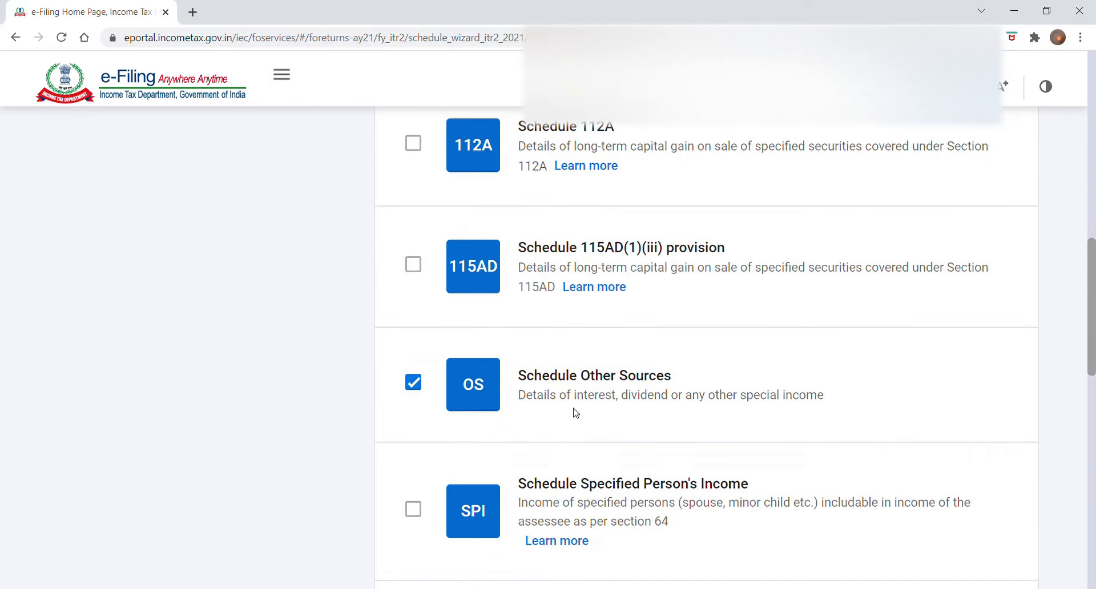
{"action": "left_click_drag", "start_coordinate": [555, 395], "coordinate": [653, 395]}
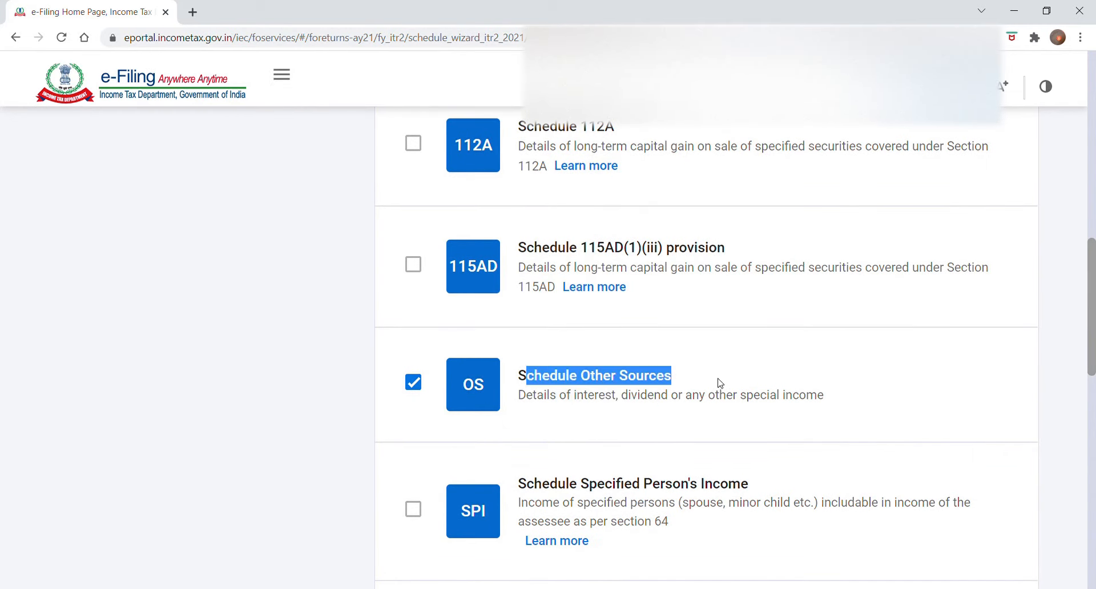
{"action": "mouse_move", "coordinate": [713, 399]}
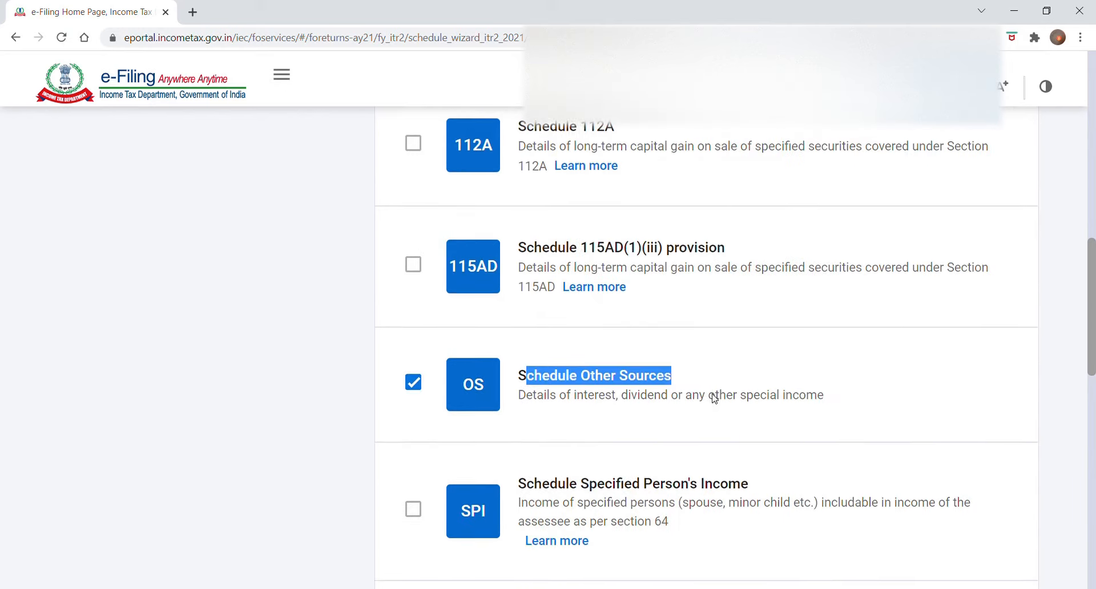
{"action": "left_click", "coordinate": [977, 397]}
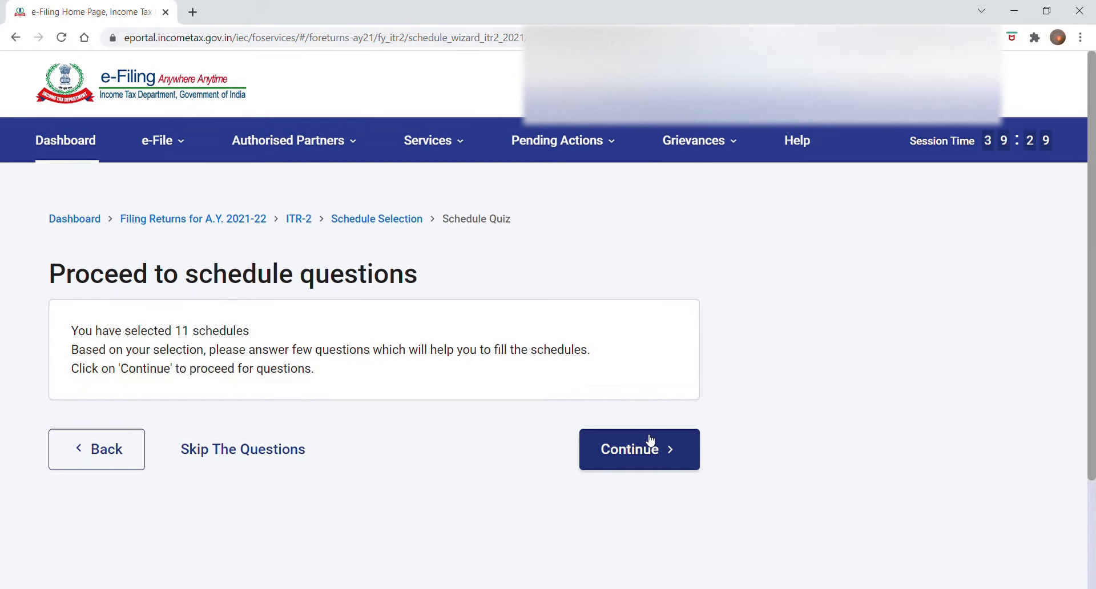
Step: Answer the general information and pension contribution questions with Yes to reach the Schedules Summary
{"action": "left_click", "coordinate": [639, 450]}
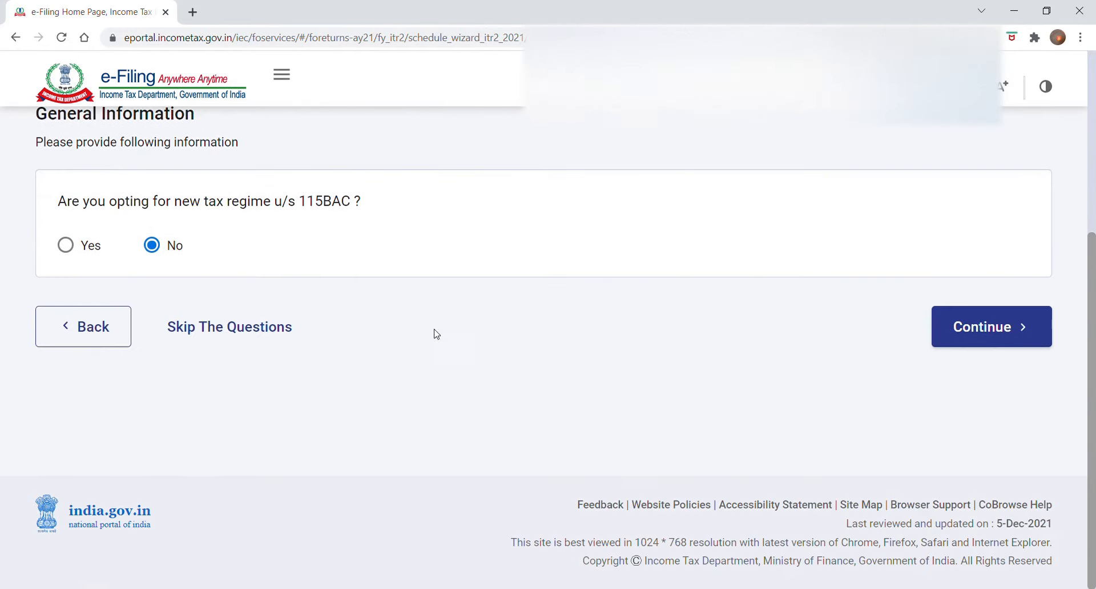
{"action": "left_click", "coordinate": [992, 326]}
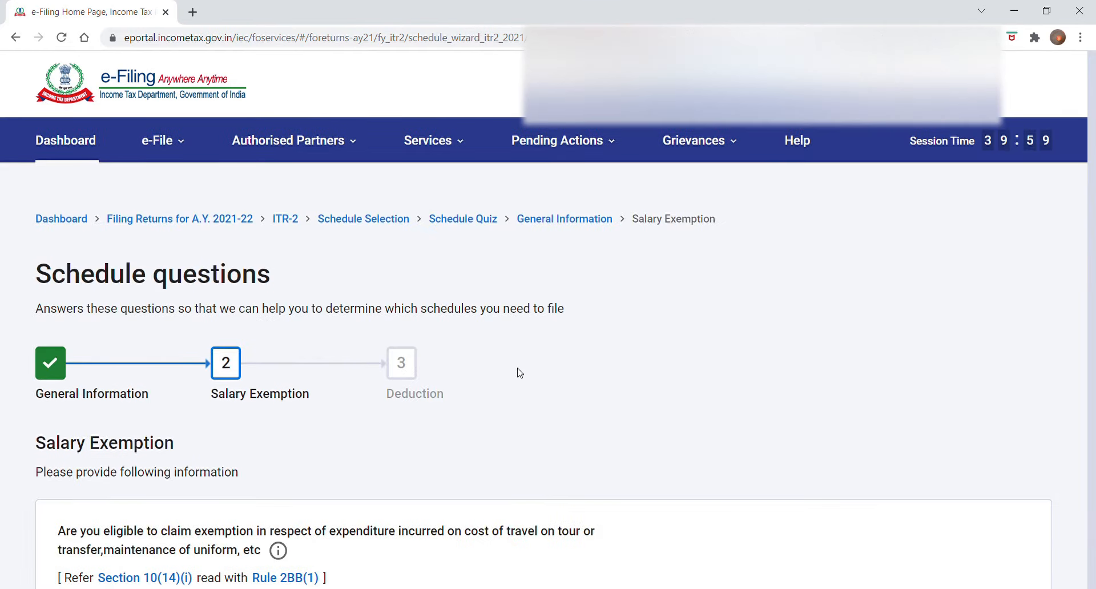
{"action": "scroll", "scroll_direction": "down", "scroll_amount": 3}
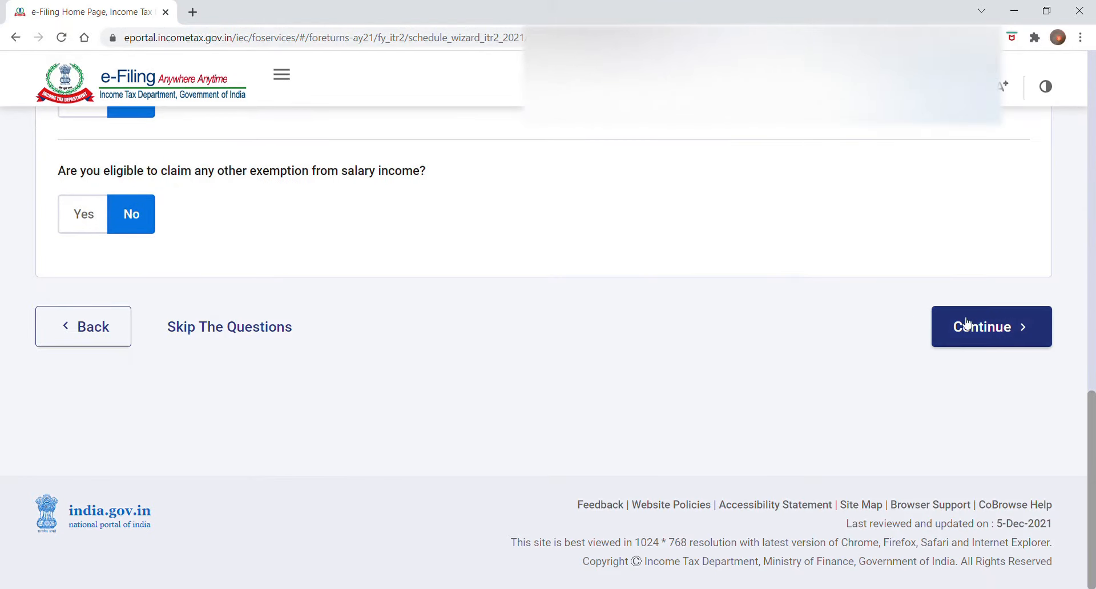
{"action": "left_click", "coordinate": [991, 327]}
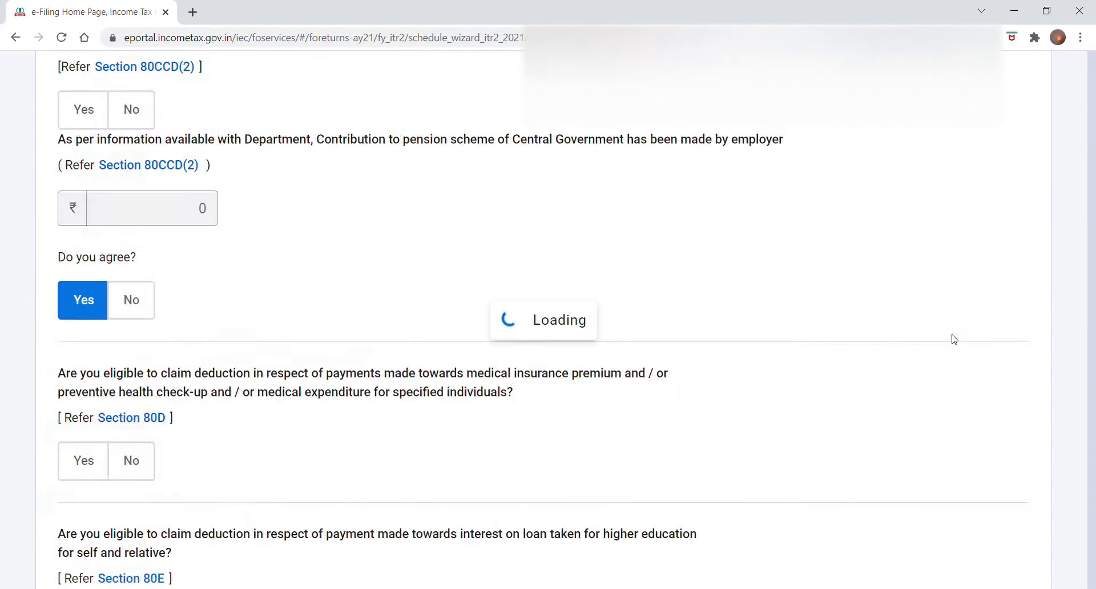
{"action": "scroll", "scroll_direction": "down", "scroll_amount": 3}
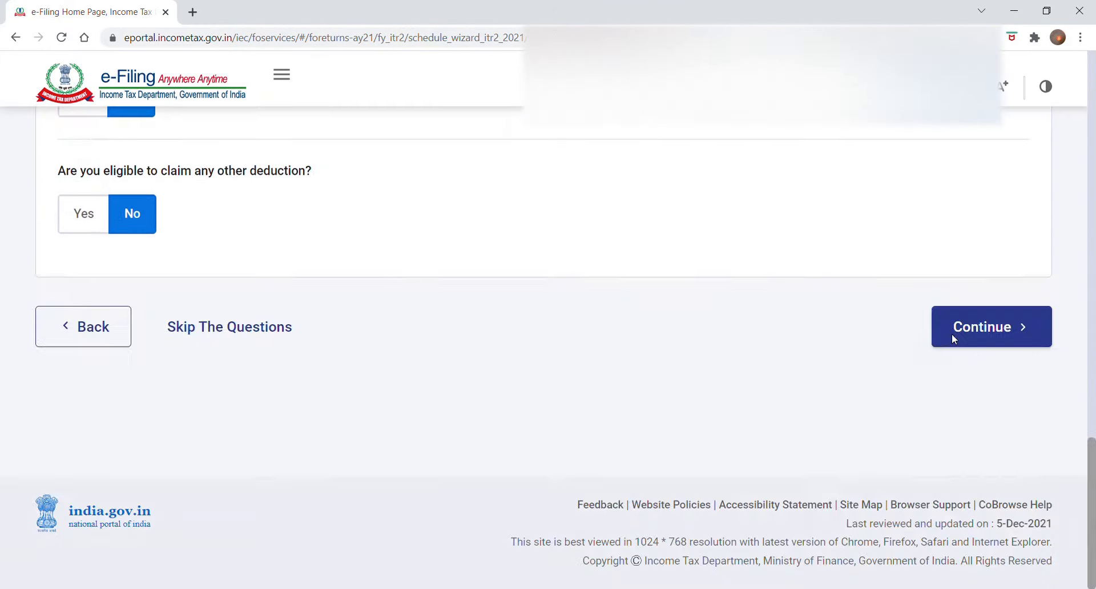
{"action": "left_click", "coordinate": [991, 327]}
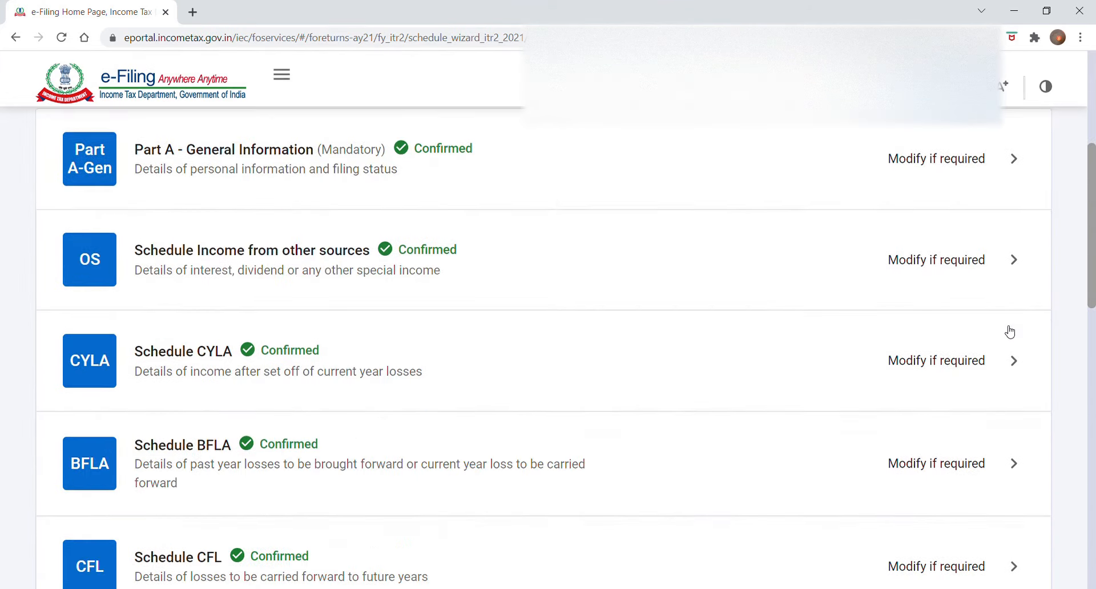
{"action": "scroll", "scroll_direction": "down", "scroll_amount": 3}
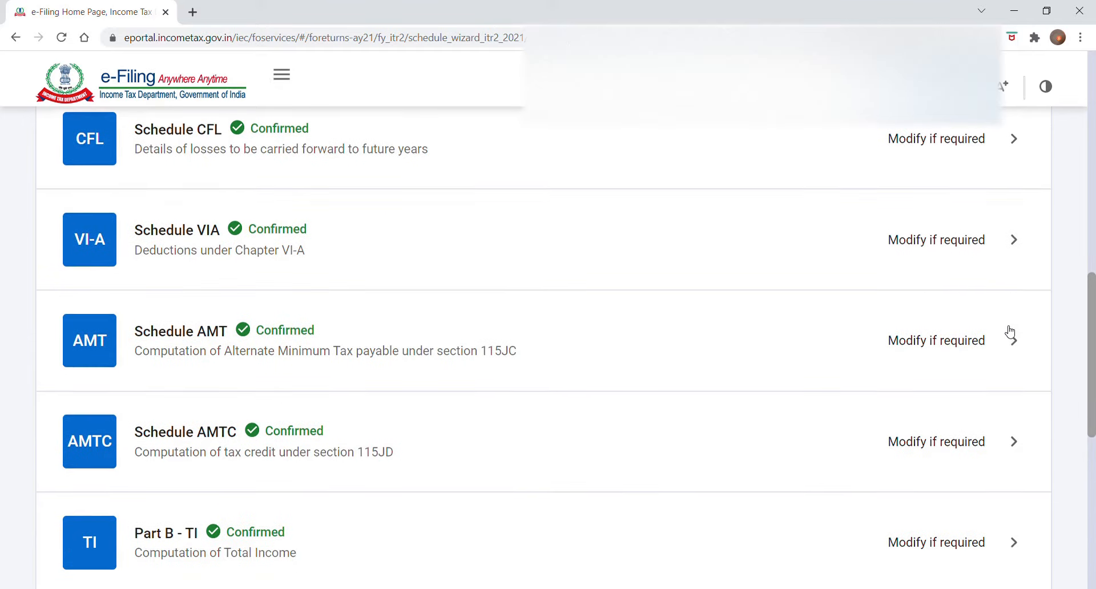
{"action": "mouse_move", "coordinate": [613, 409]}
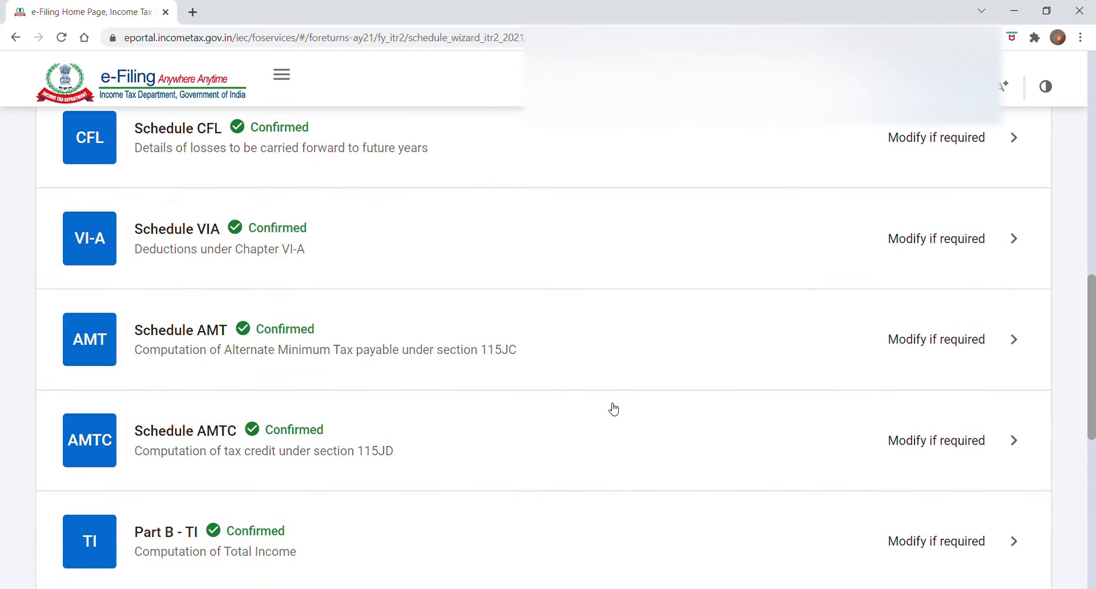
{"action": "scroll", "scroll_direction": "down", "scroll_amount": 3}
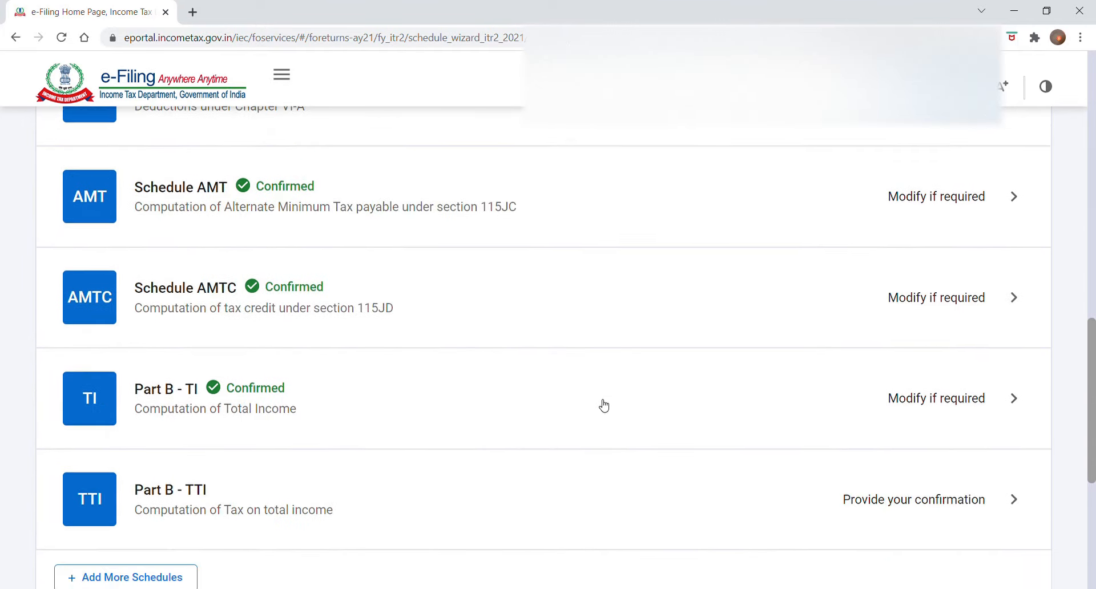
{"action": "mouse_move", "coordinate": [492, 408]}
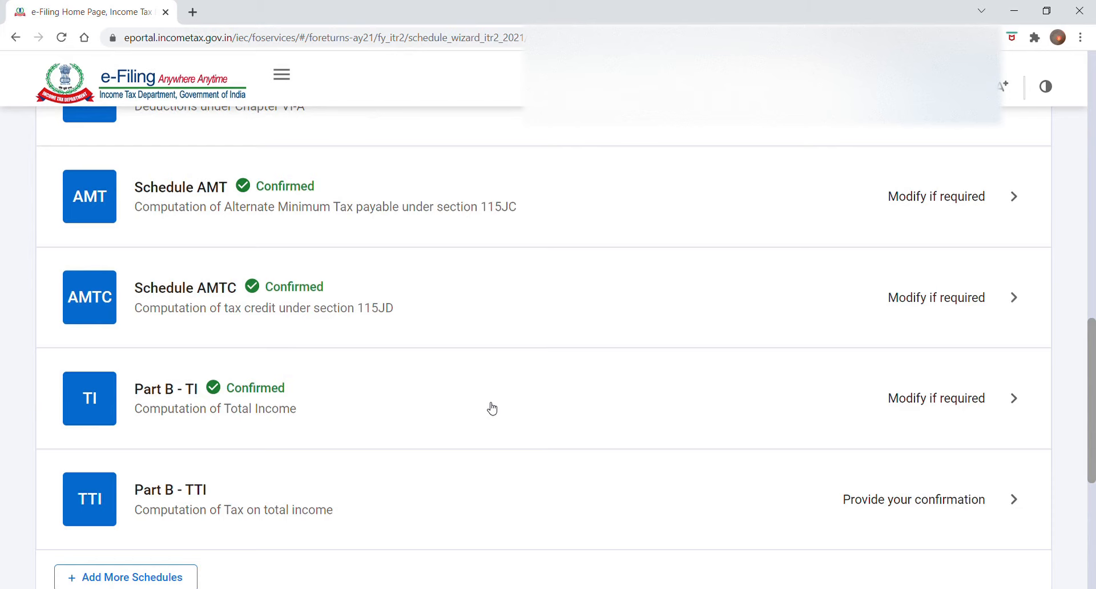
{"action": "mouse_move", "coordinate": [483, 402]}
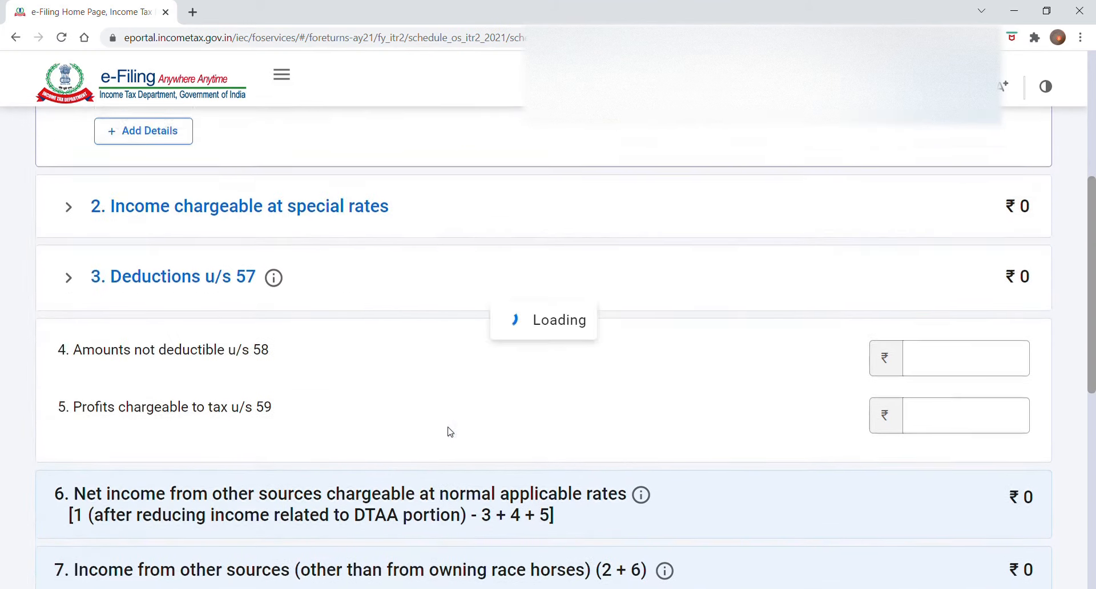
Step: Scroll through sections 1–10 of Schedule Other Sources, confirming every amount is ₹0
{"action": "scroll", "scroll_direction": "down", "scroll_amount": 3}
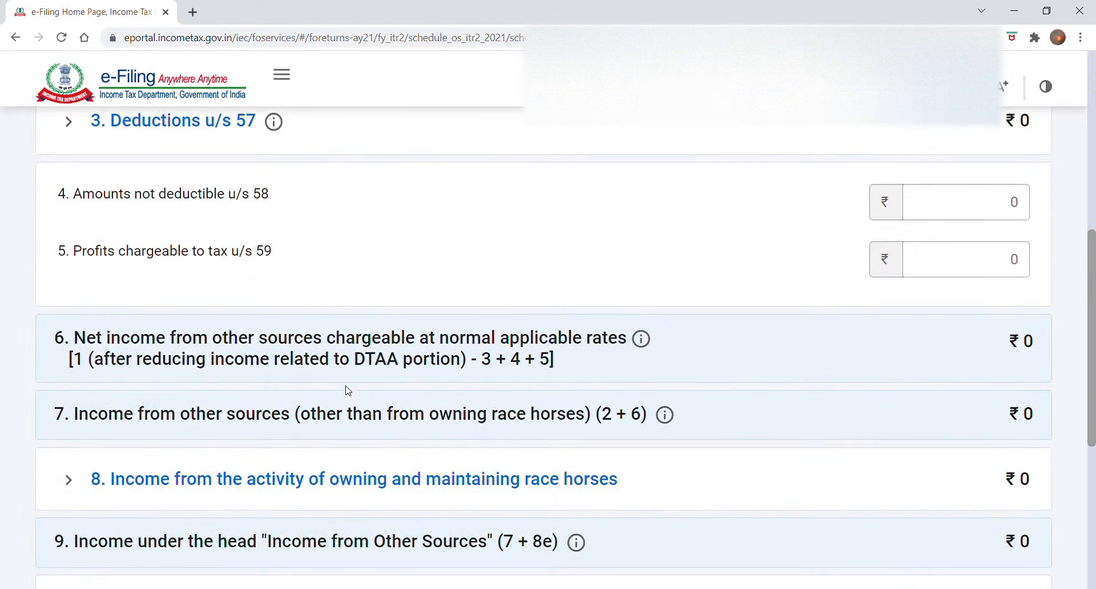
{"action": "mouse_move", "coordinate": [475, 504]}
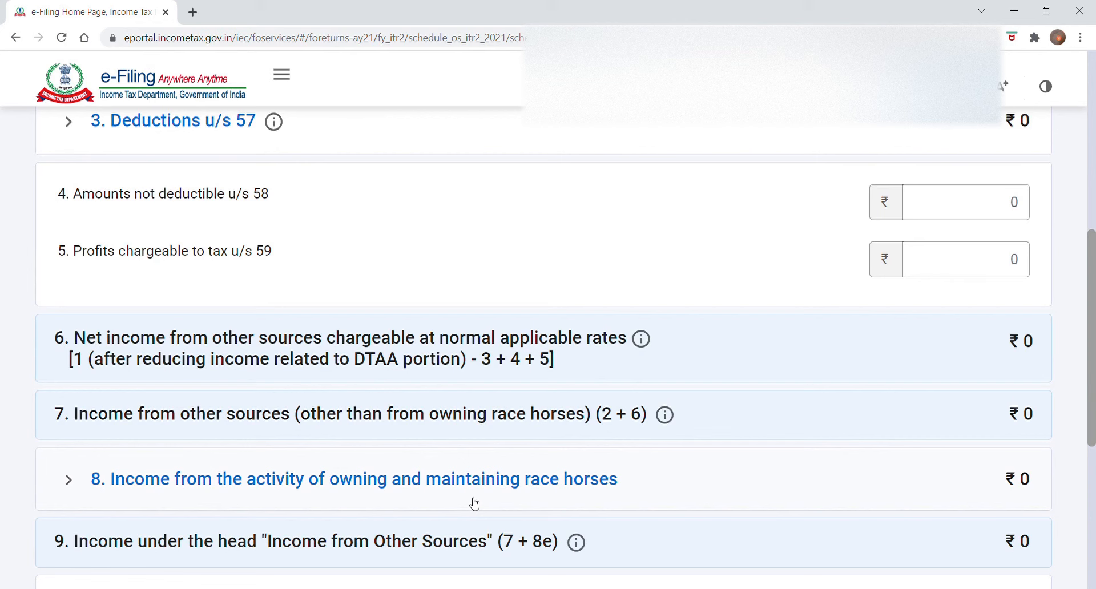
{"action": "scroll", "scroll_direction": "down", "scroll_amount": 3}
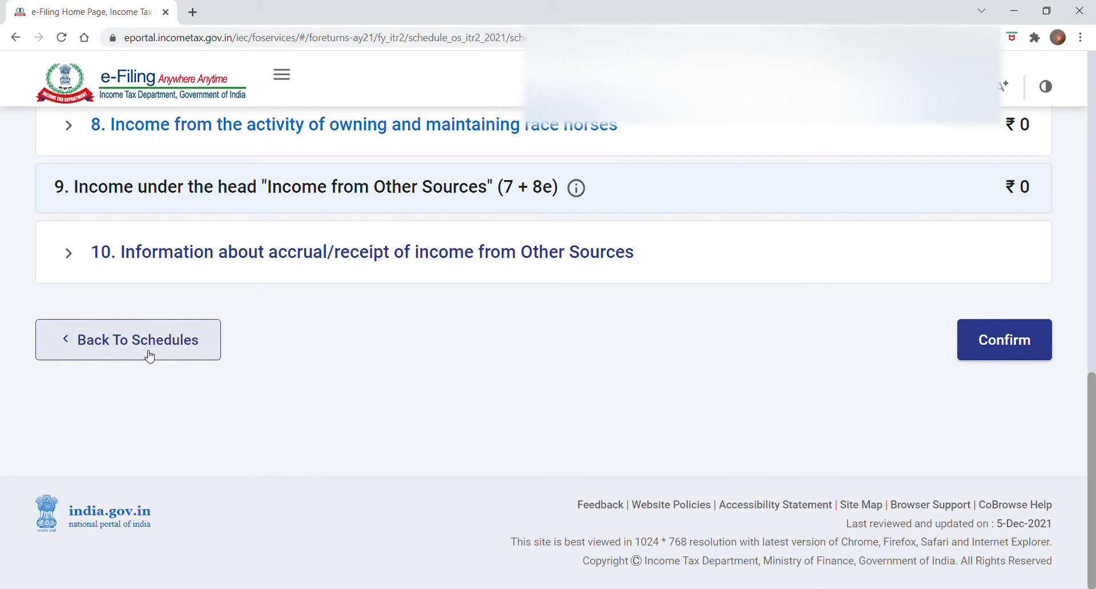
{"action": "mouse_move", "coordinate": [153, 345]}
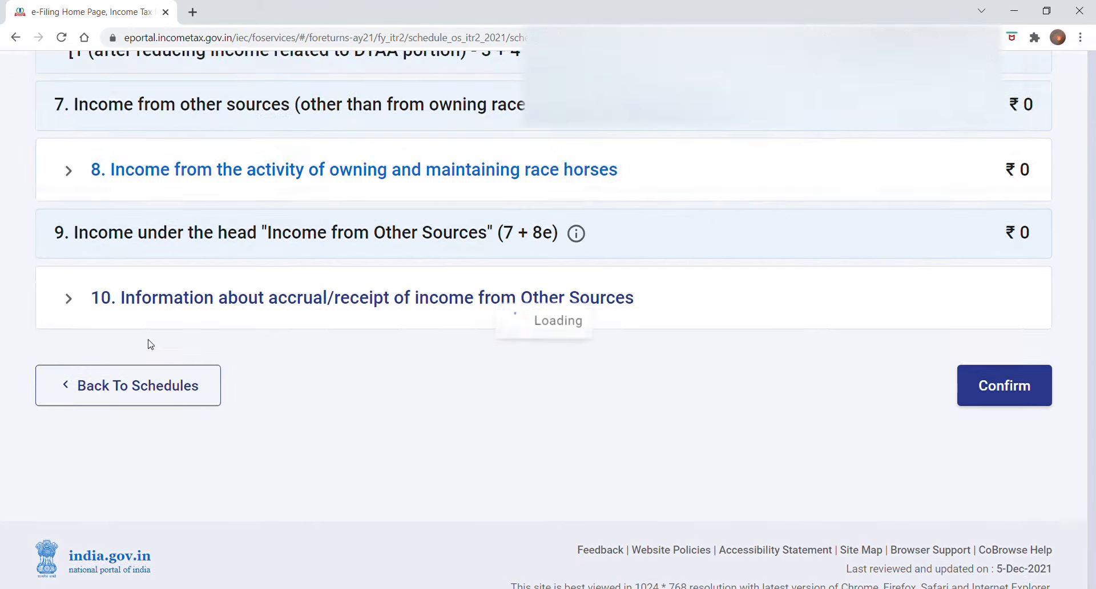
Step: Go back to the Schedules Summary and reopen Schedule Income from other sources via Modify
{"action": "left_click", "coordinate": [1004, 385]}
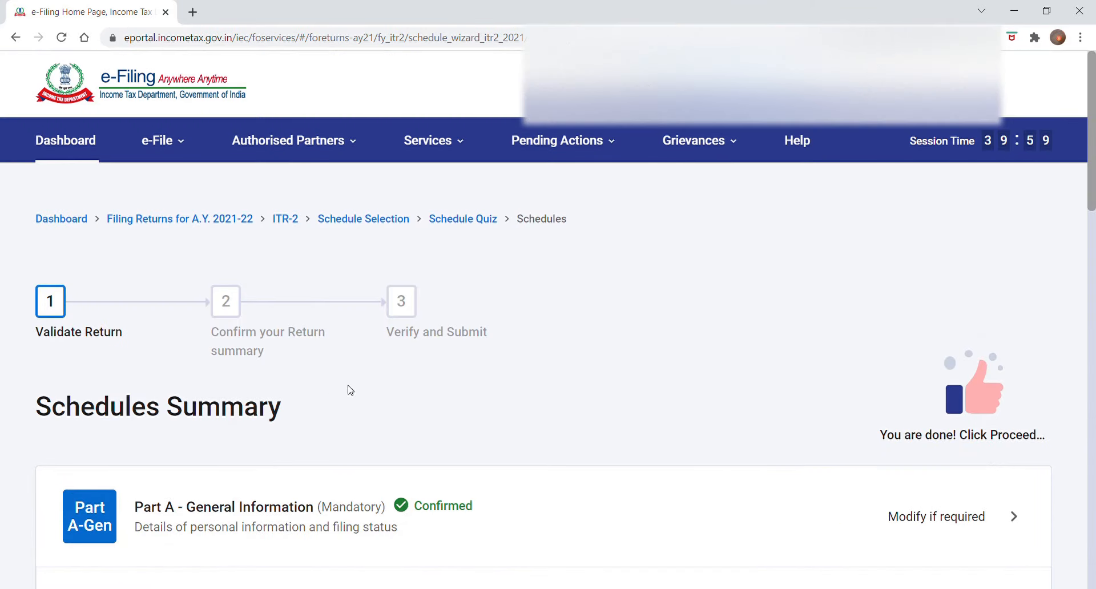
{"action": "scroll", "scroll_direction": "down", "scroll_amount": 3}
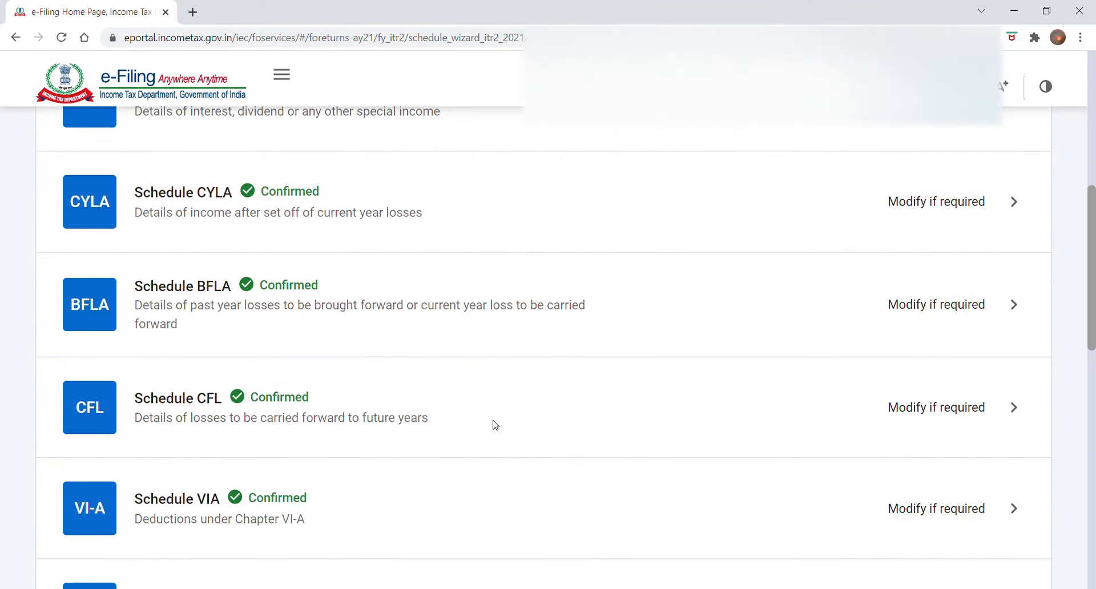
{"action": "scroll", "scroll_direction": "down", "scroll_amount": 3}
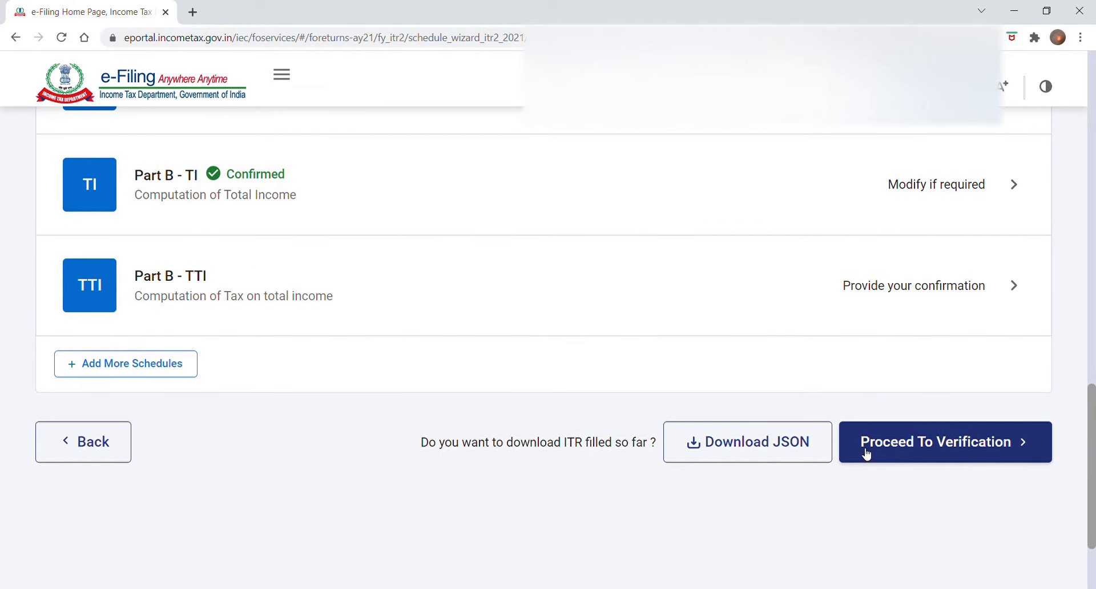
{"action": "scroll", "scroll_direction": "up", "scroll_amount": 3}
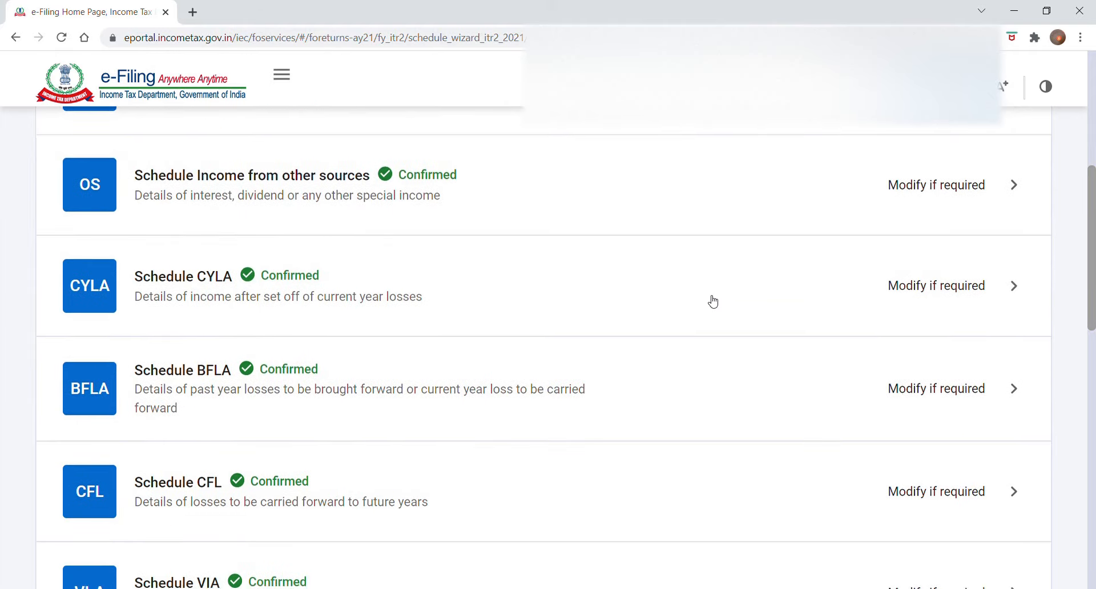
{"action": "scroll", "scroll_direction": "down", "scroll_amount": 3}
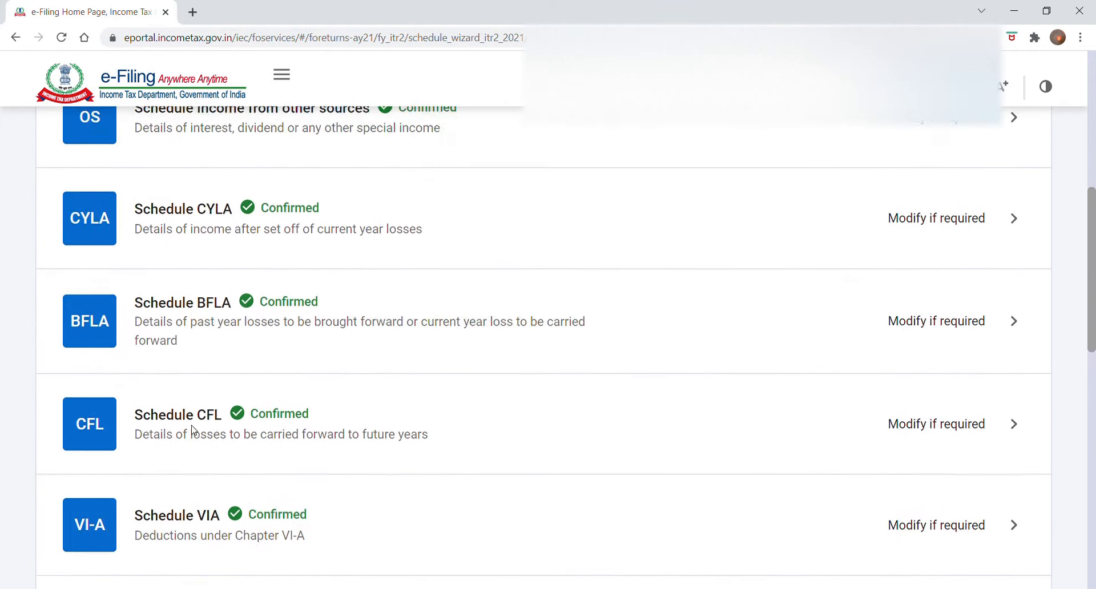
{"action": "scroll", "scroll_direction": "up", "scroll_amount": 3}
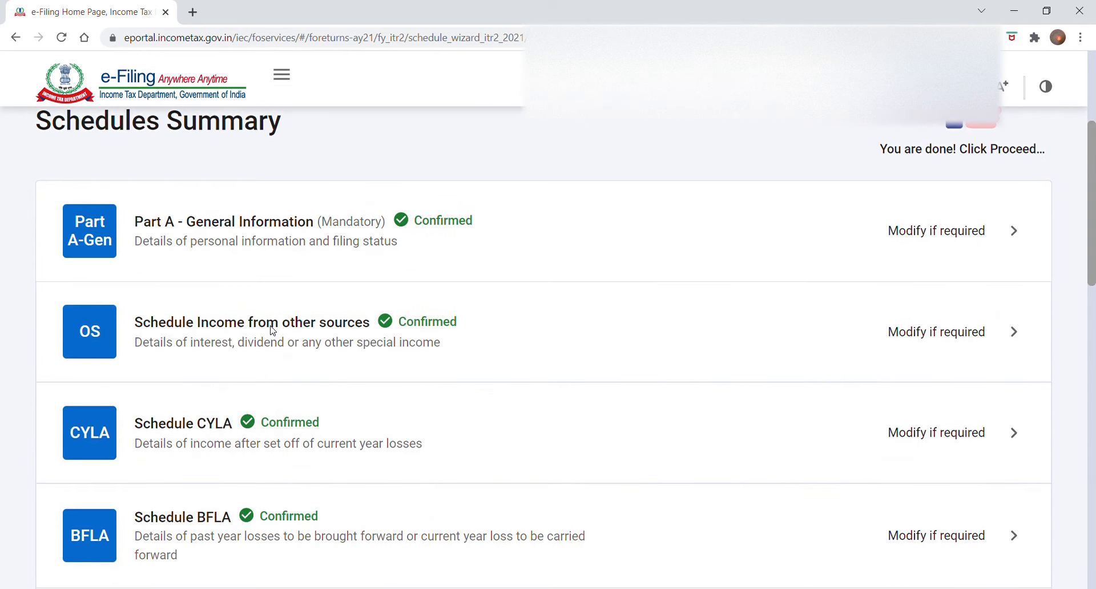
{"action": "mouse_move", "coordinate": [887, 327]}
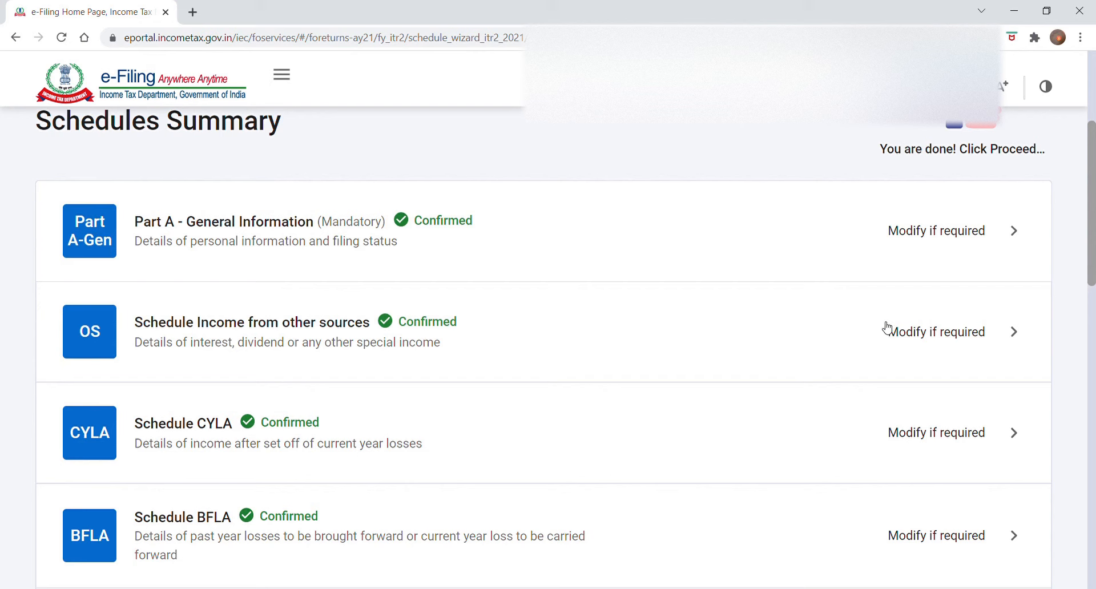
{"action": "left_click", "coordinate": [936, 331]}
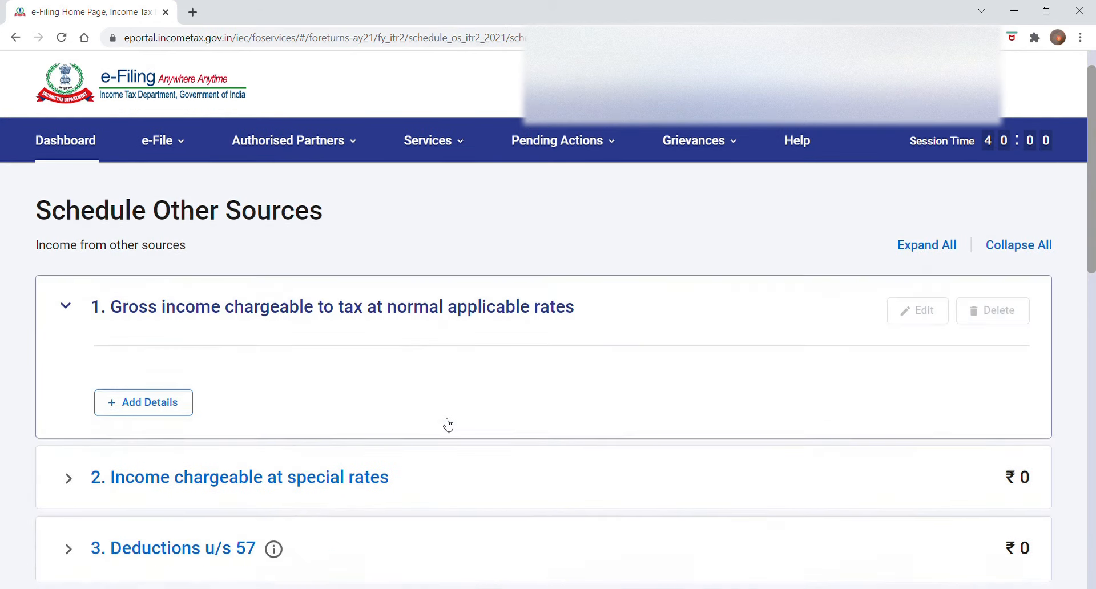
{"action": "scroll", "scroll_direction": "down", "scroll_amount": 3}
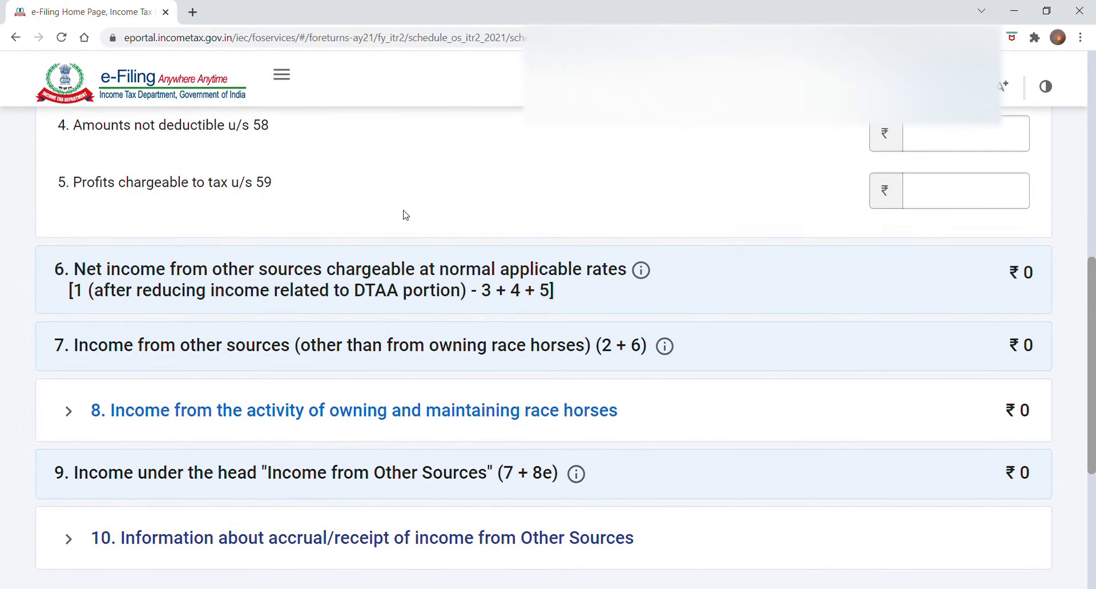
{"action": "scroll", "scroll_direction": "down", "scroll_amount": 3}
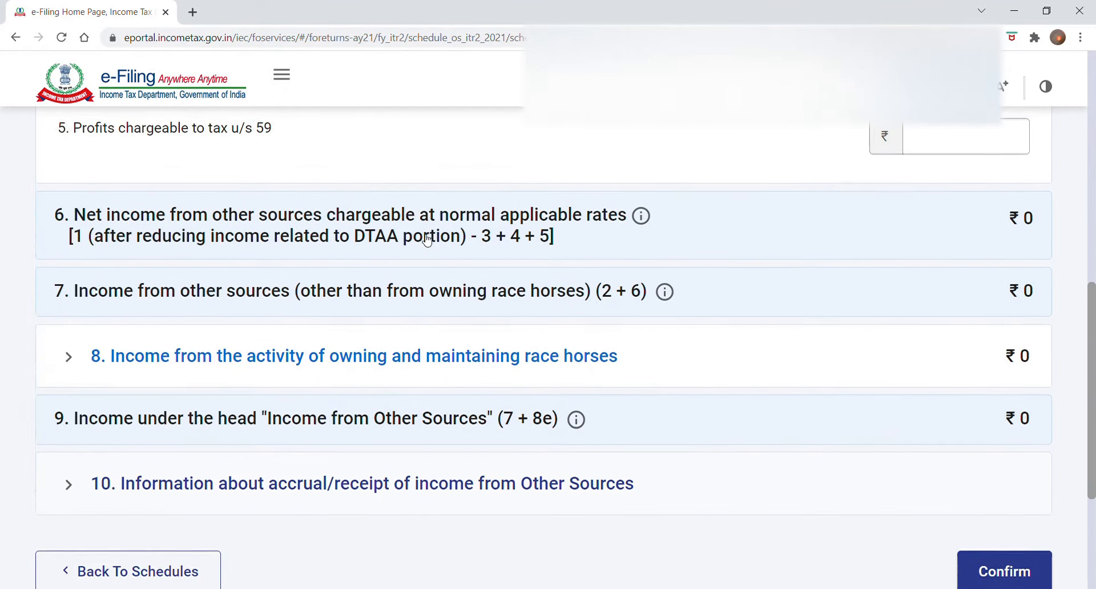
{"action": "scroll", "scroll_direction": "down", "scroll_amount": 3}
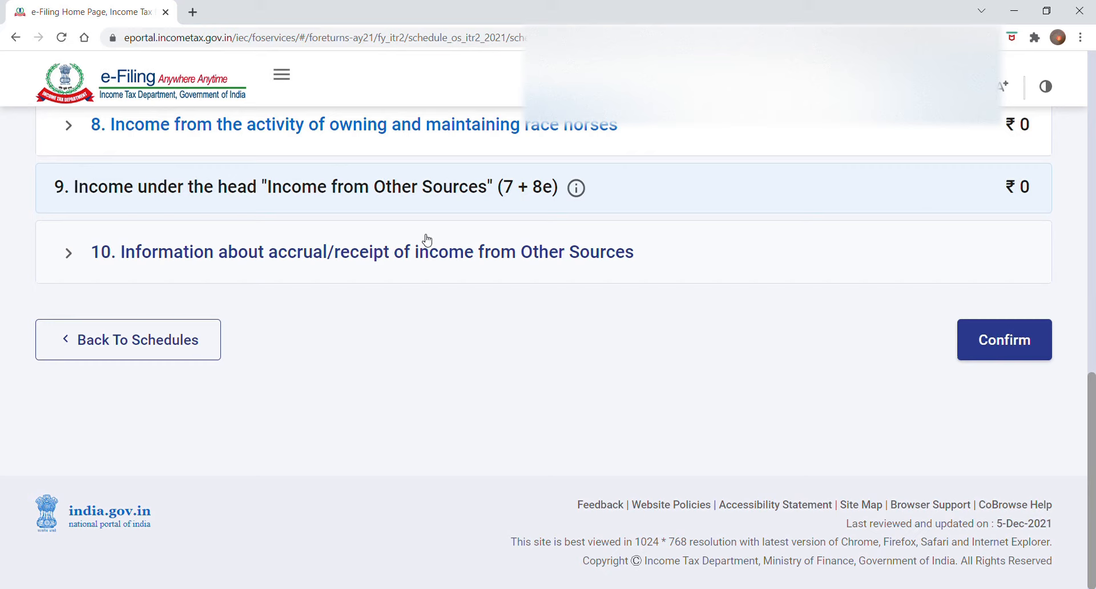
{"action": "mouse_move", "coordinate": [484, 266]}
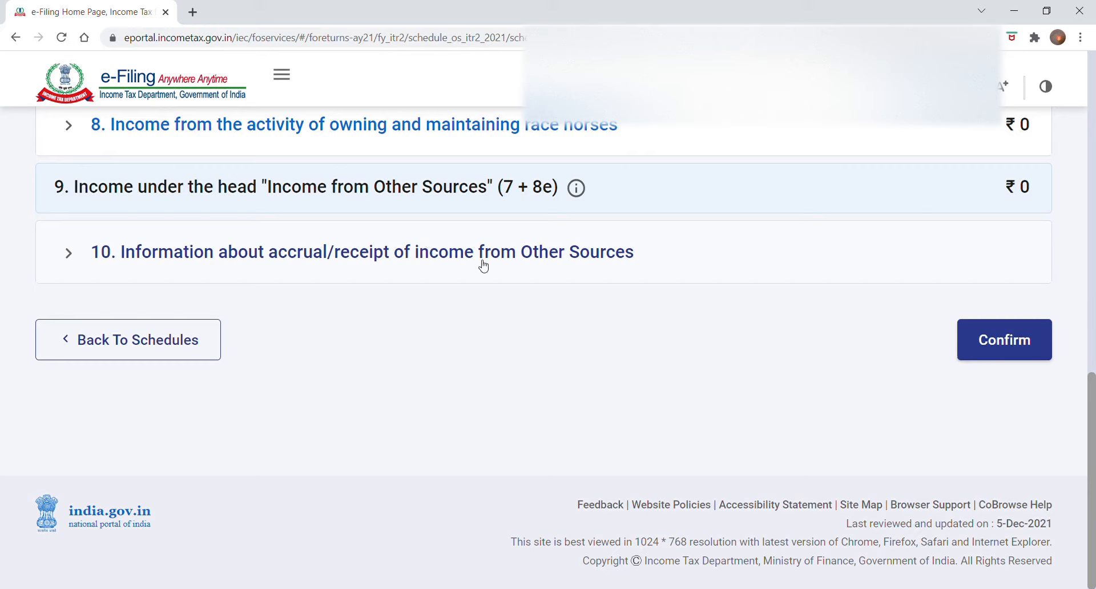
{"action": "mouse_move", "coordinate": [1034, 86]}
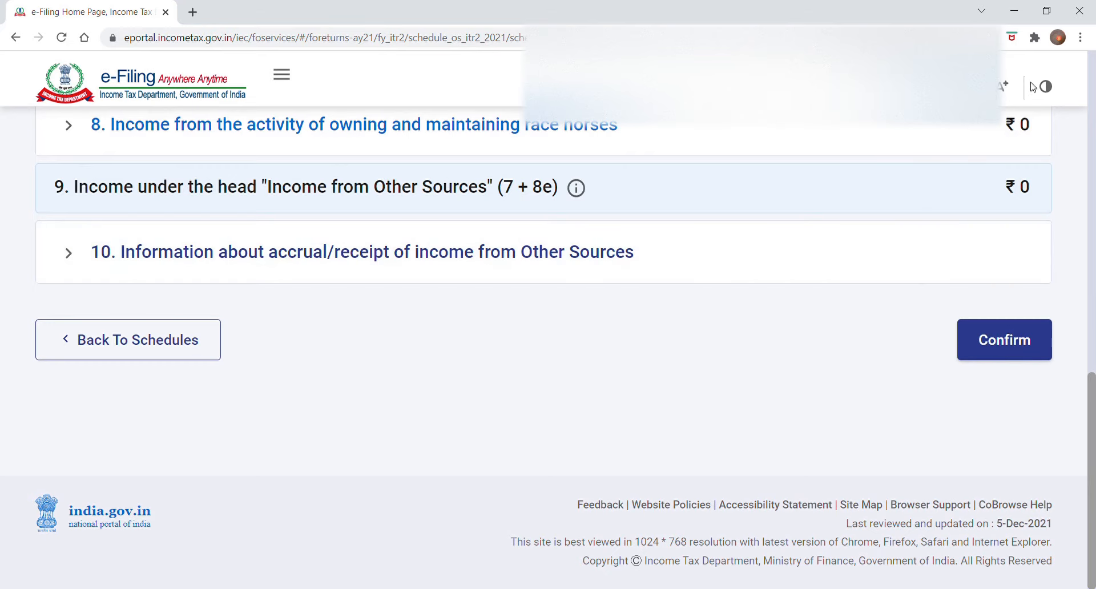